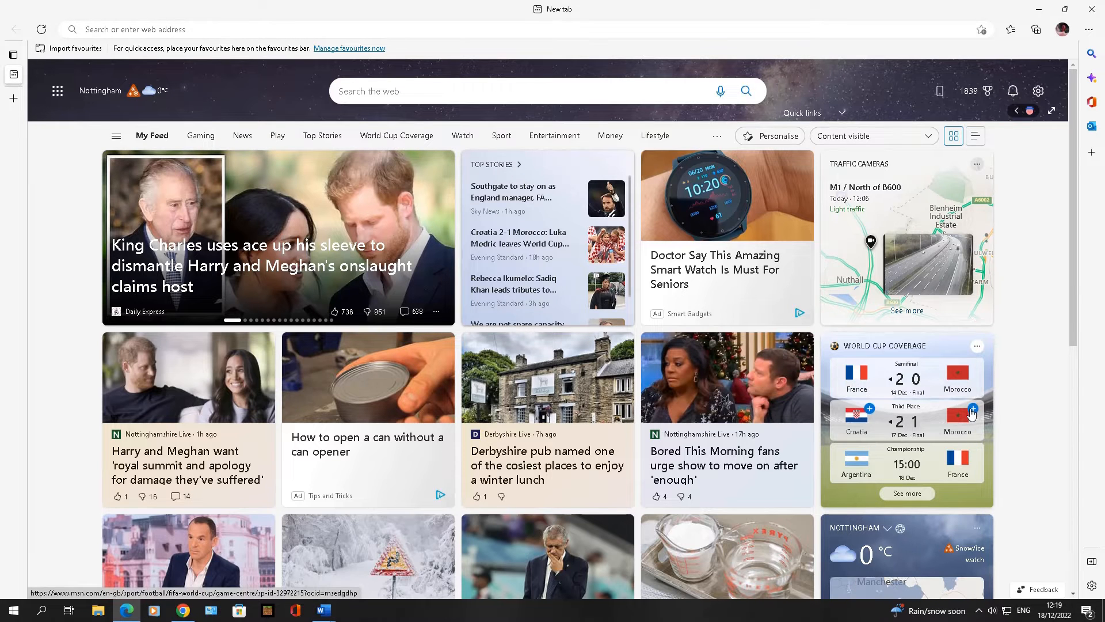
mouse_move(971, 411)
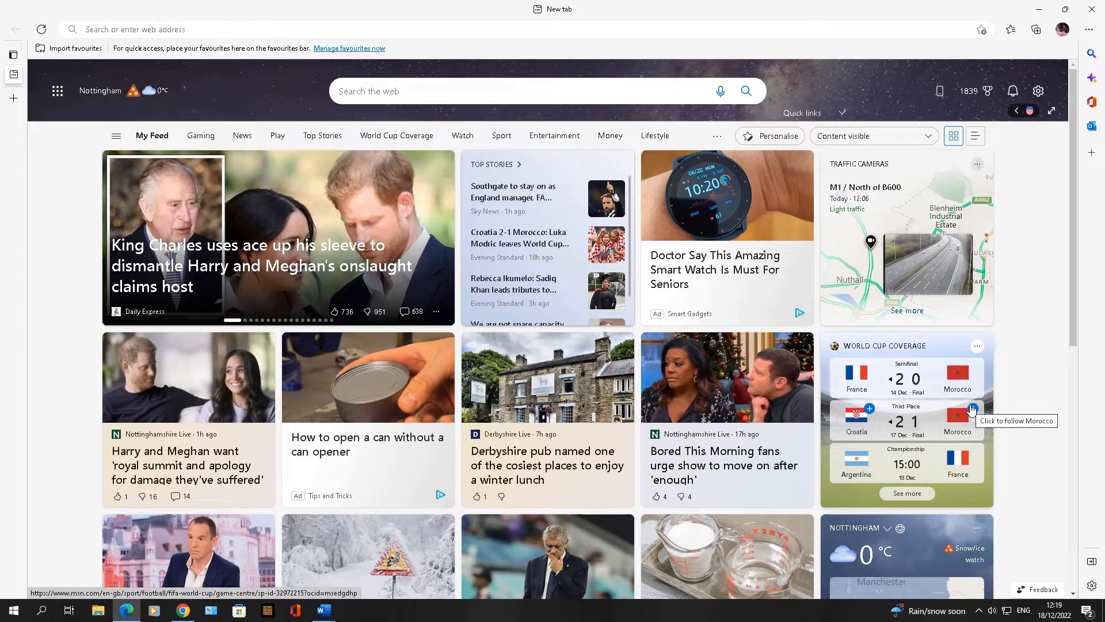
mouse_move(306, 53)
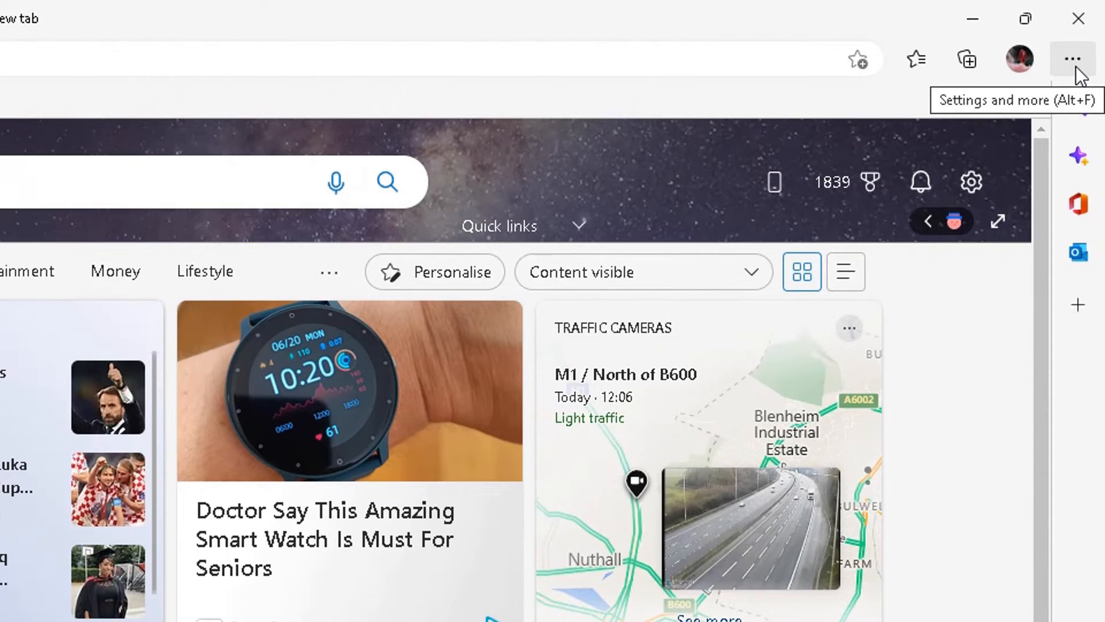
Step: Reach Edge Settings from the Settings and more (…) menu
click(1071, 59)
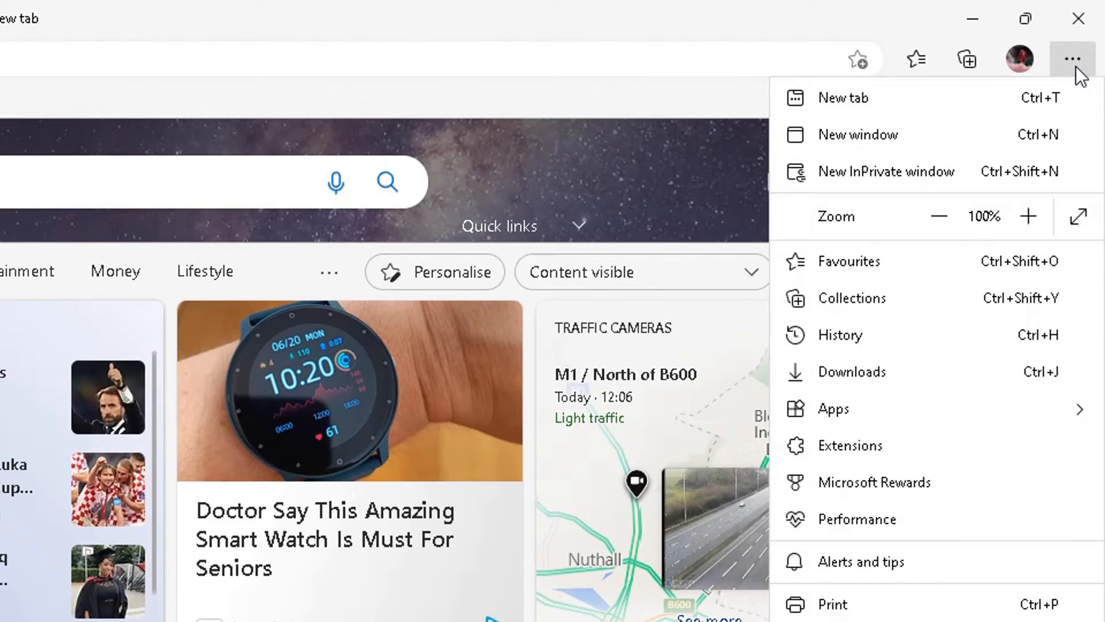
scroll(down, 3)
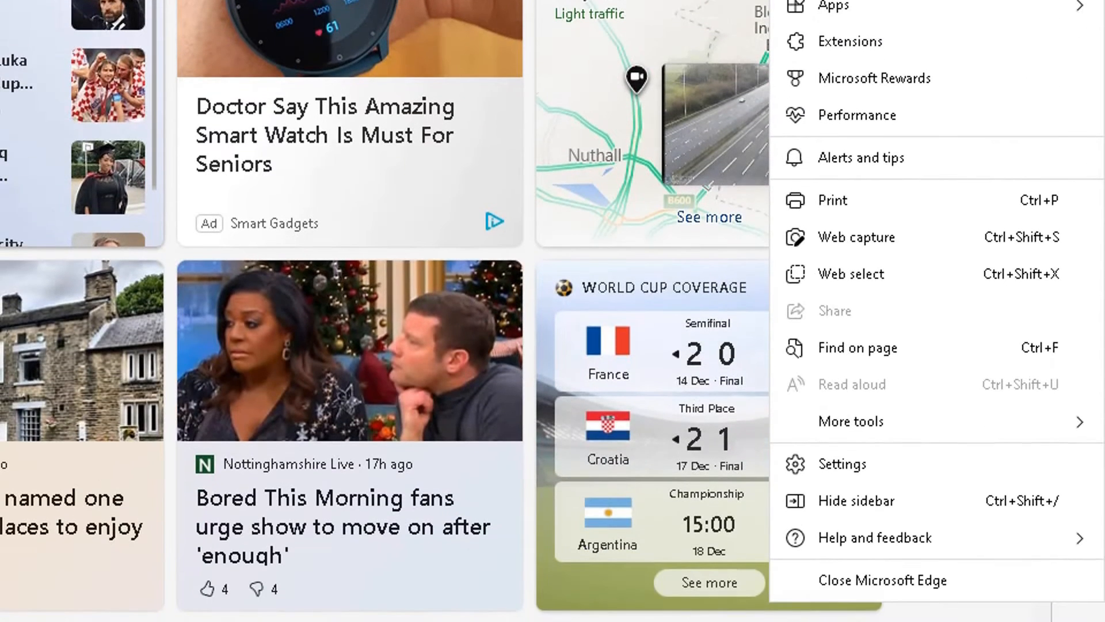
mouse_move(877, 468)
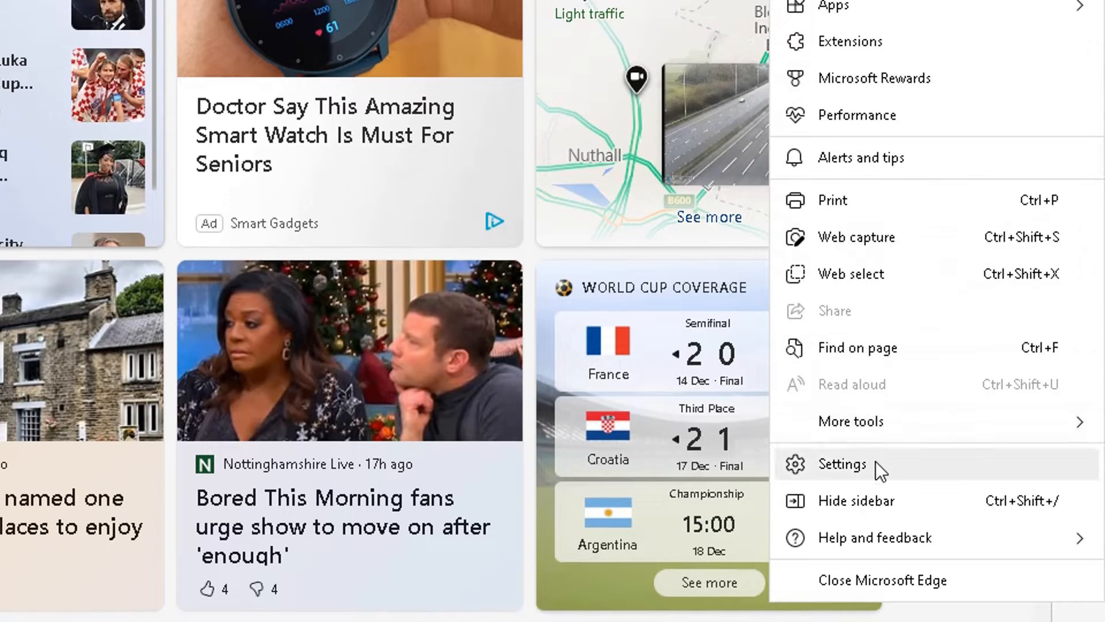
mouse_move(791, 478)
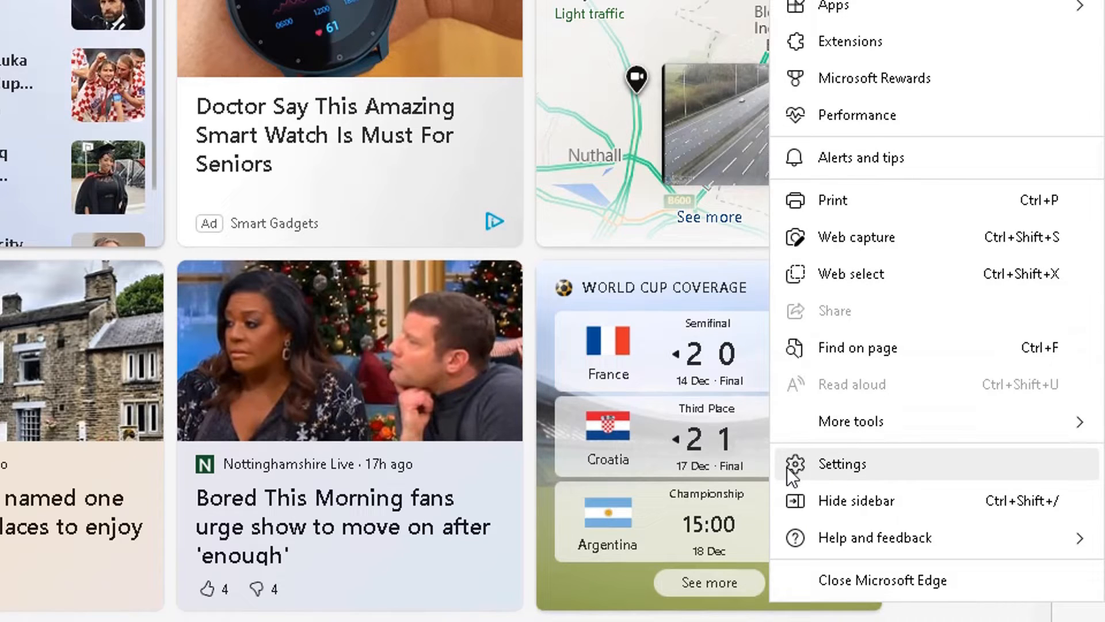
click(840, 463)
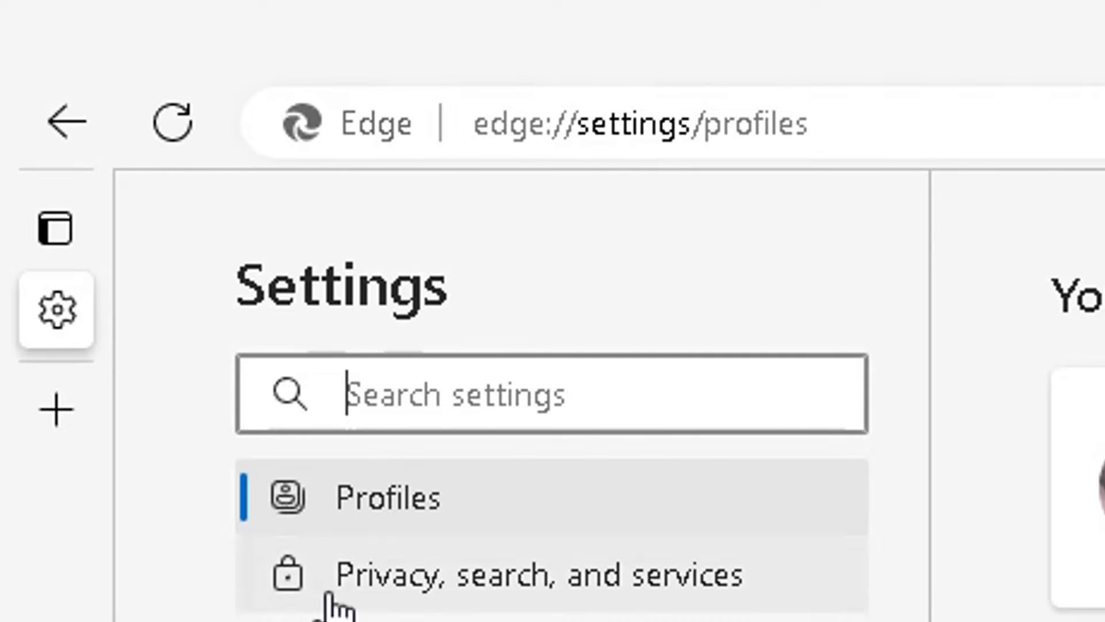
mouse_move(401, 501)
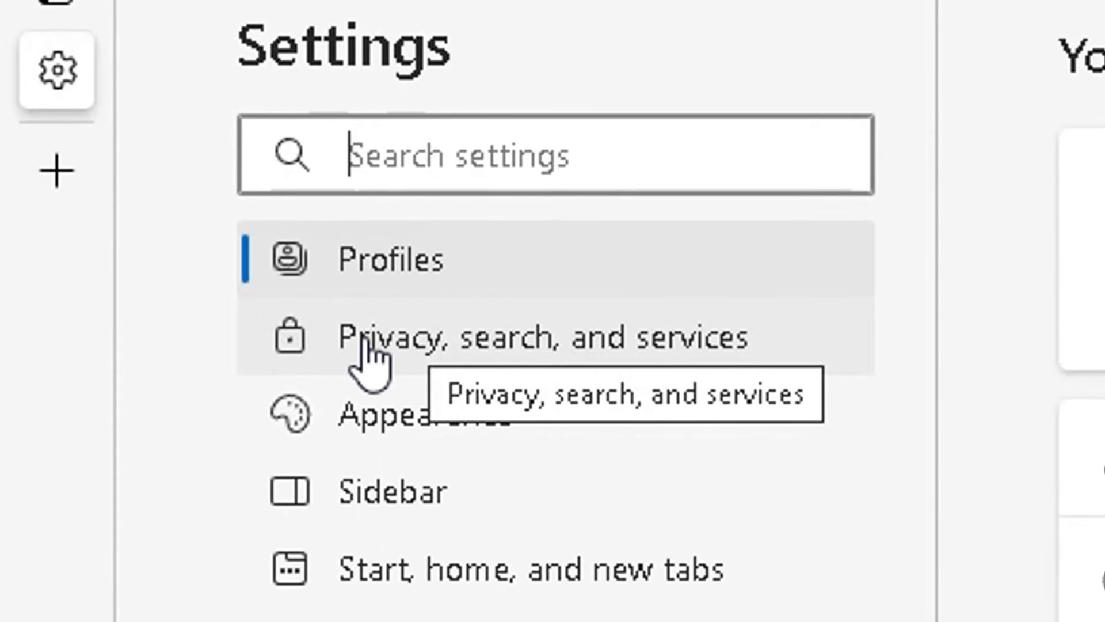
mouse_move(465, 373)
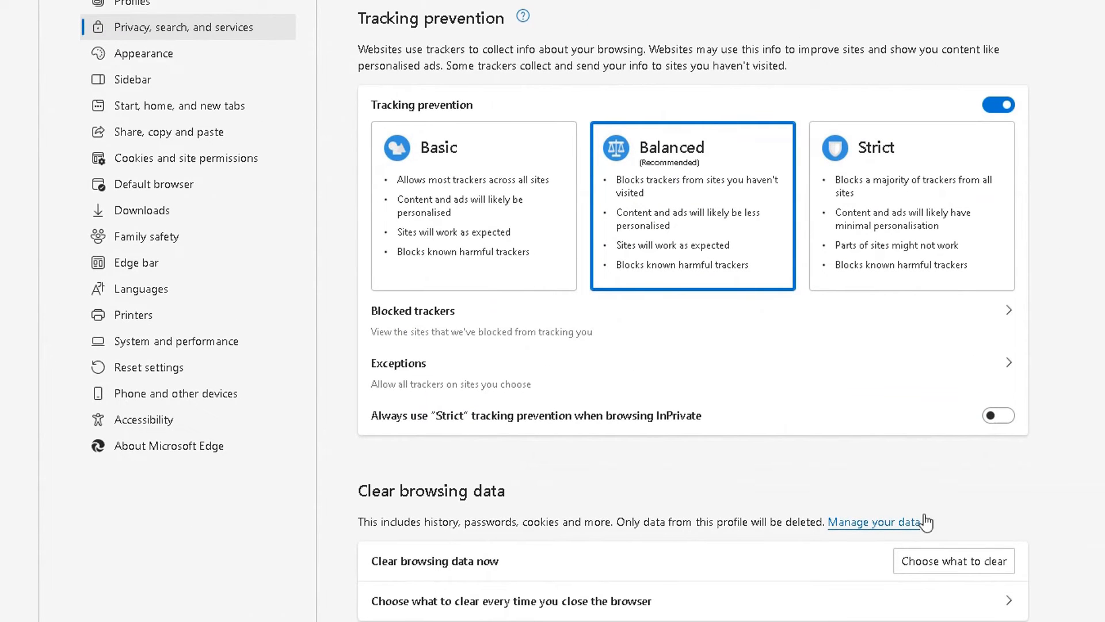
mouse_move(390, 423)
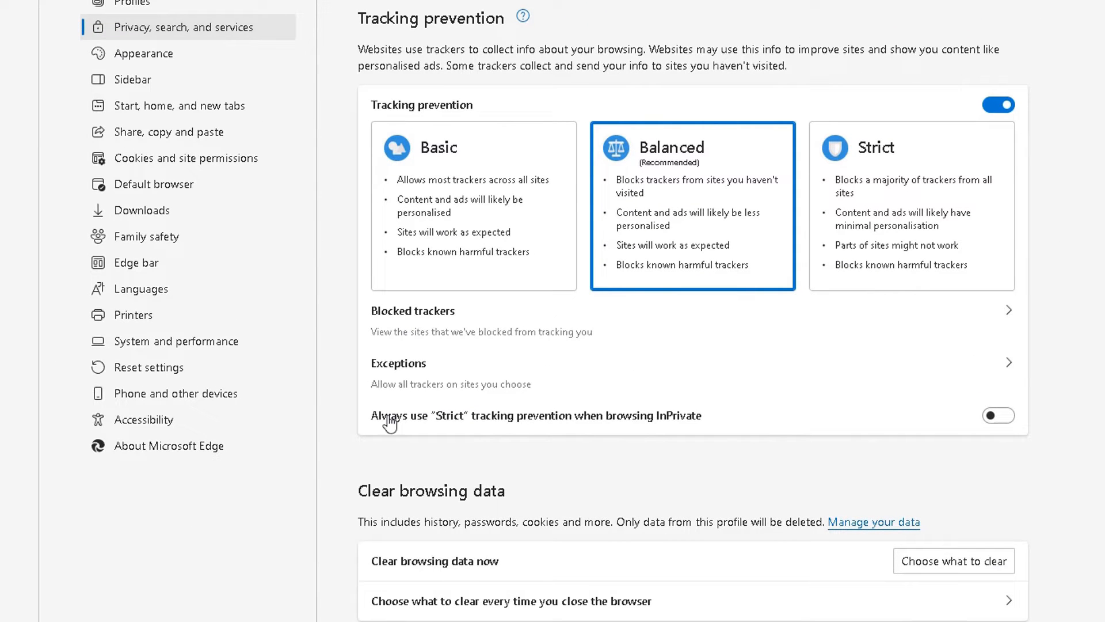
mouse_move(1069, 341)
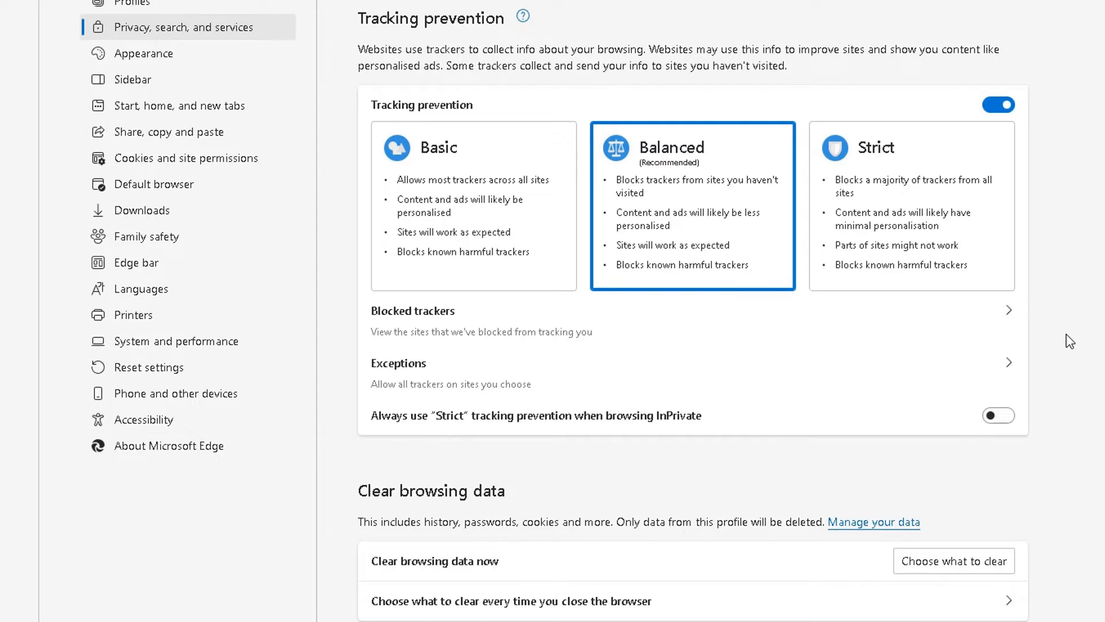
mouse_move(1068, 324)
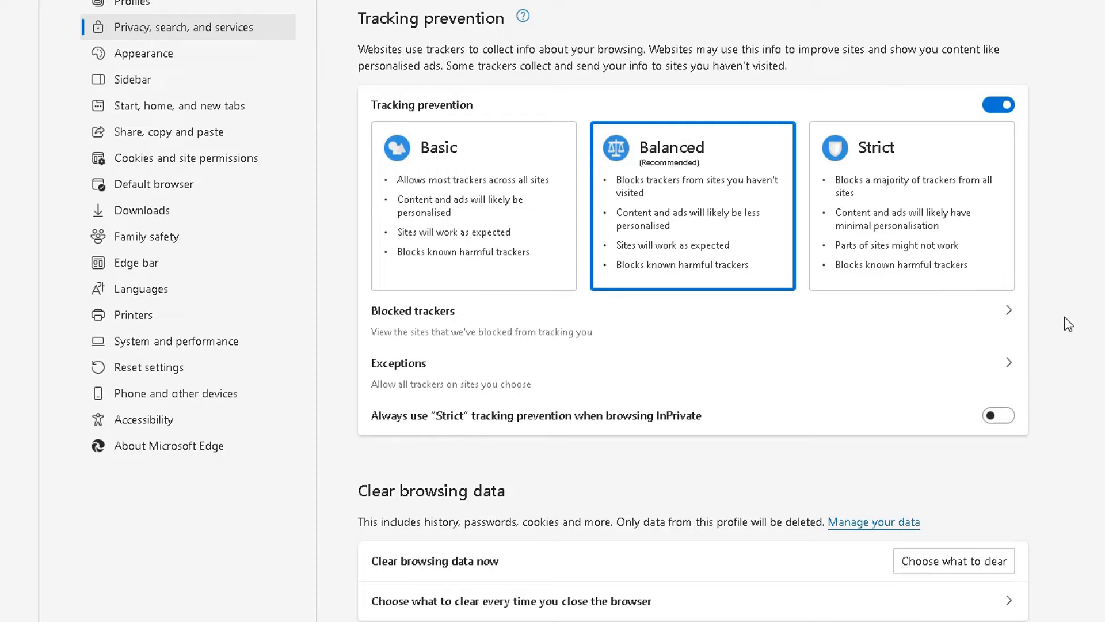
mouse_move(350, 64)
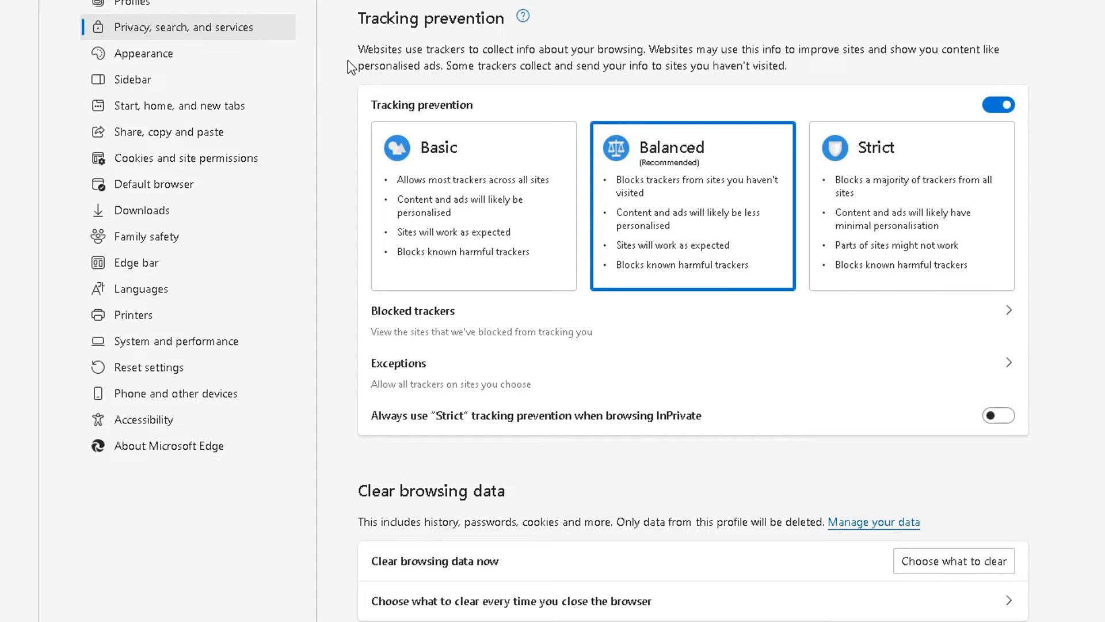
mouse_move(1090, 365)
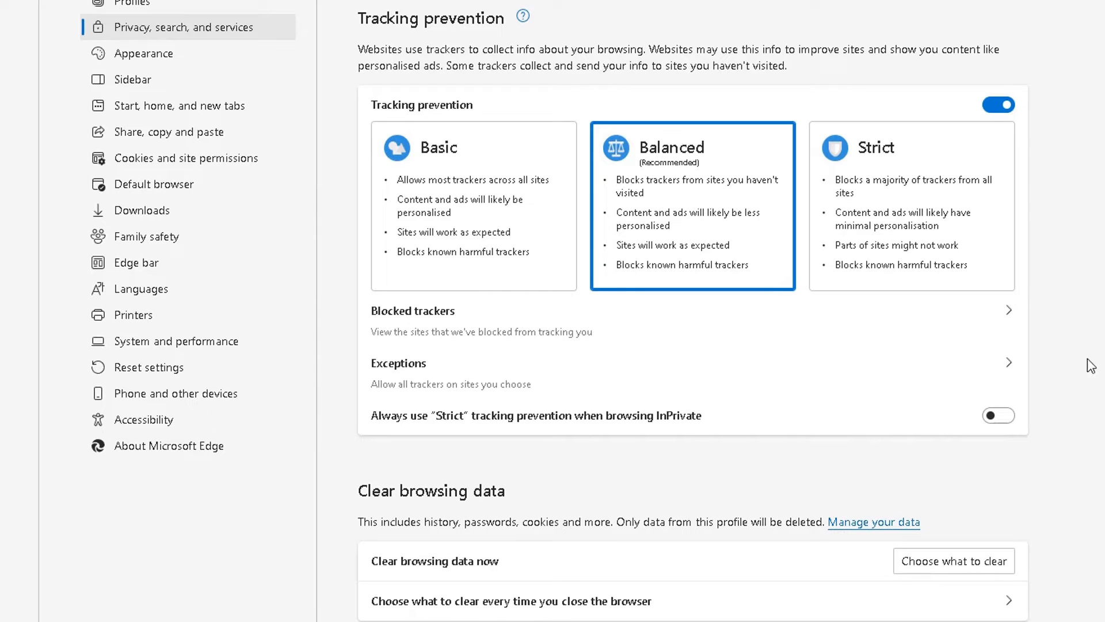
mouse_move(504, 116)
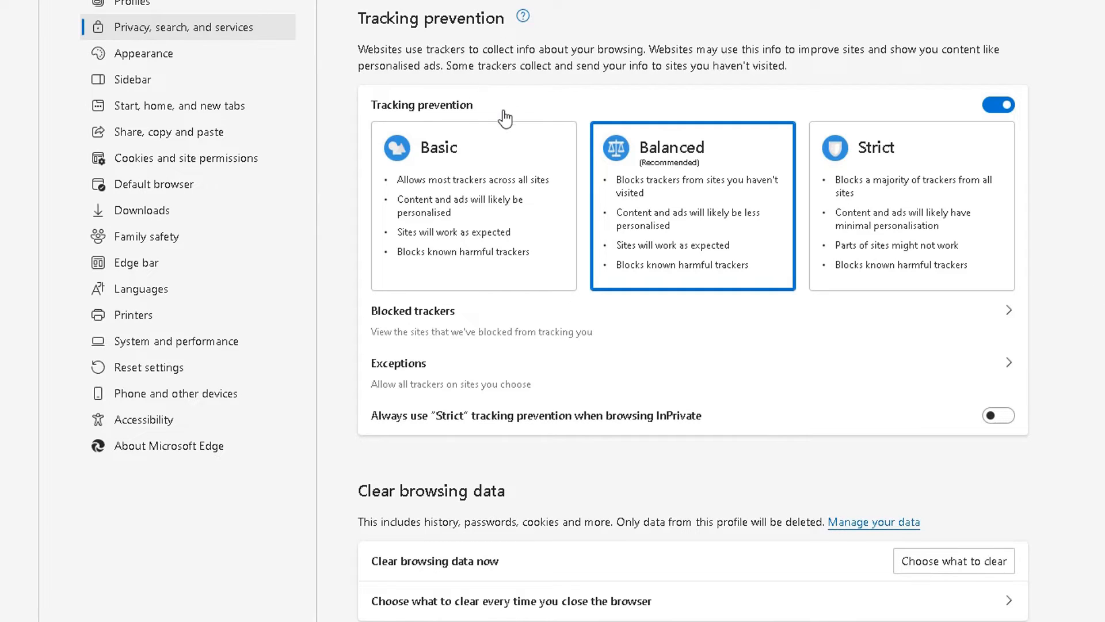
mouse_move(743, 181)
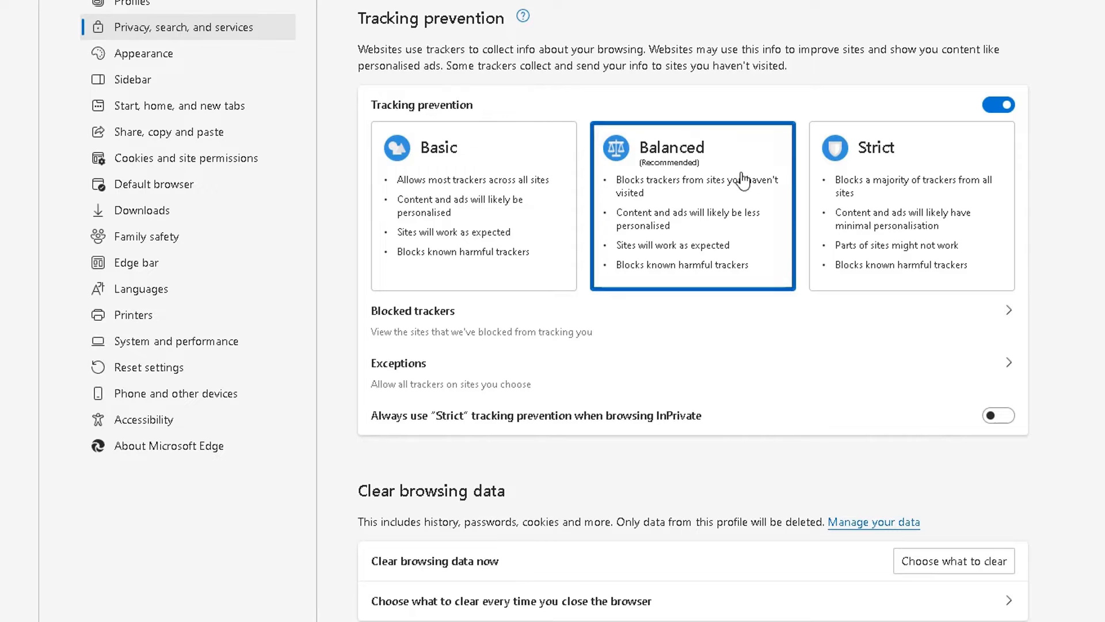
mouse_move(849, 198)
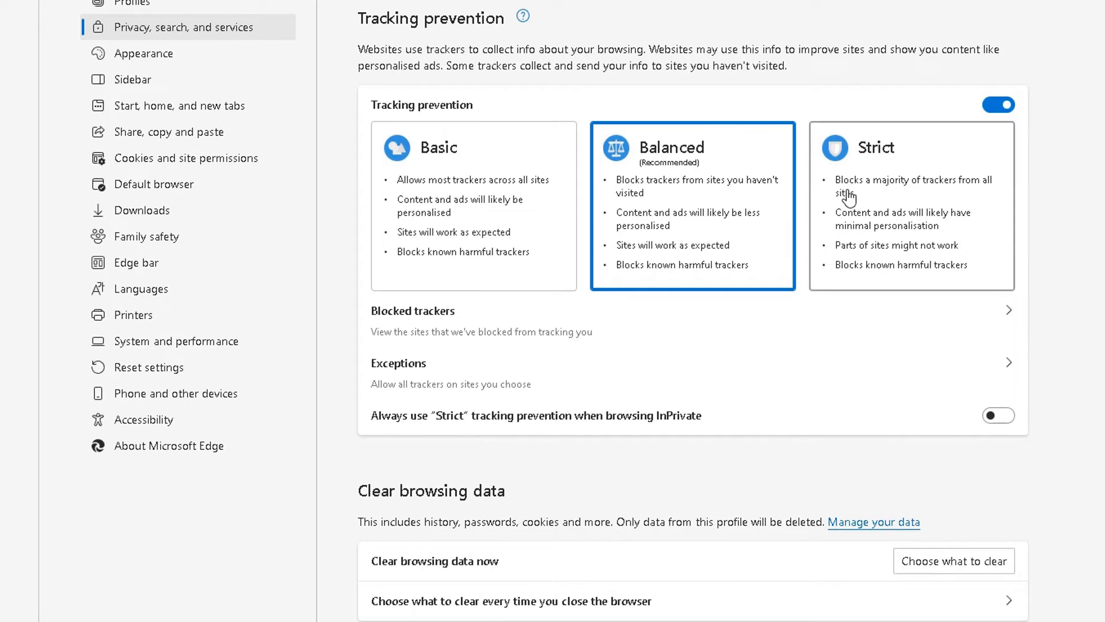
mouse_move(438, 181)
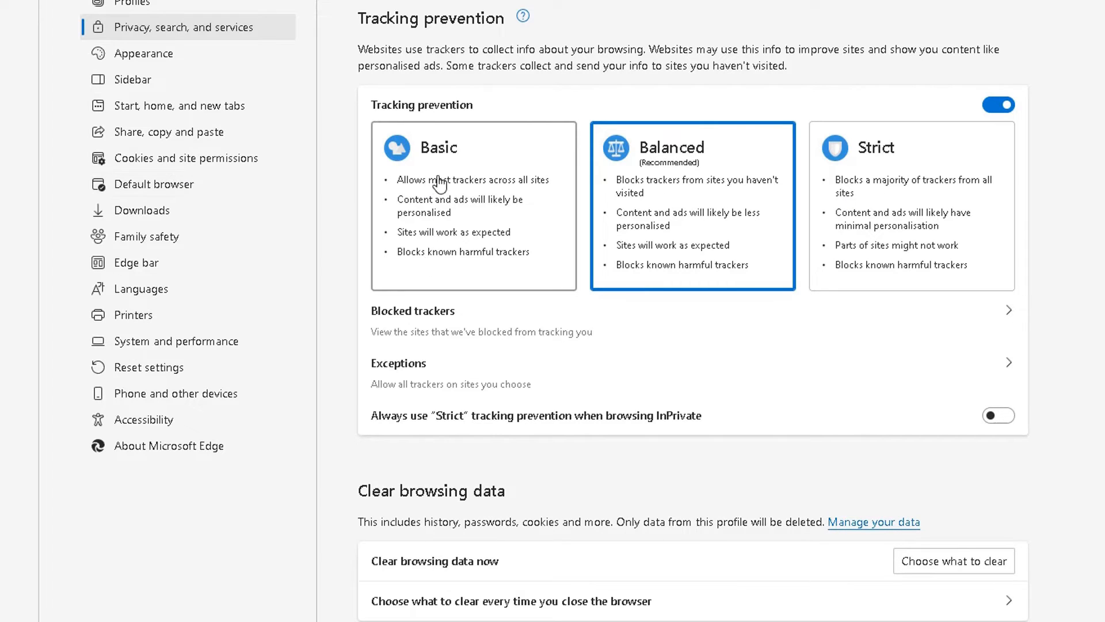
mouse_move(440, 215)
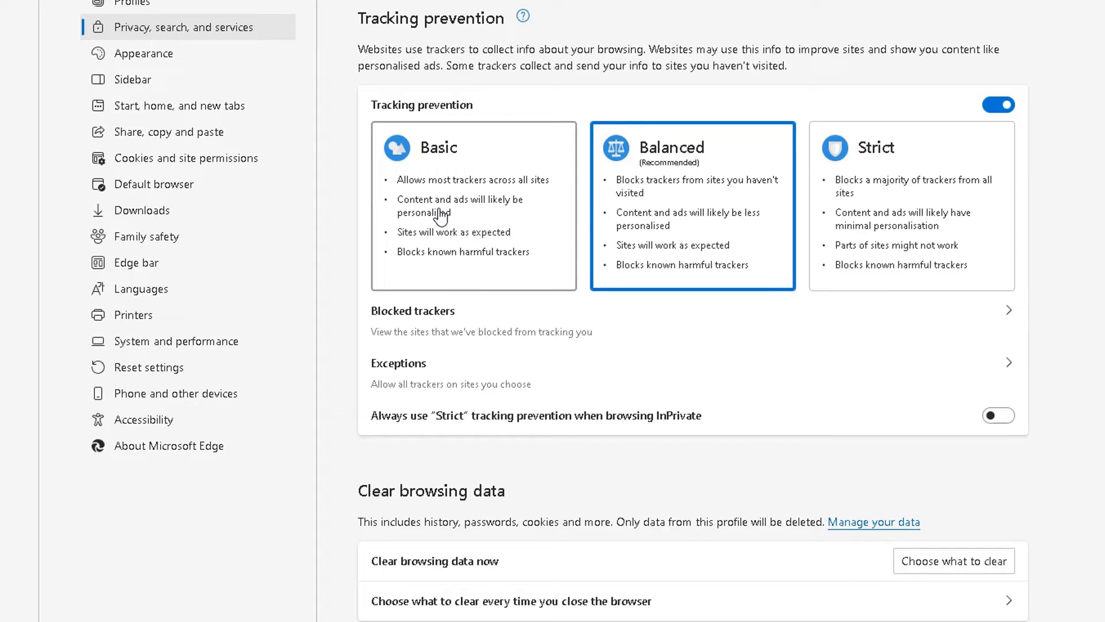
mouse_move(692, 212)
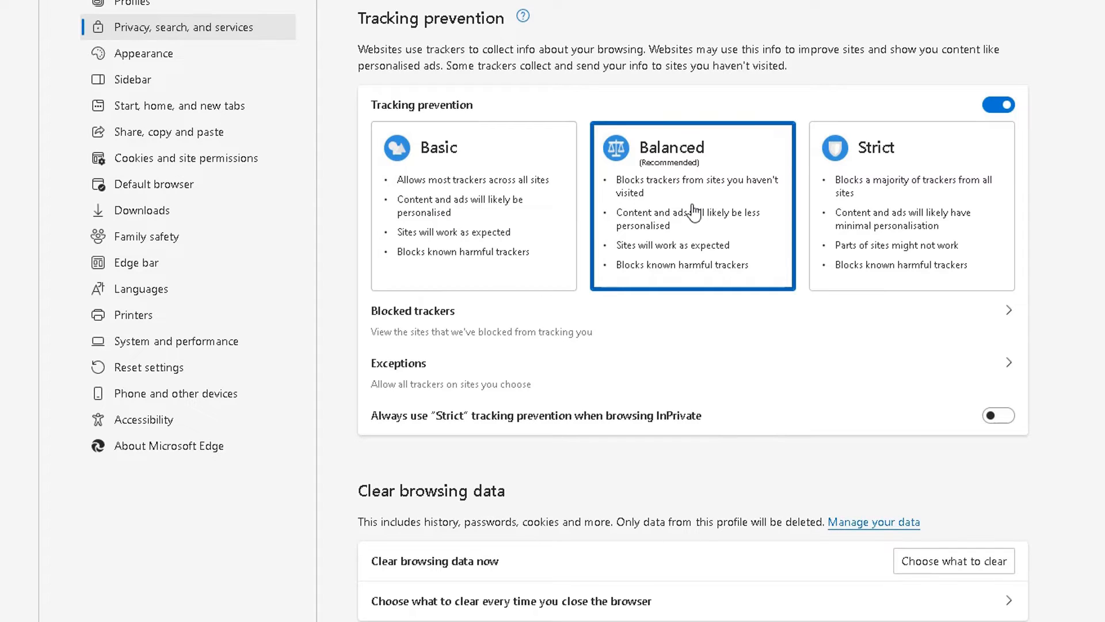
mouse_move(805, 211)
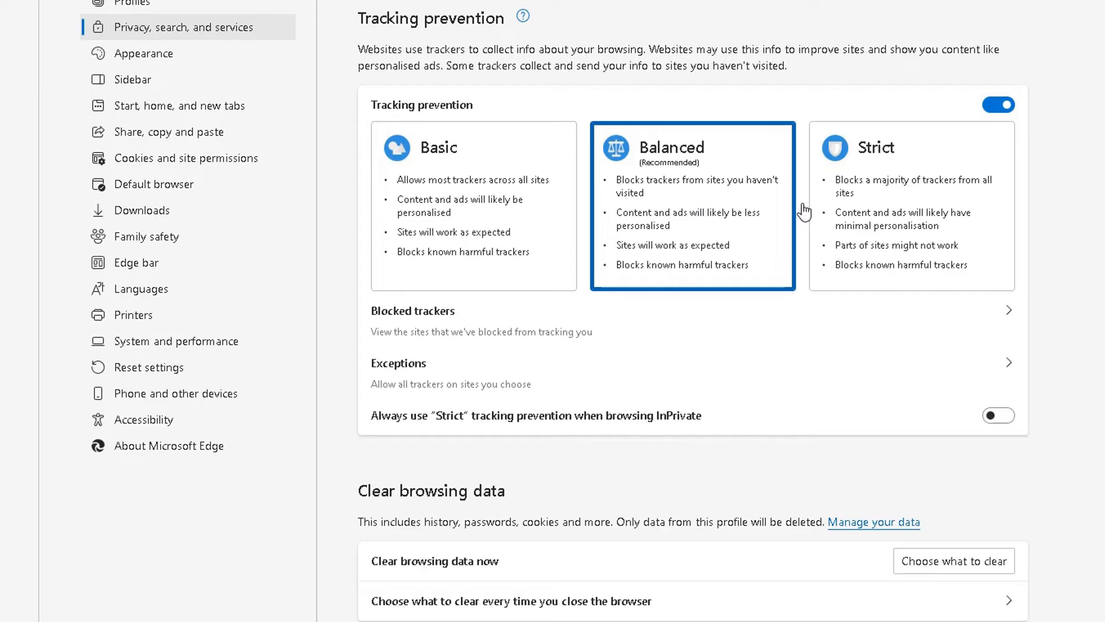
mouse_move(786, 302)
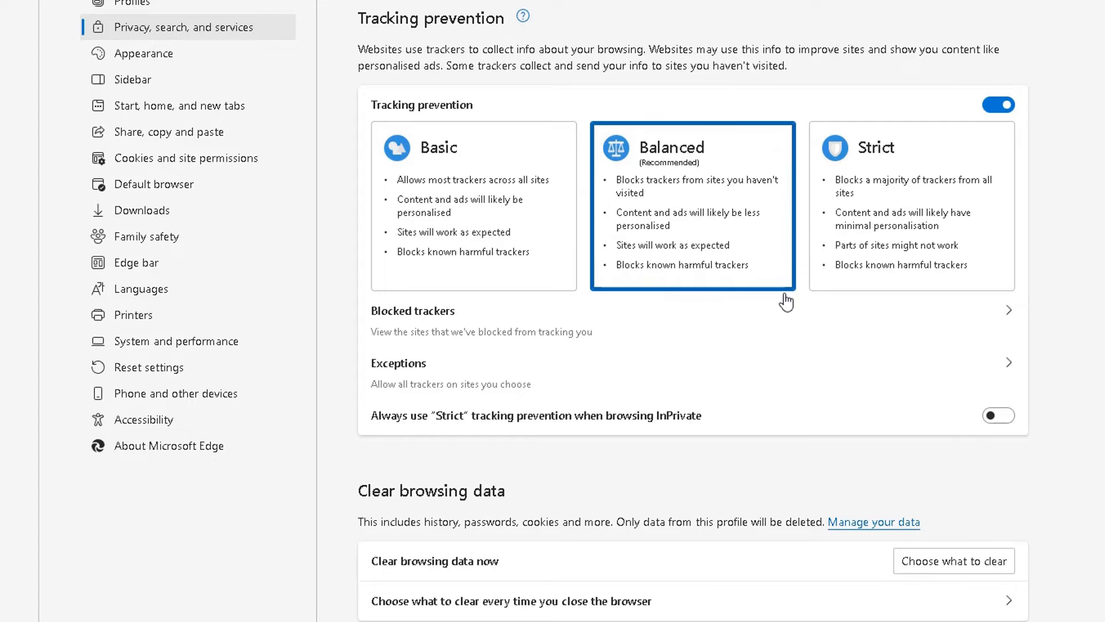
mouse_move(952, 245)
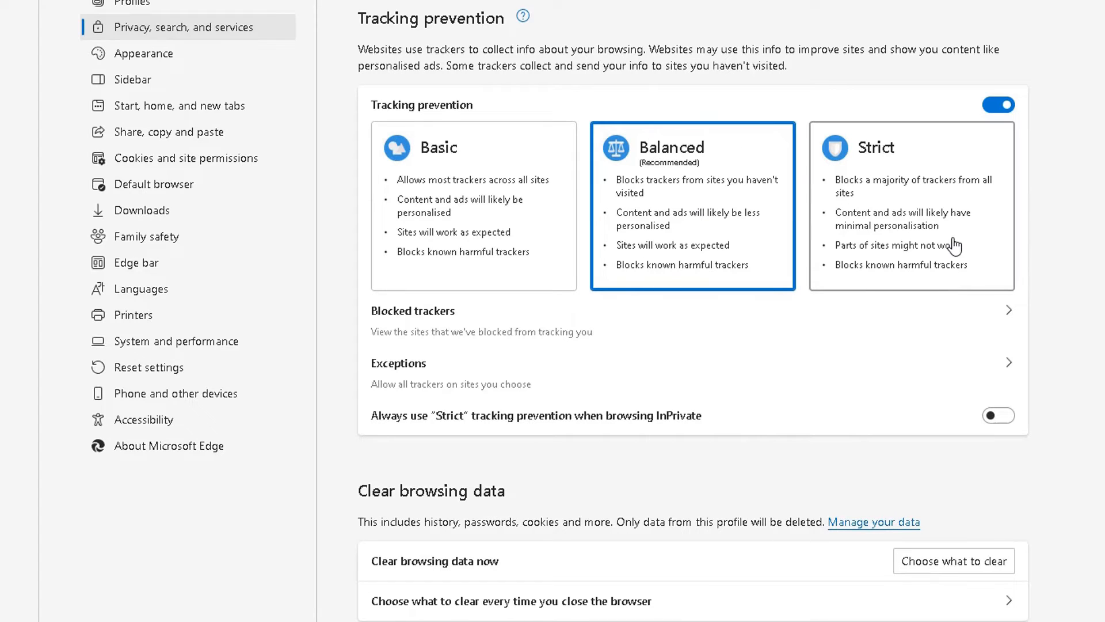
mouse_move(962, 240)
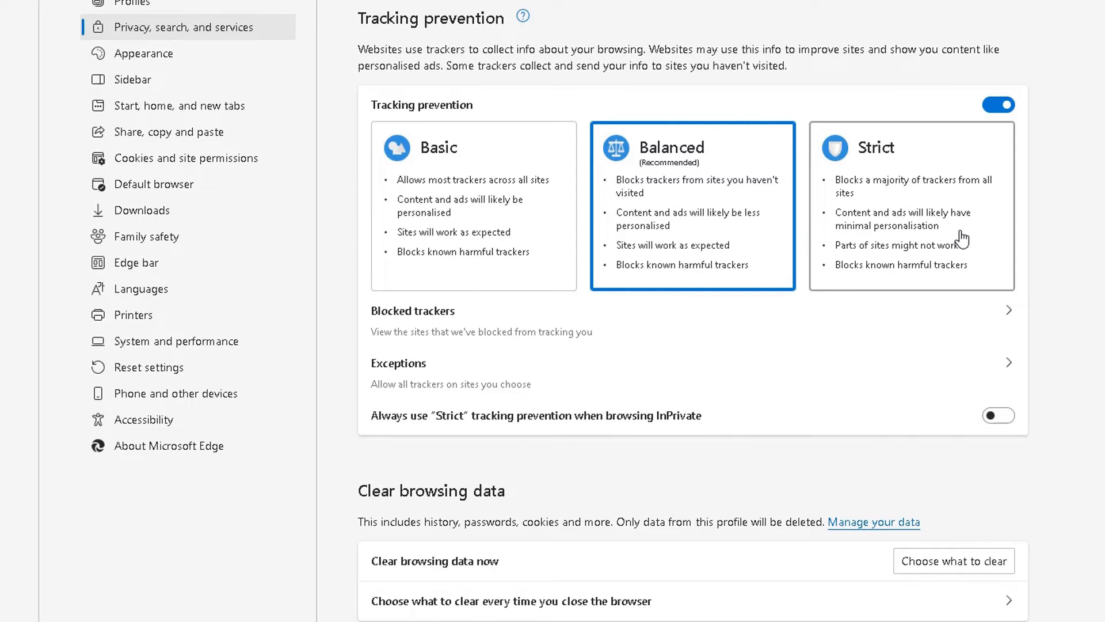
mouse_move(956, 281)
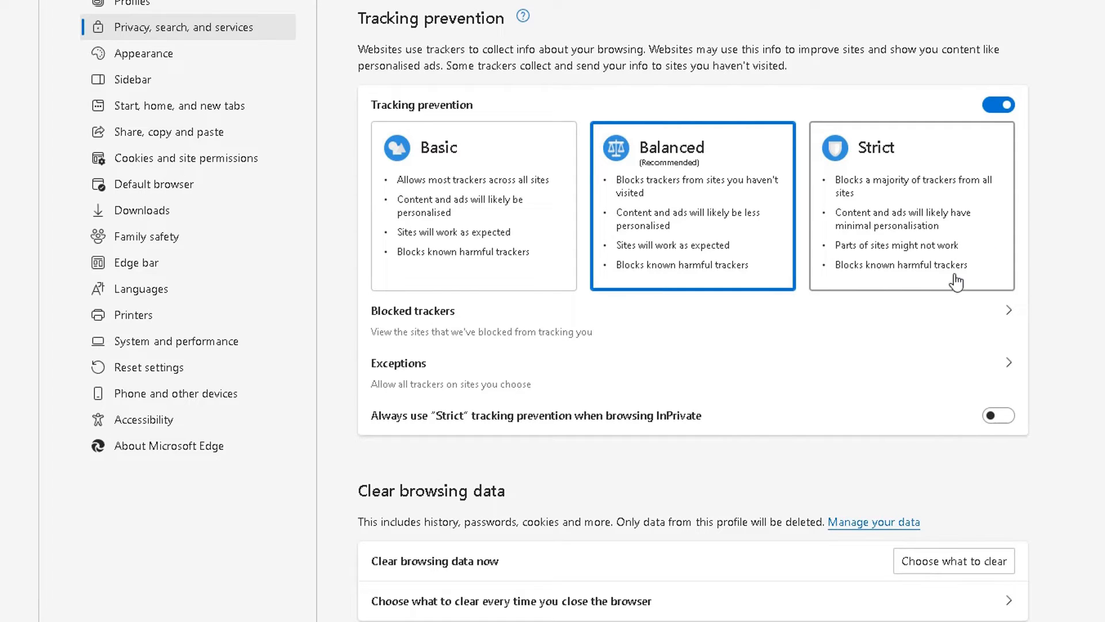
mouse_move(526, 180)
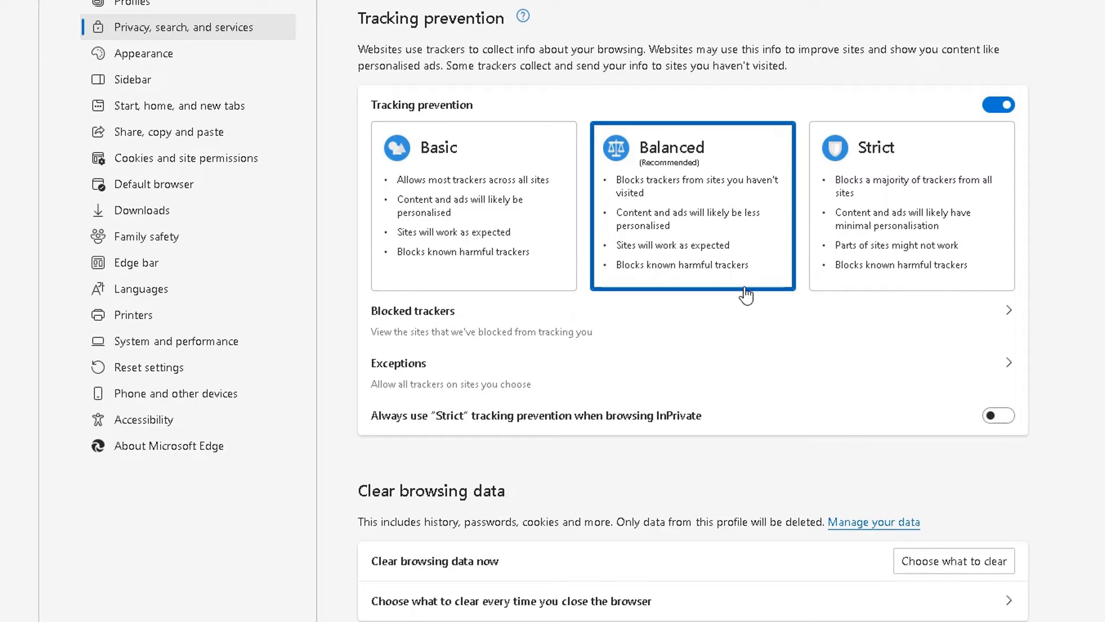
scroll(down, 3)
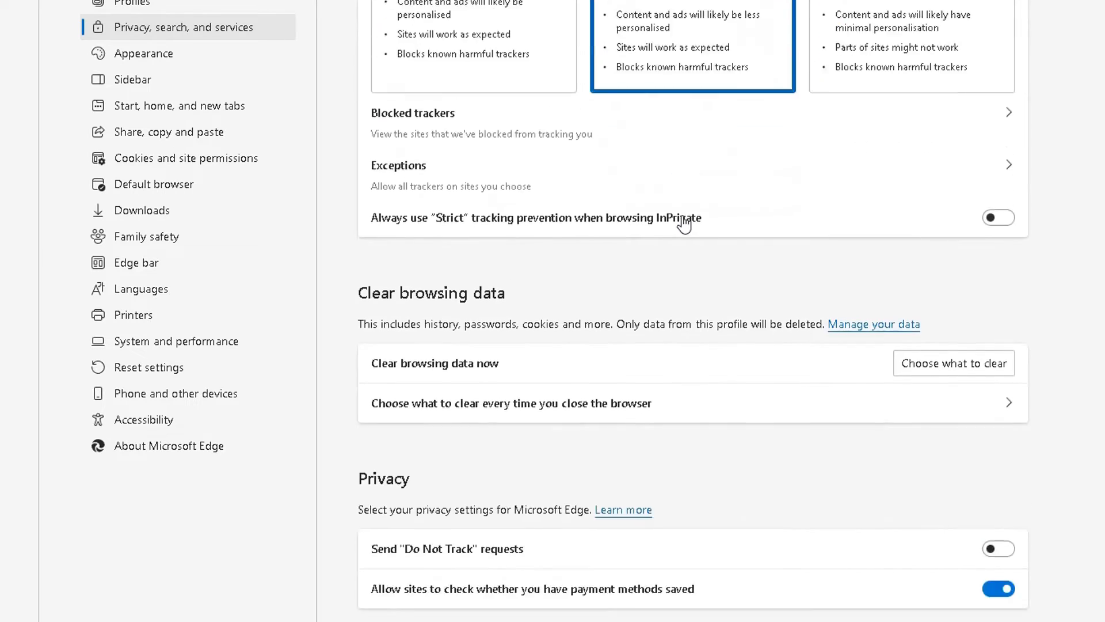
scroll(down, 3)
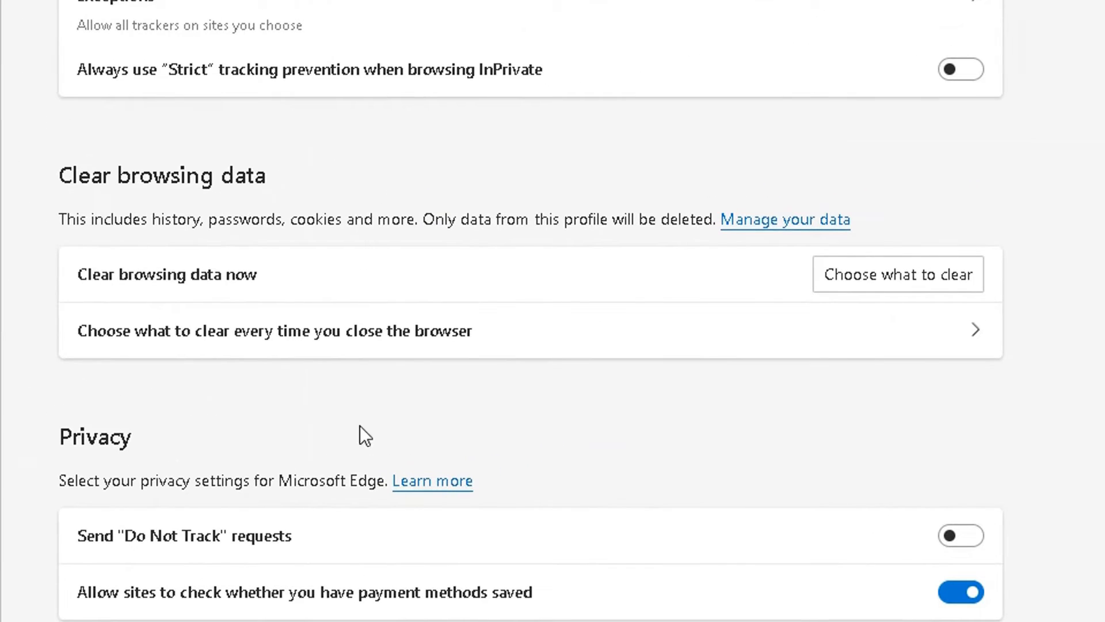
mouse_move(226, 185)
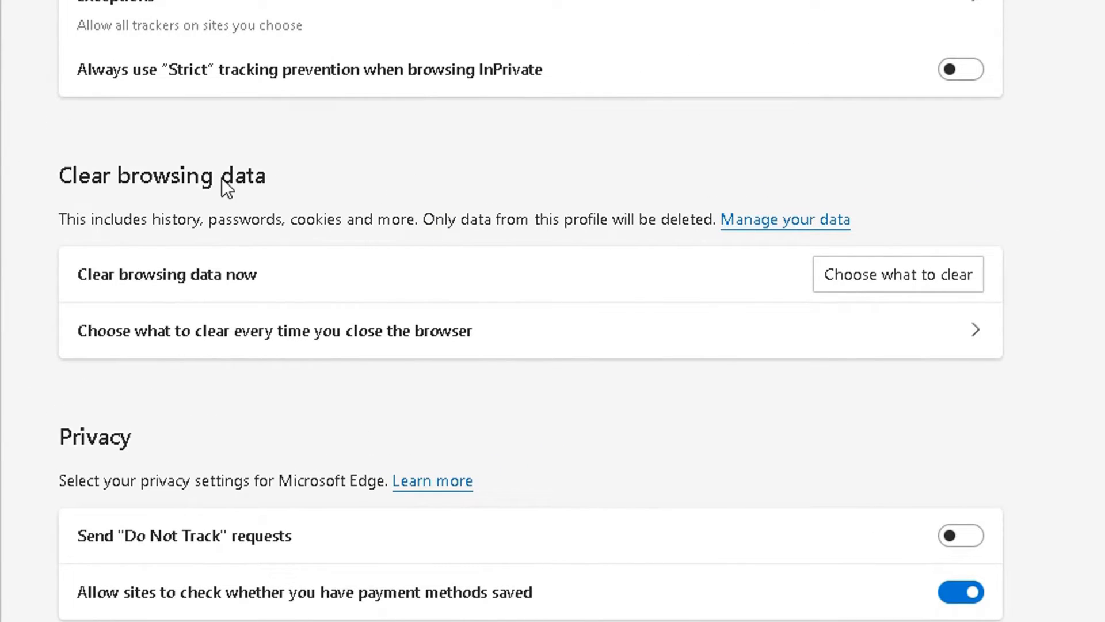
mouse_move(153, 257)
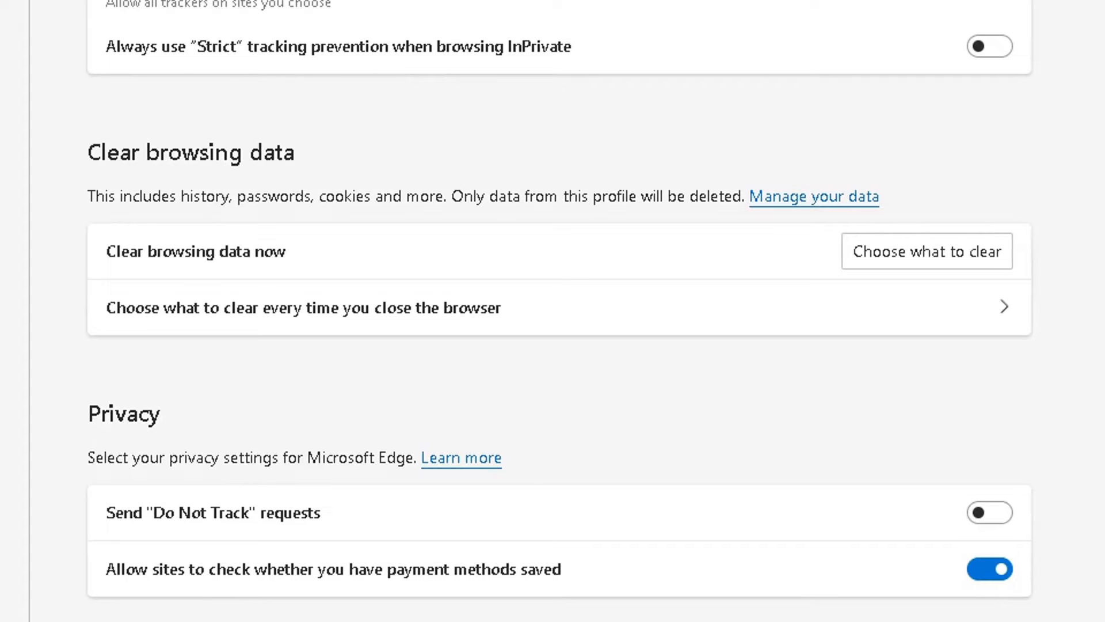
mouse_move(797, 179)
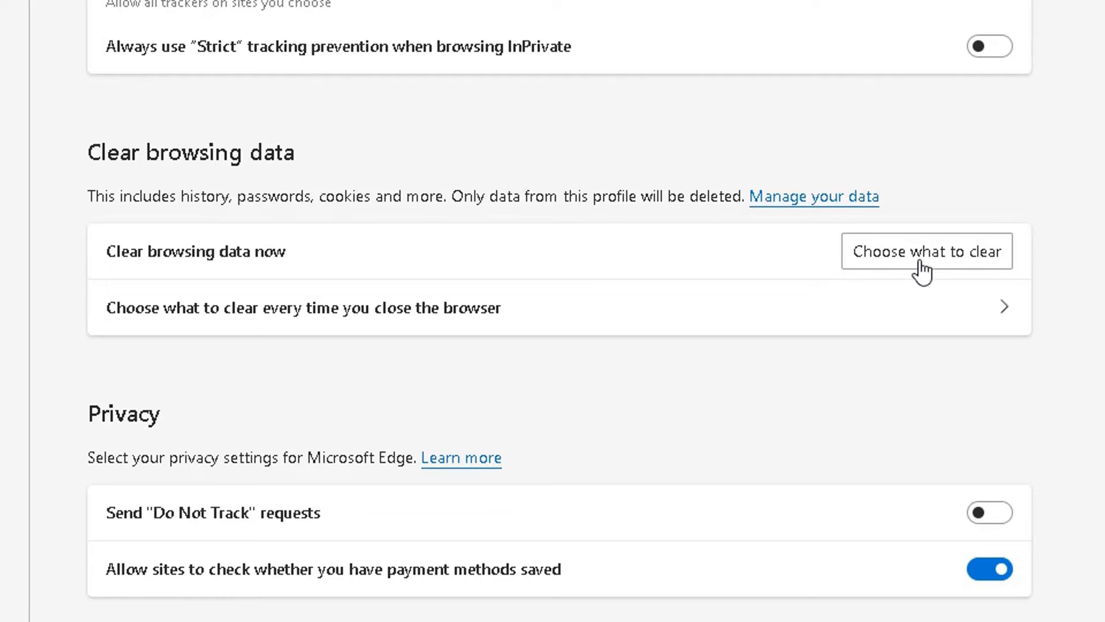
mouse_move(223, 357)
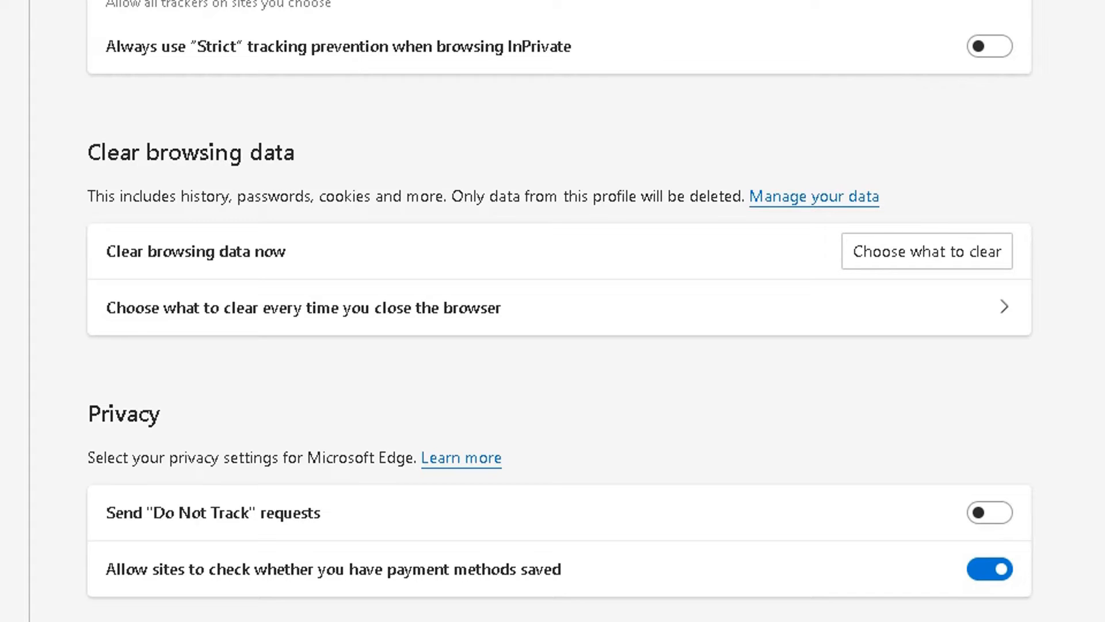
mouse_move(152, 69)
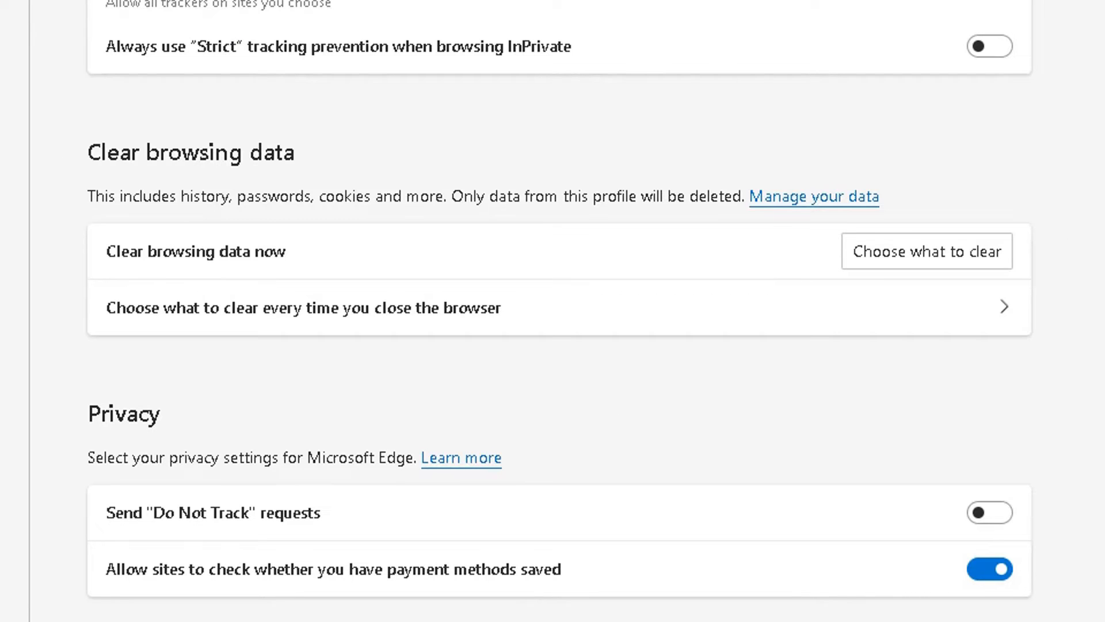
mouse_move(1004, 309)
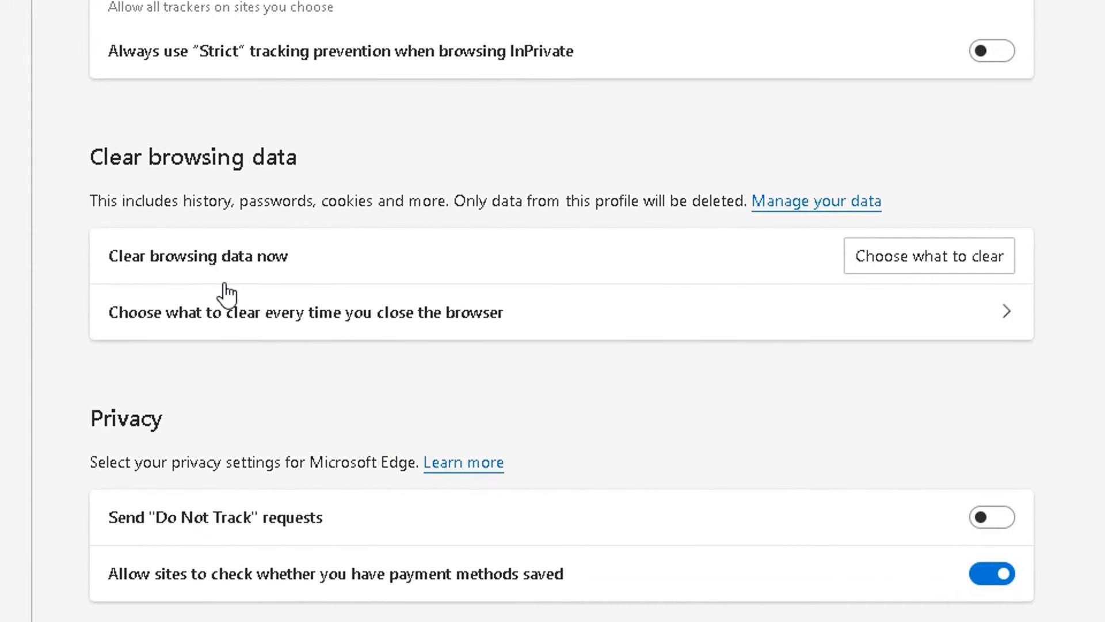
mouse_move(115, 209)
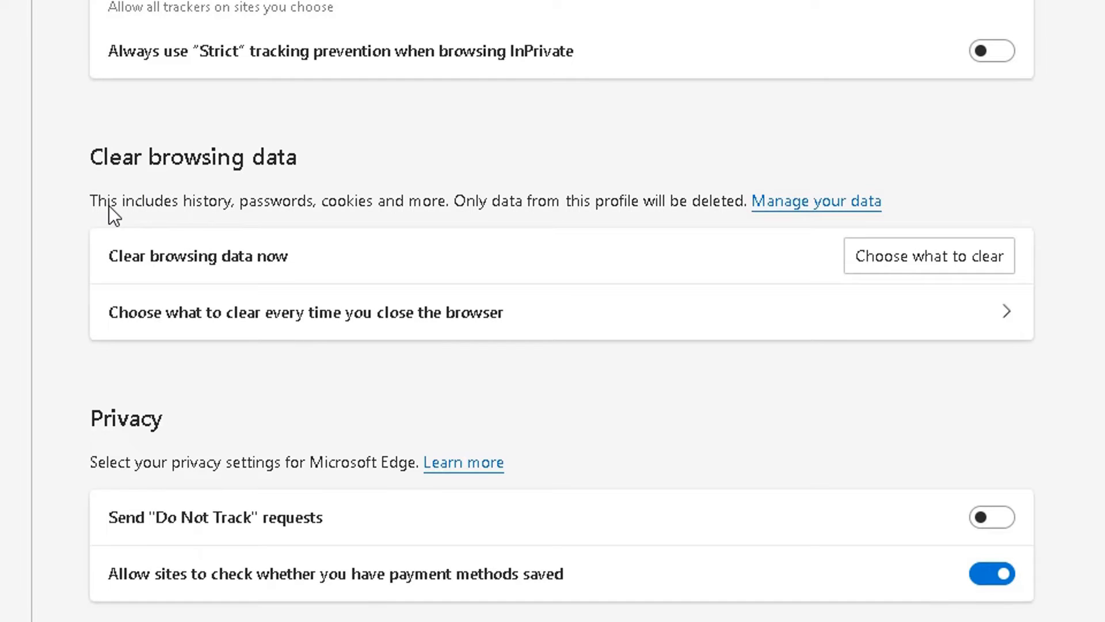
mouse_move(402, 224)
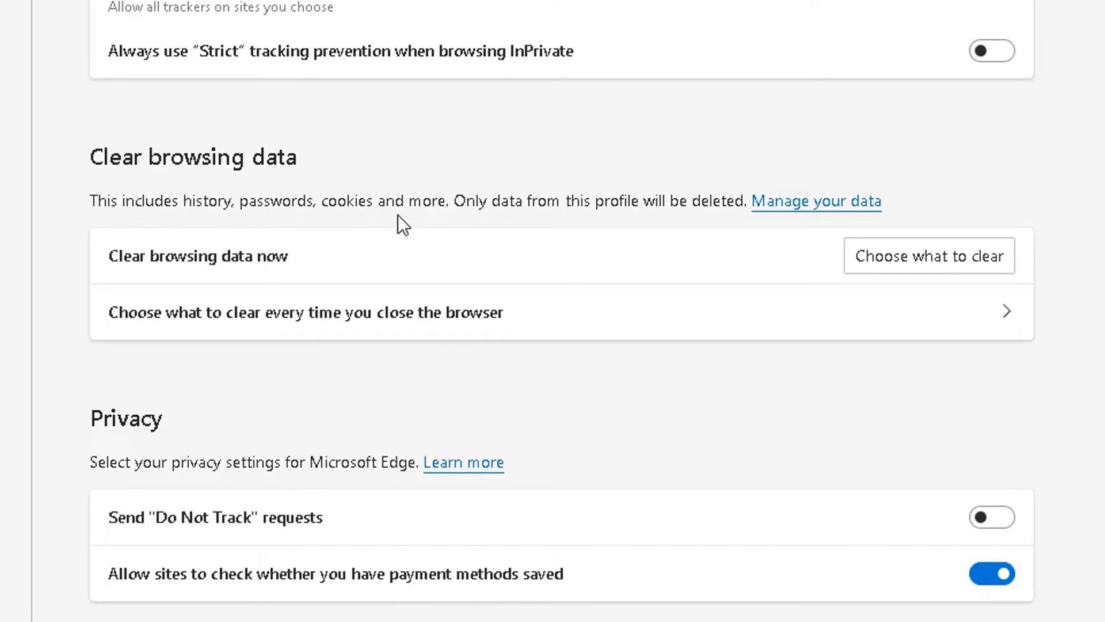
mouse_move(219, 222)
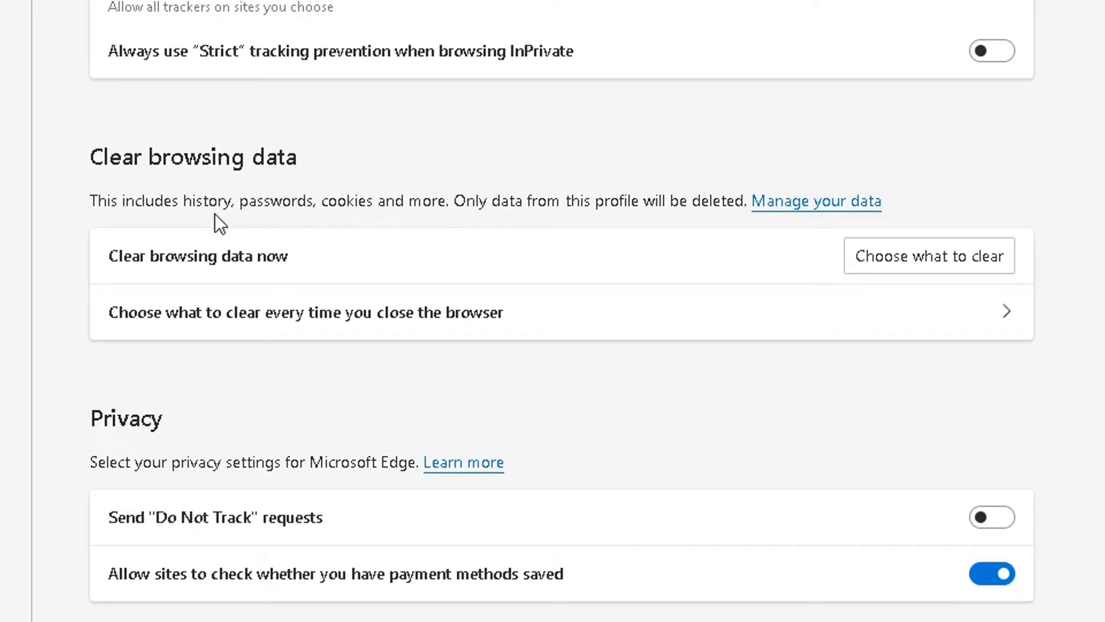
mouse_move(289, 247)
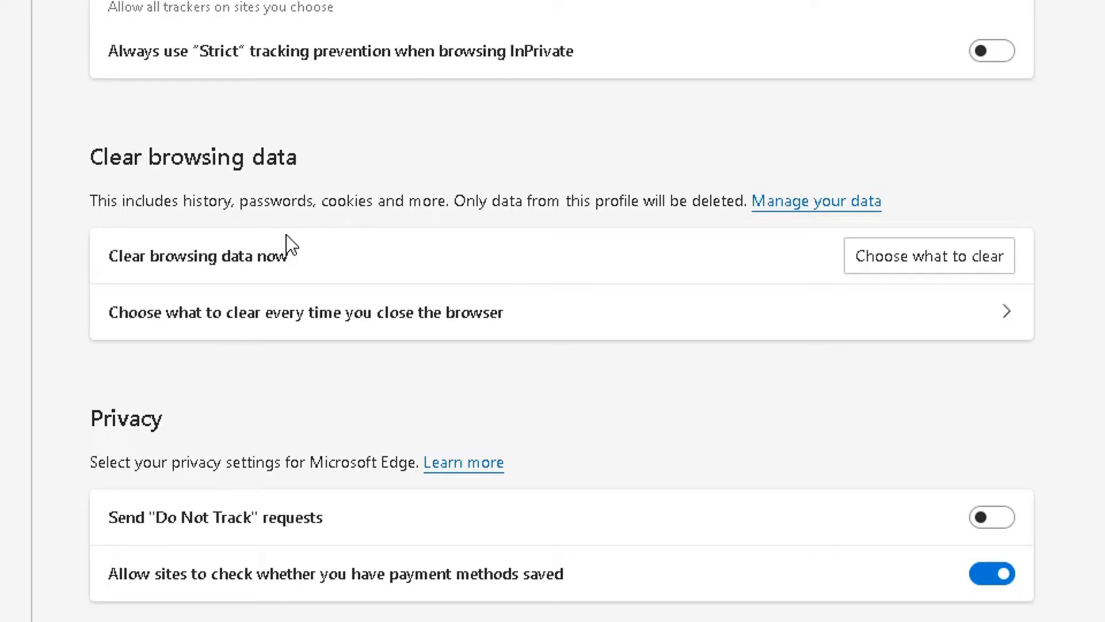
mouse_move(233, 239)
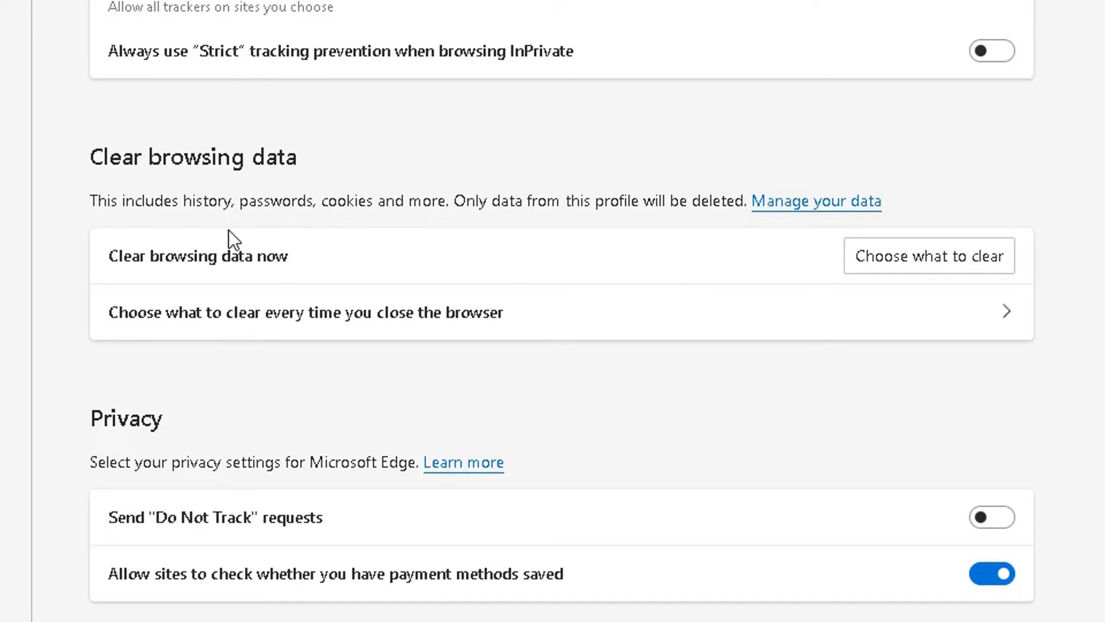
mouse_move(299, 215)
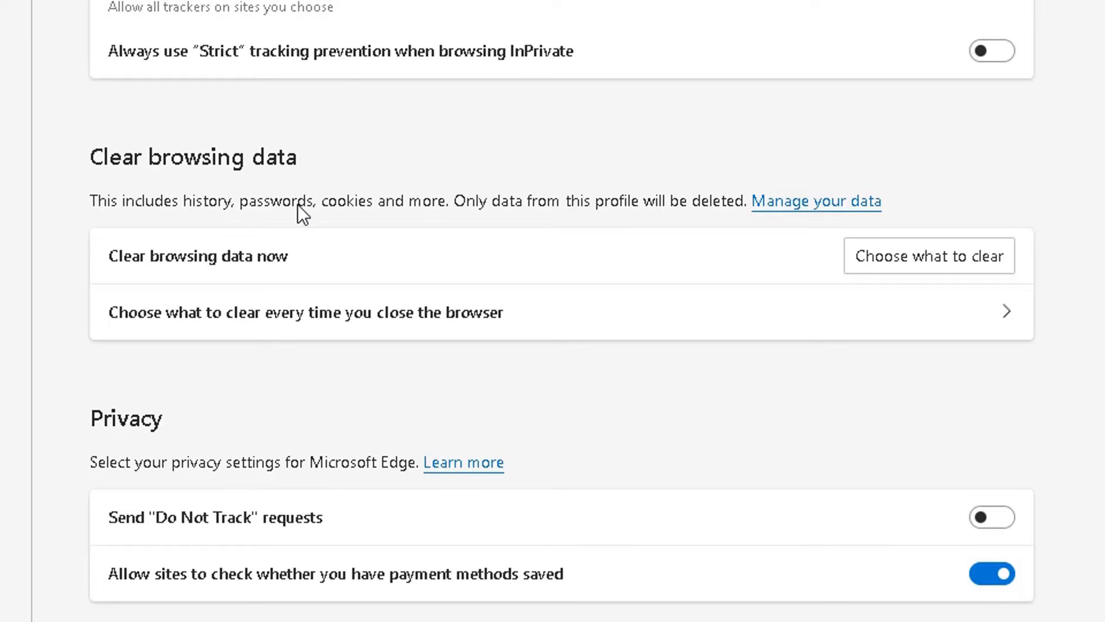
mouse_move(369, 224)
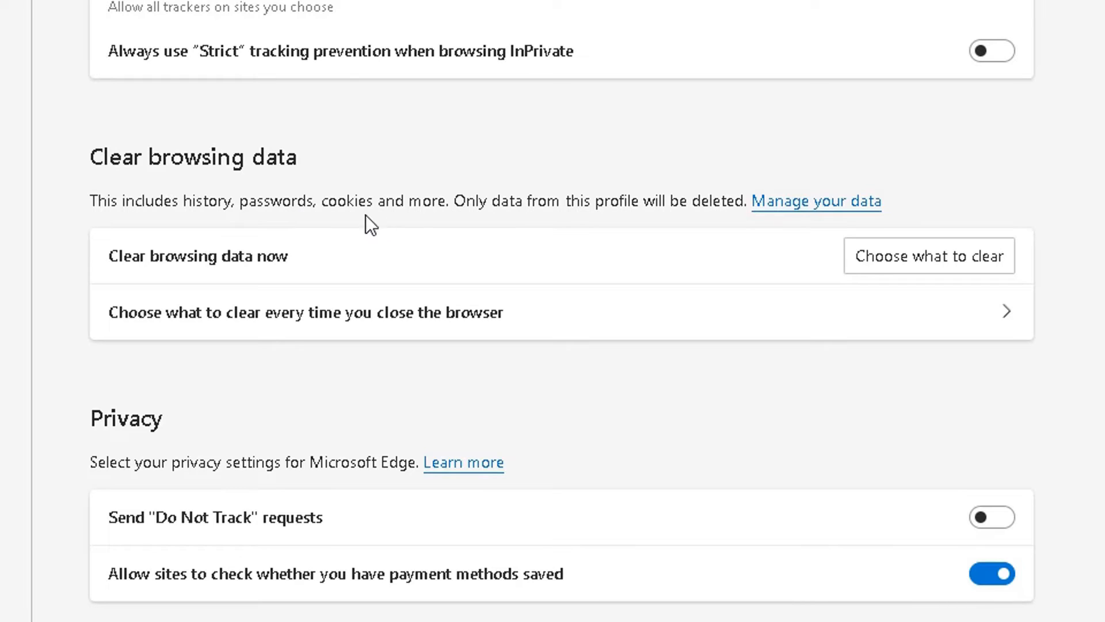
mouse_move(473, 216)
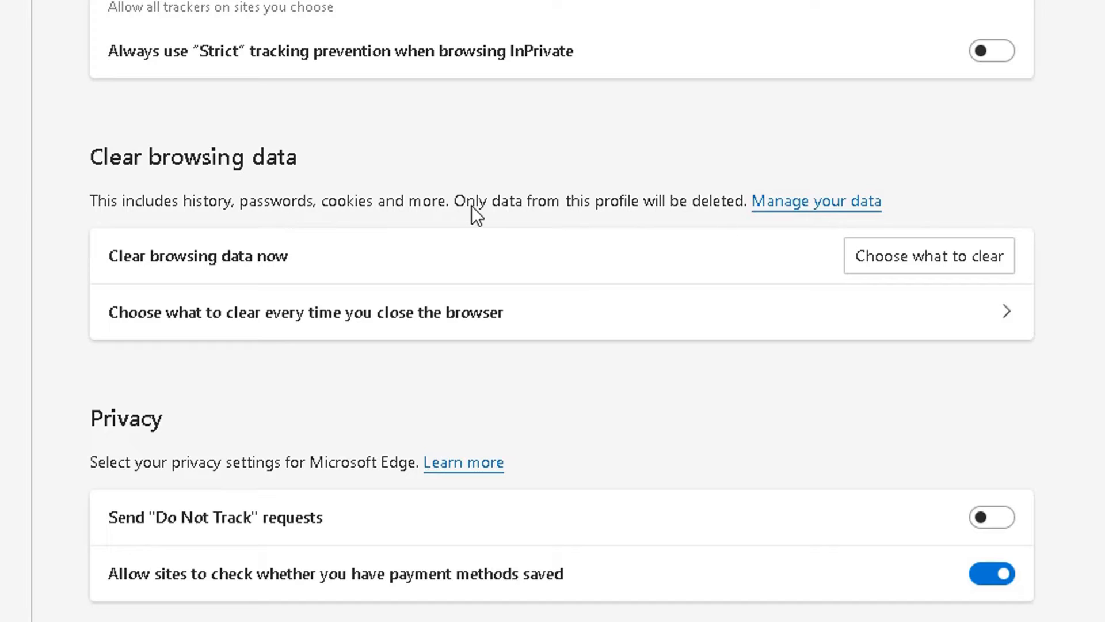
mouse_move(704, 222)
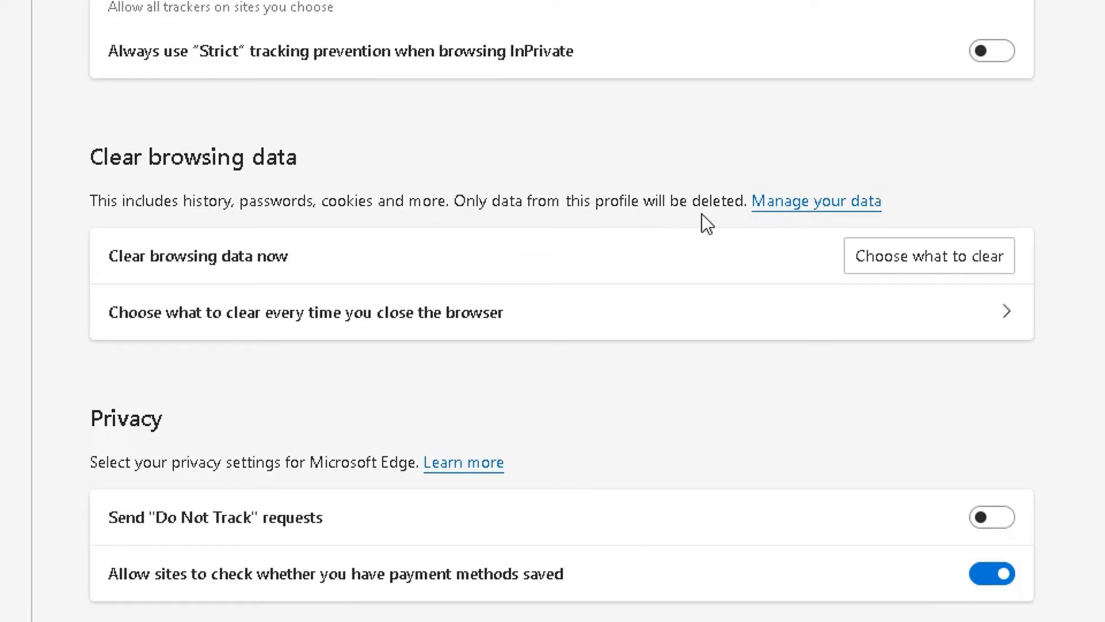
mouse_move(802, 218)
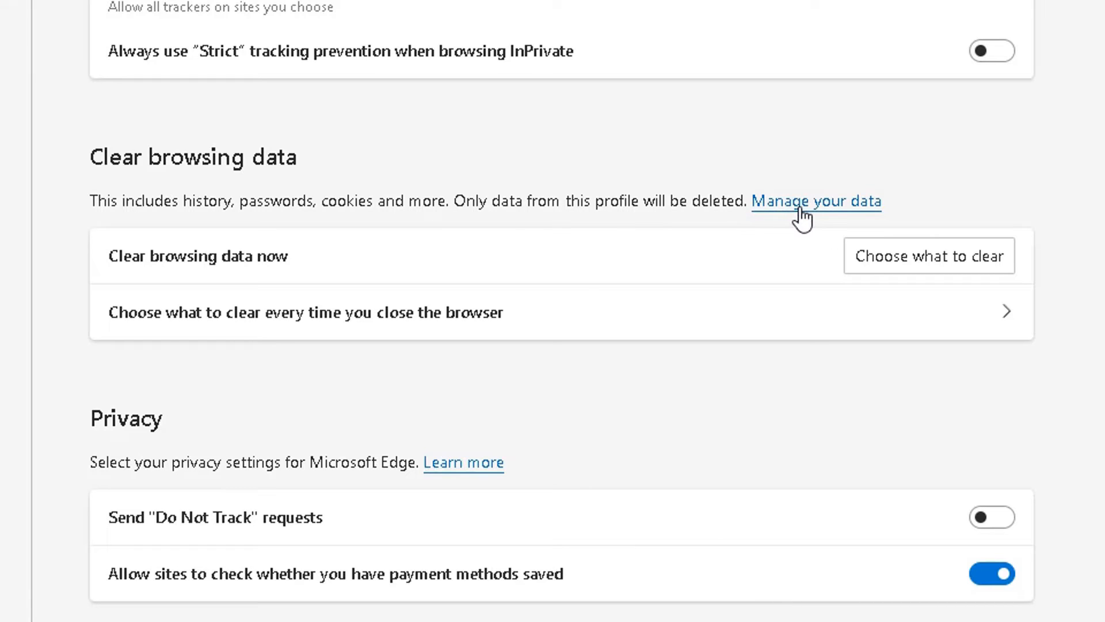
mouse_move(225, 255)
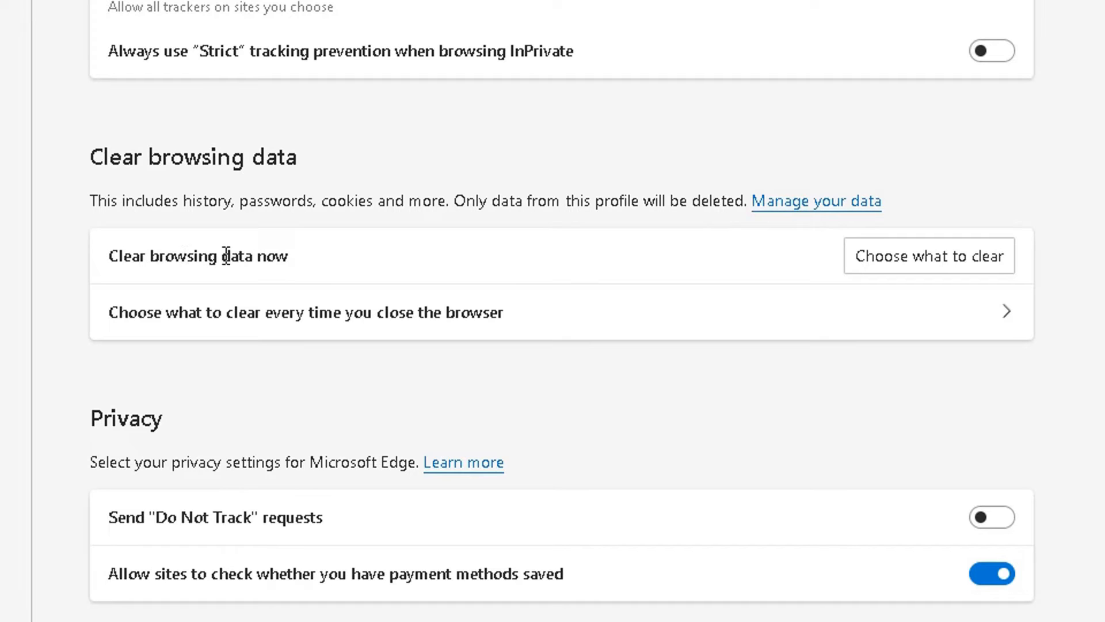
mouse_move(914, 272)
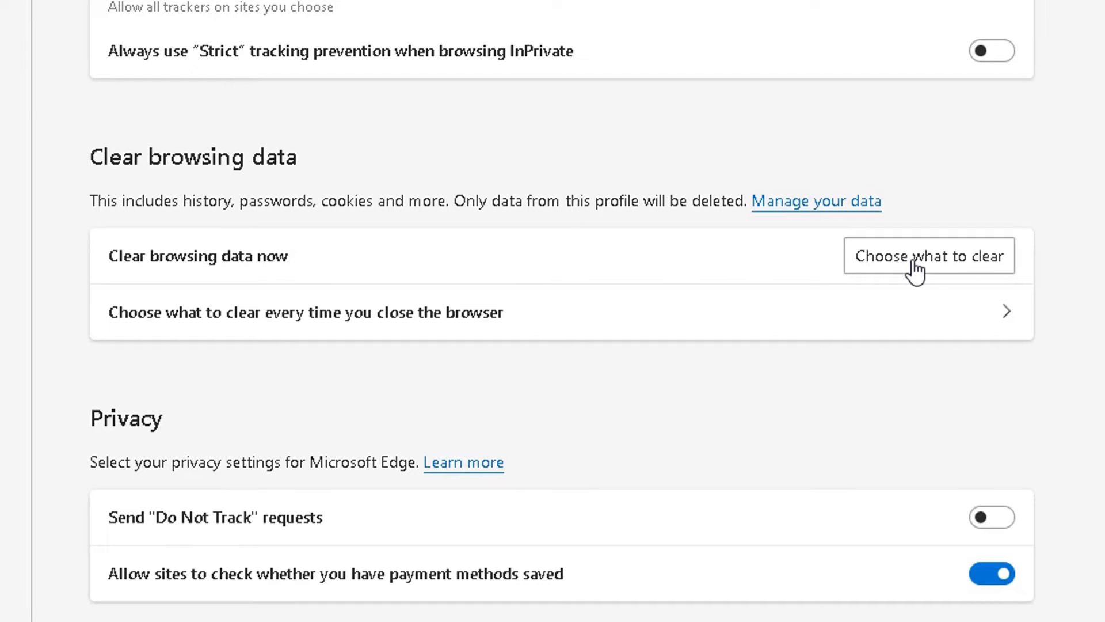
click(927, 256)
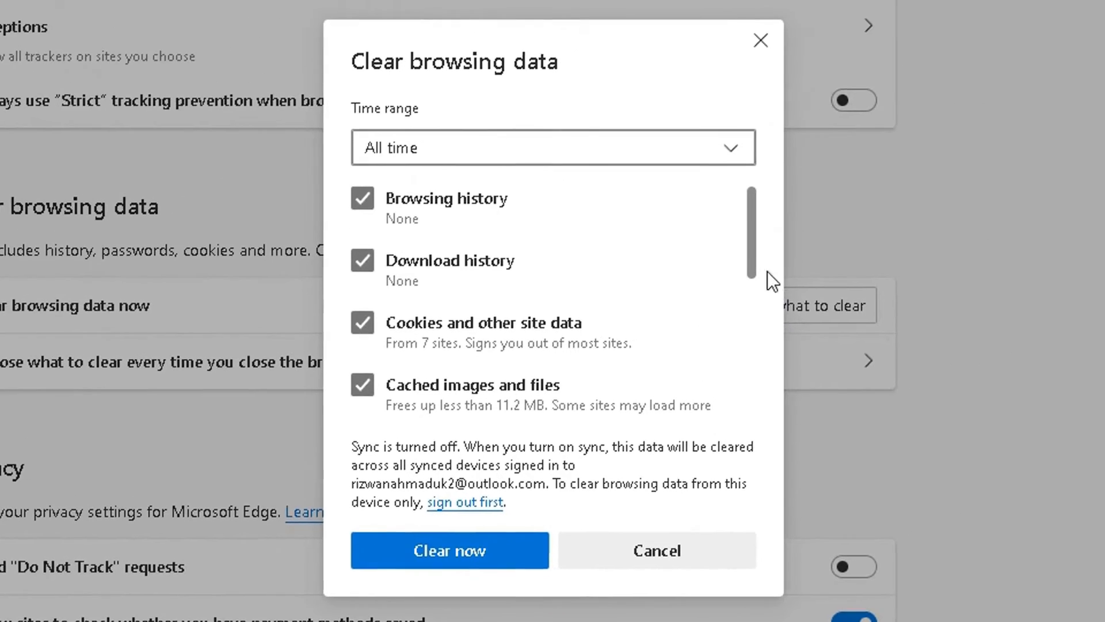
mouse_move(749, 232)
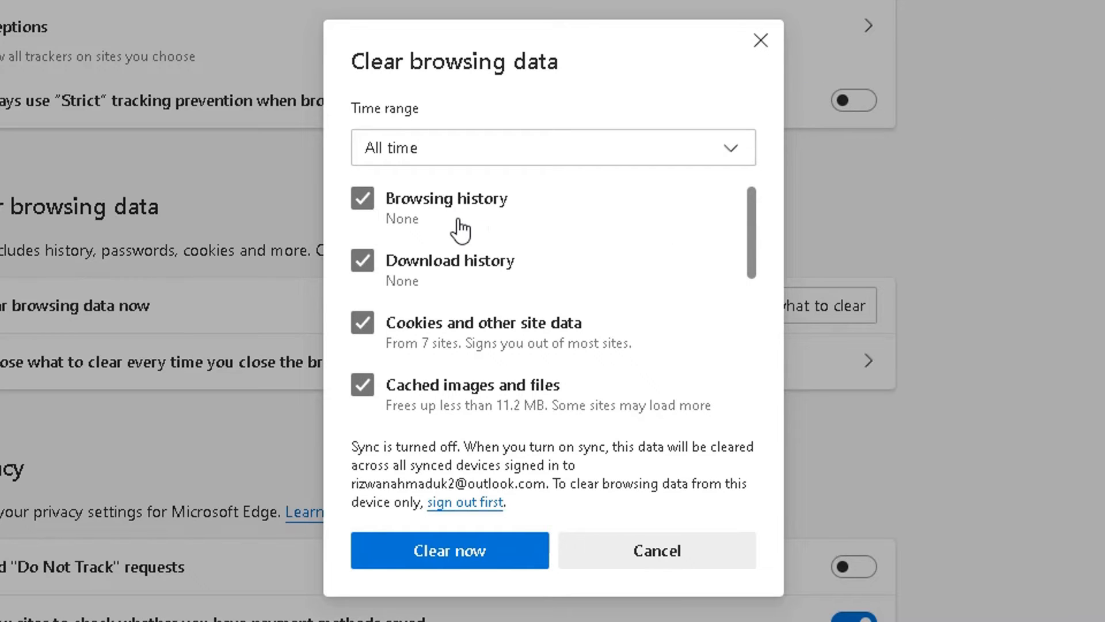
mouse_move(510, 238)
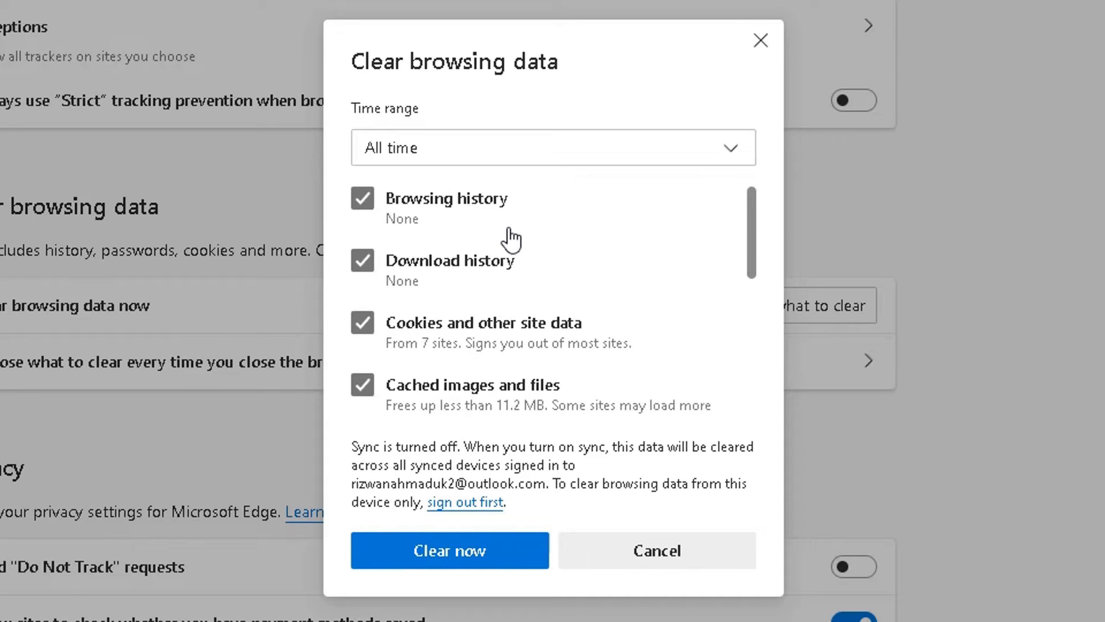
mouse_move(363, 198)
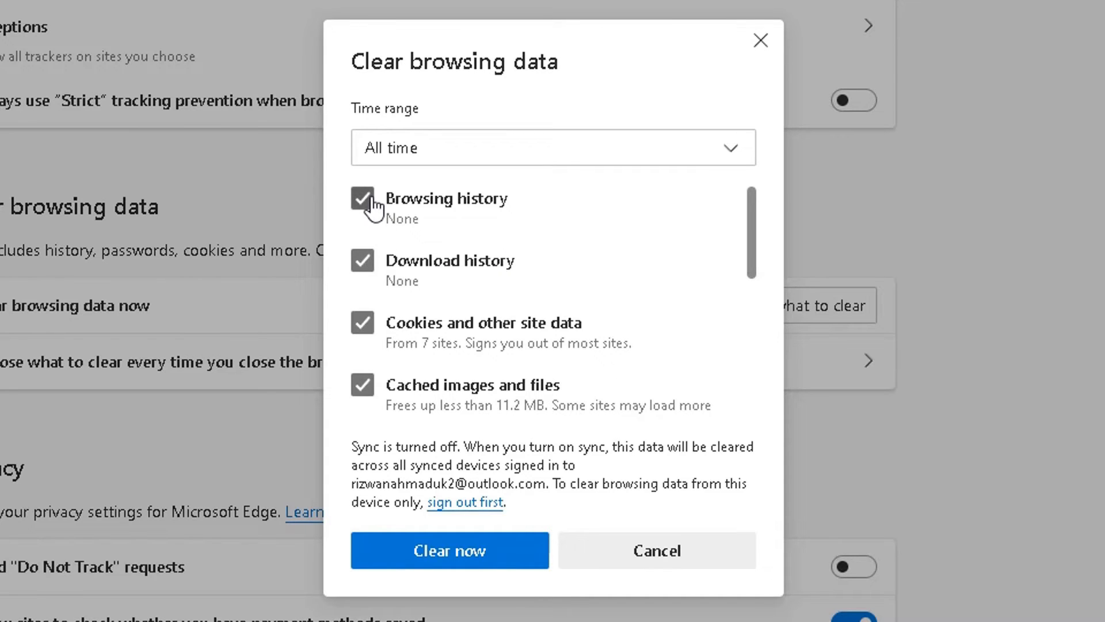
mouse_move(434, 287)
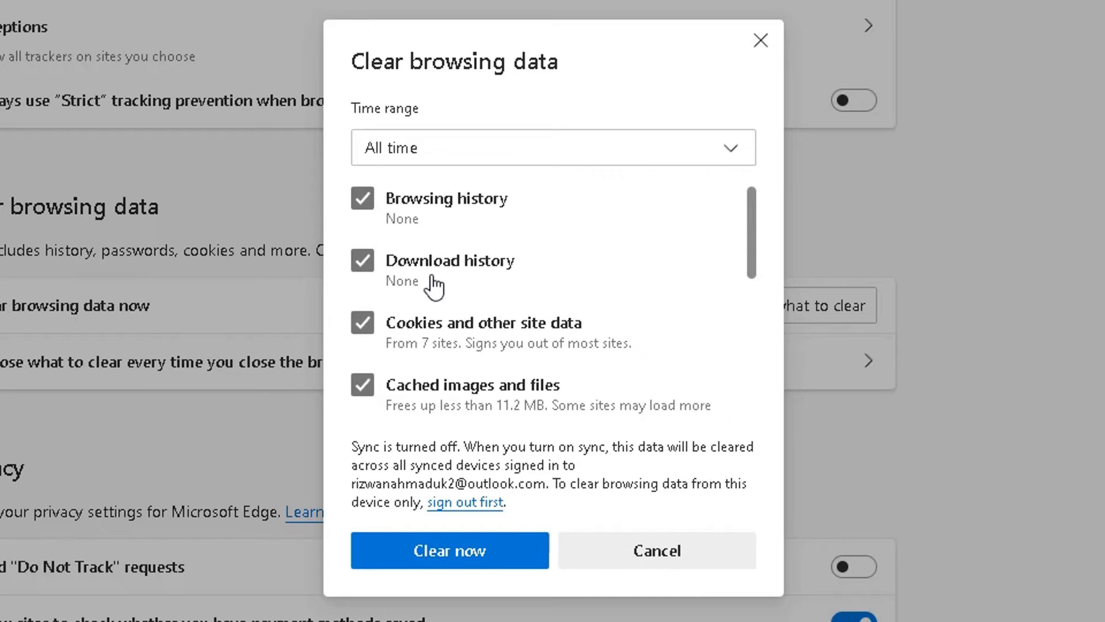
mouse_move(434, 331)
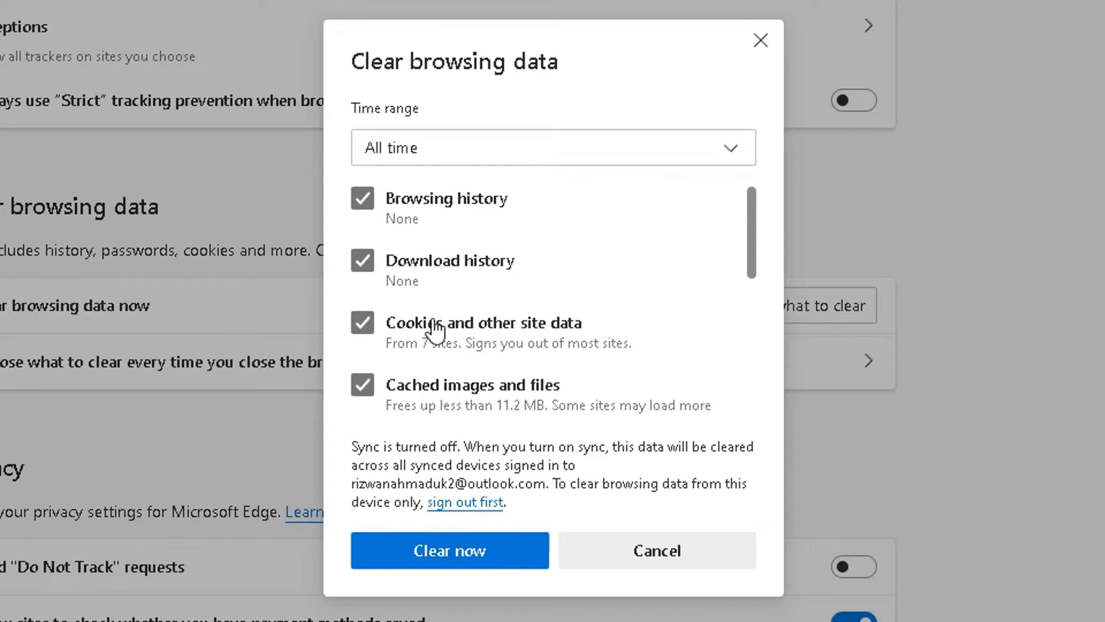
mouse_move(434, 355)
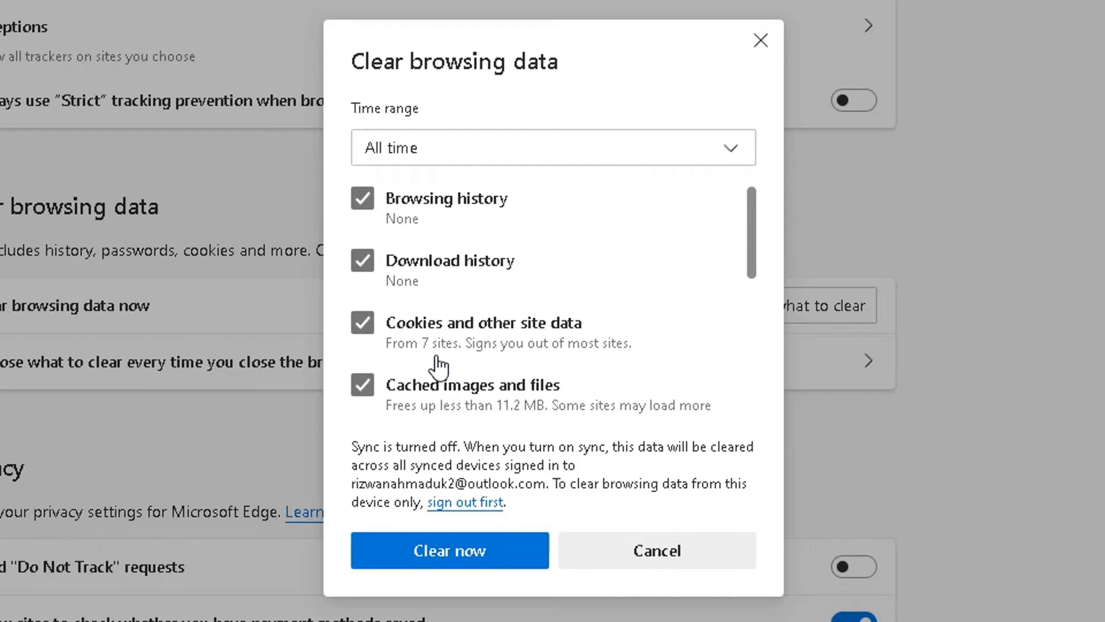
mouse_move(378, 335)
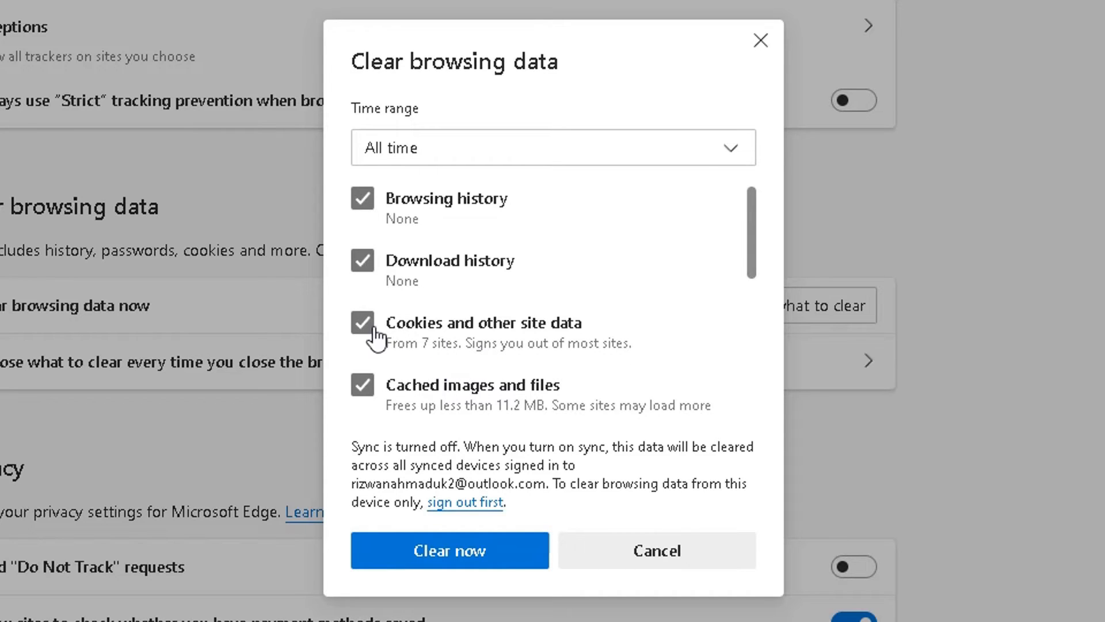
mouse_move(763, 266)
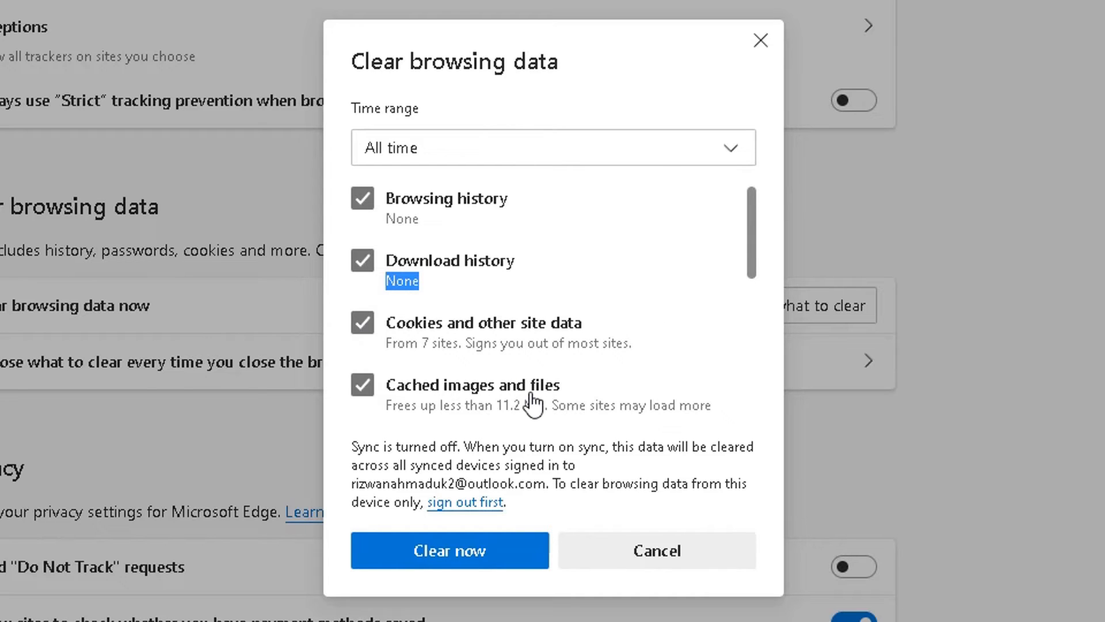
mouse_move(762, 245)
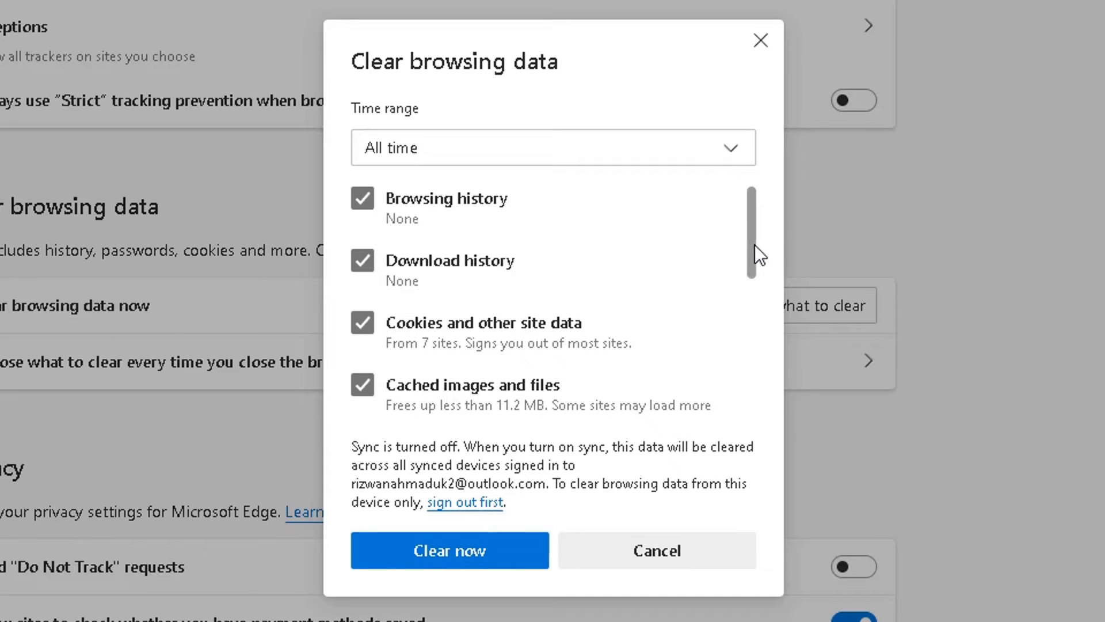
Step: Scroll the Clear browsing data dialog to reveal the unchecked Passwords option
scroll(down, 3)
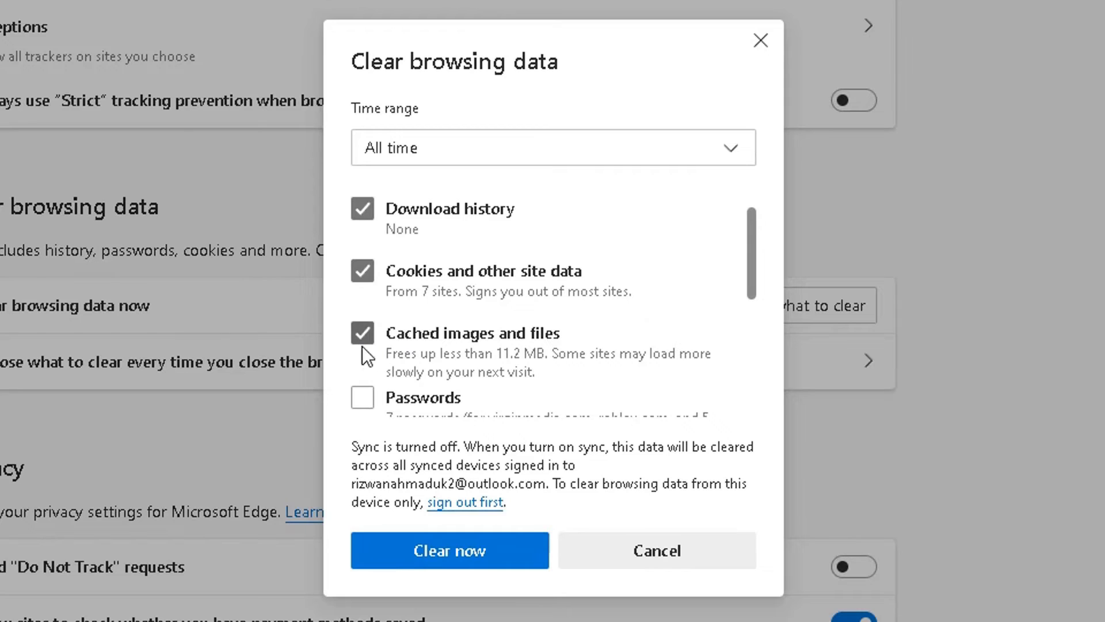
Step: Tick Passwords in the Clear browsing data dialog and review the remaining data types
scroll(down, 3)
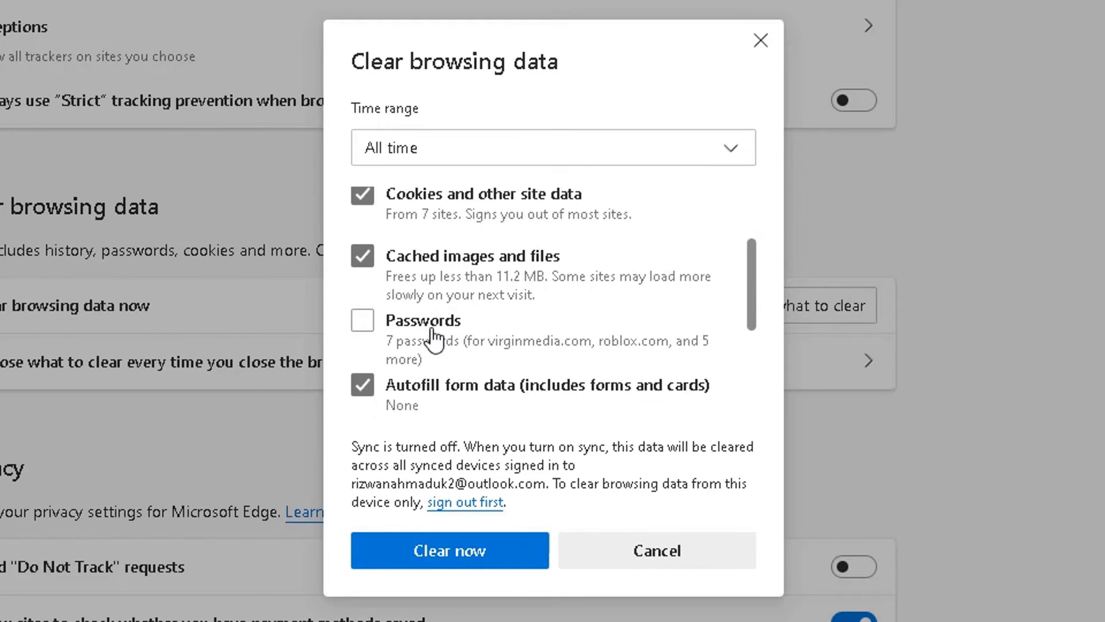
mouse_move(398, 353)
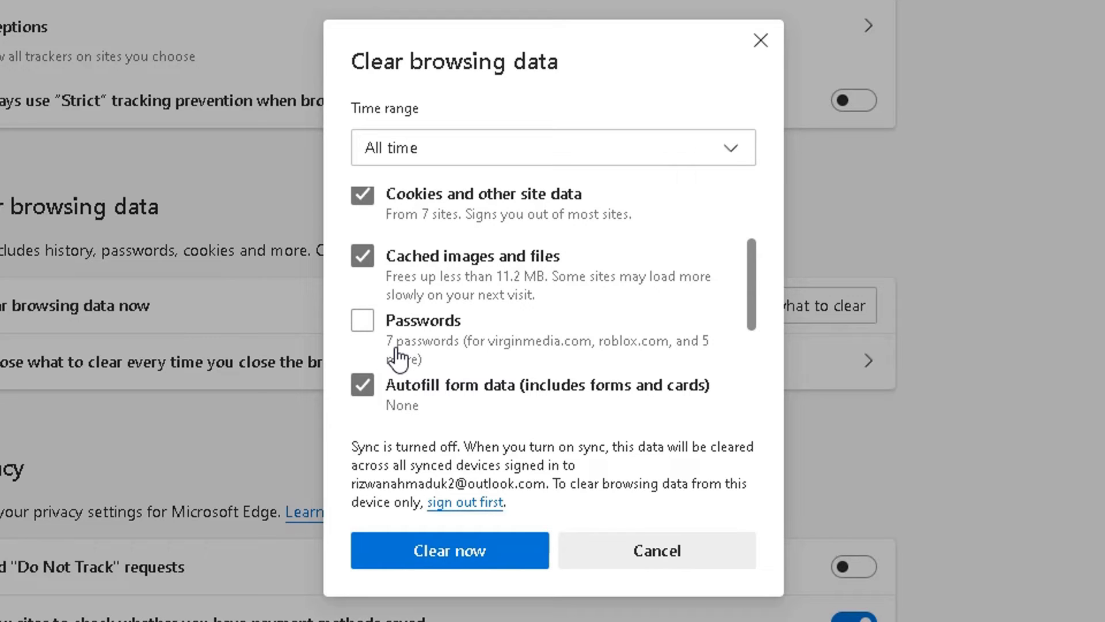
mouse_move(400, 361)
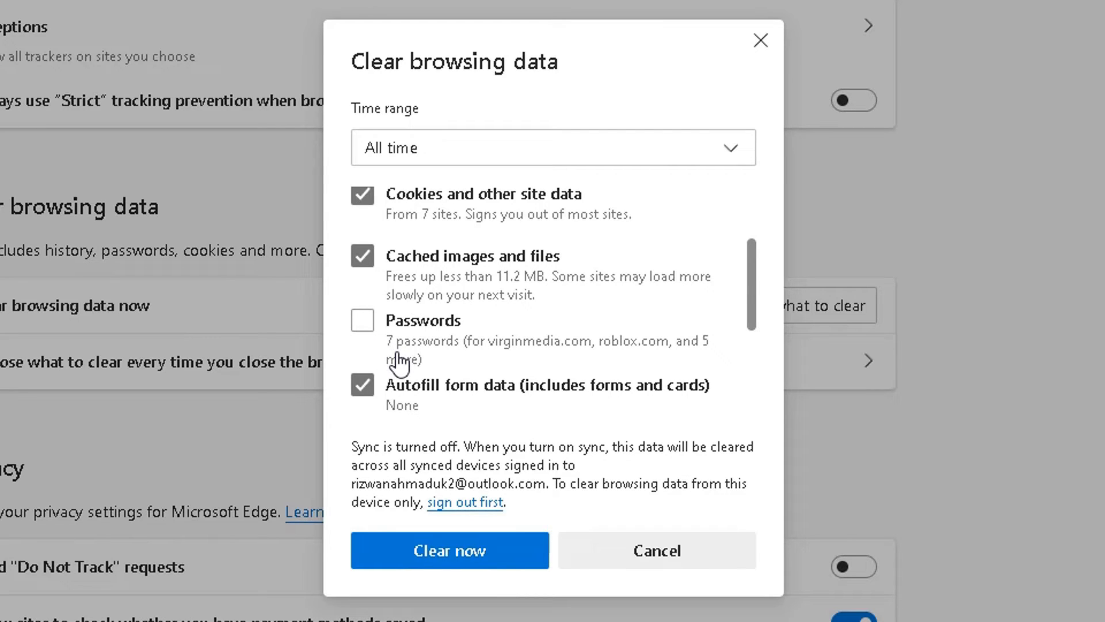
mouse_move(472, 360)
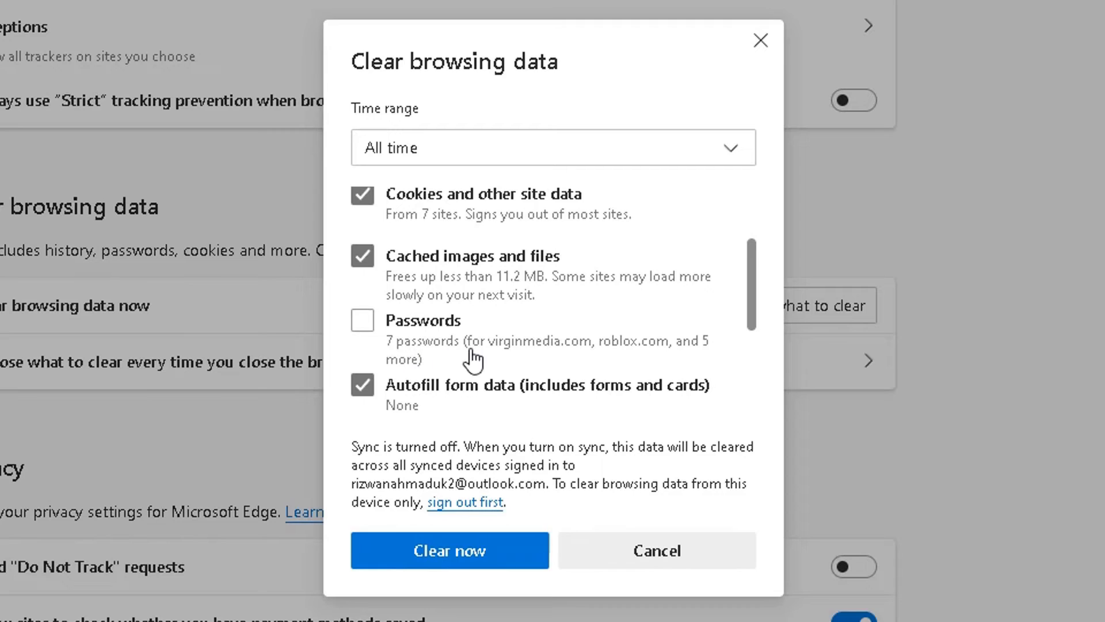
mouse_move(628, 361)
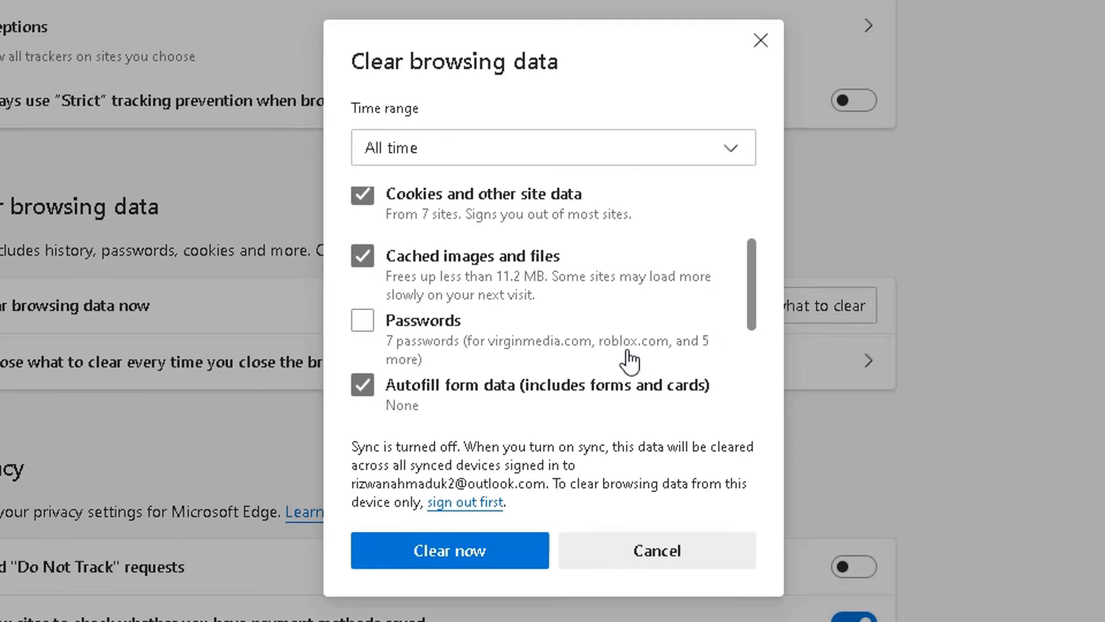
mouse_move(602, 366)
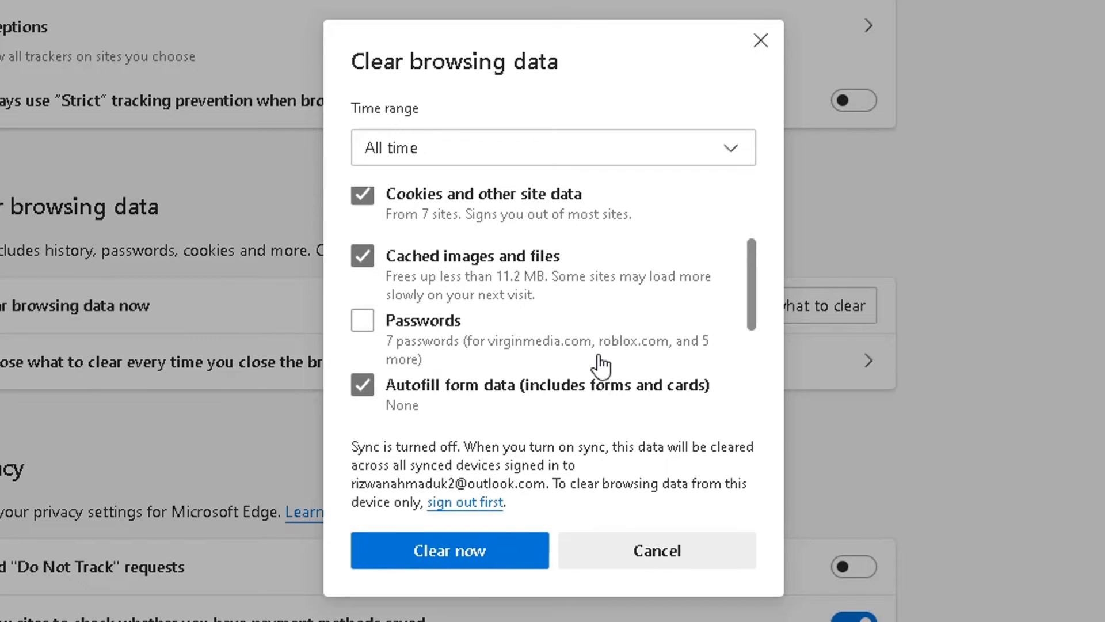
mouse_move(369, 331)
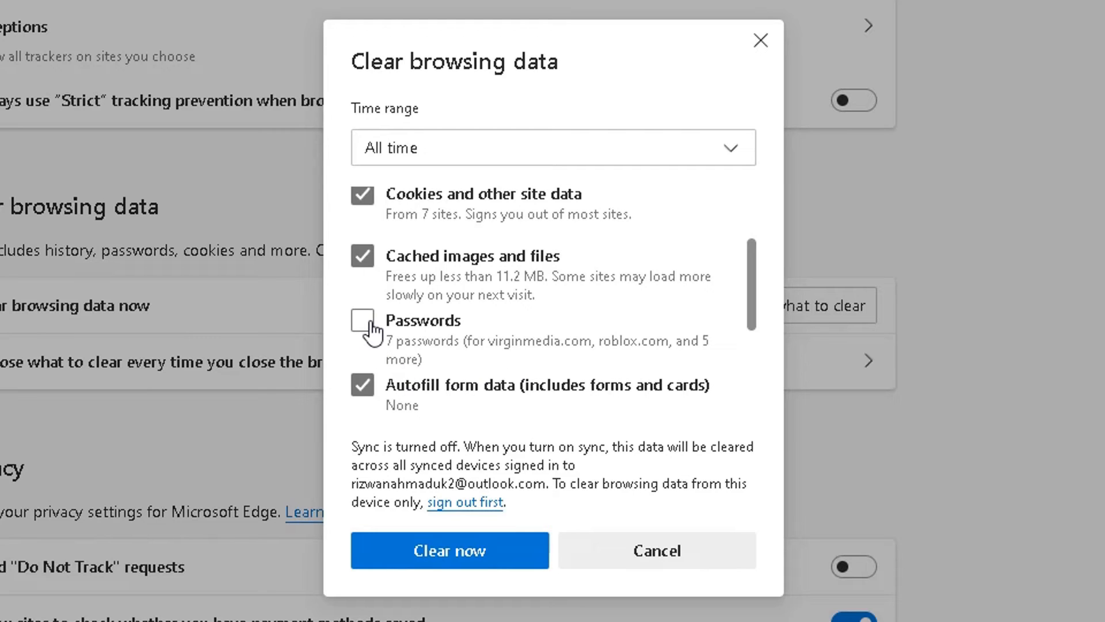
click(362, 321)
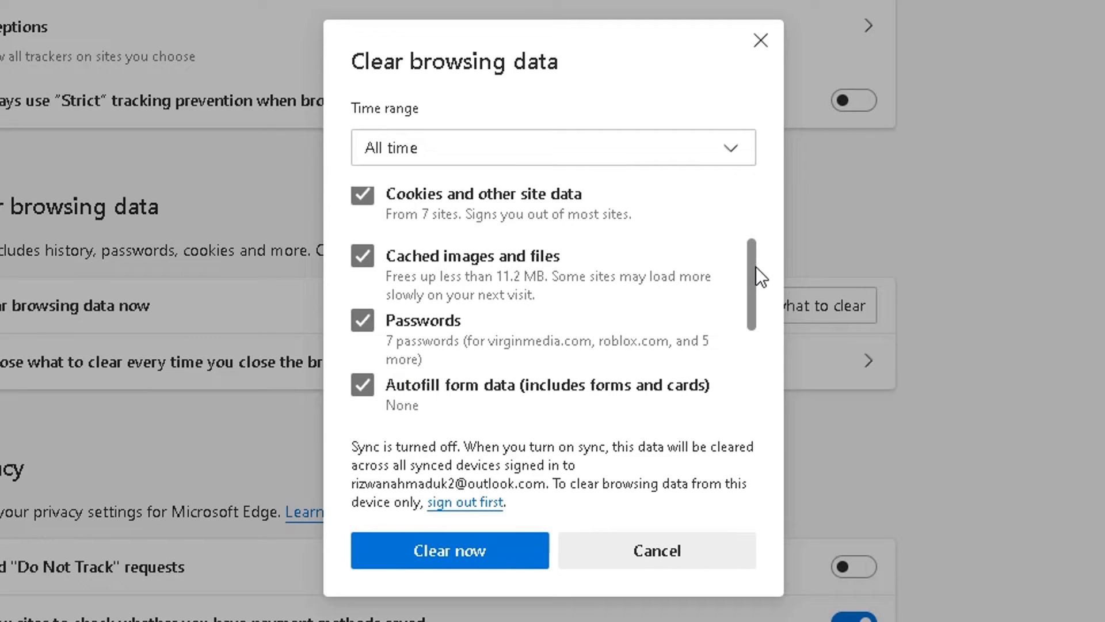
scroll(down, 3)
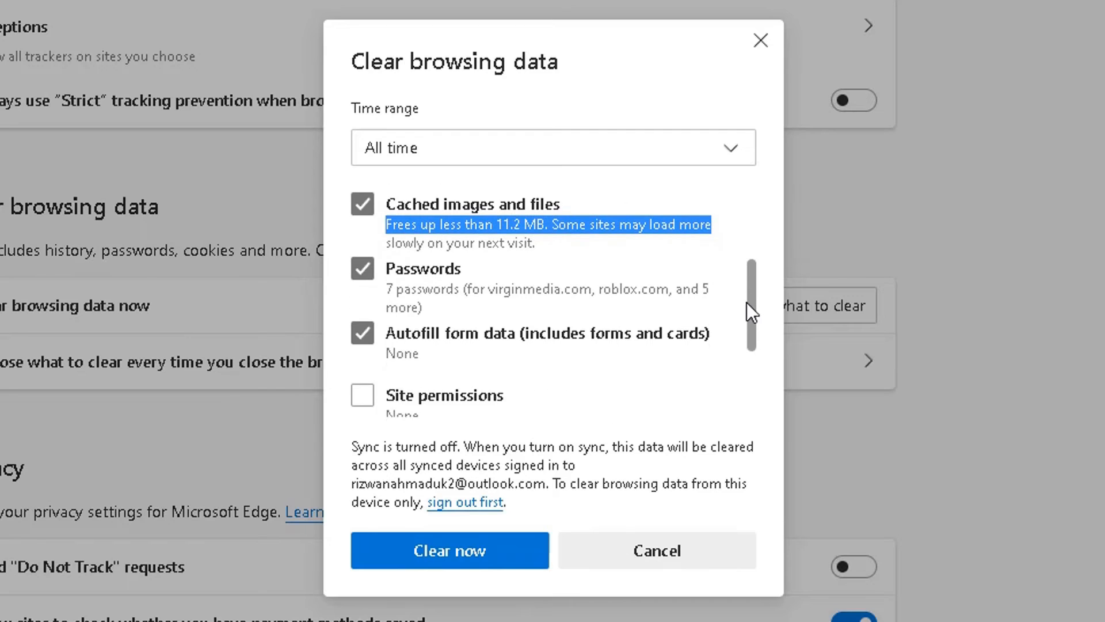
scroll(down, 3)
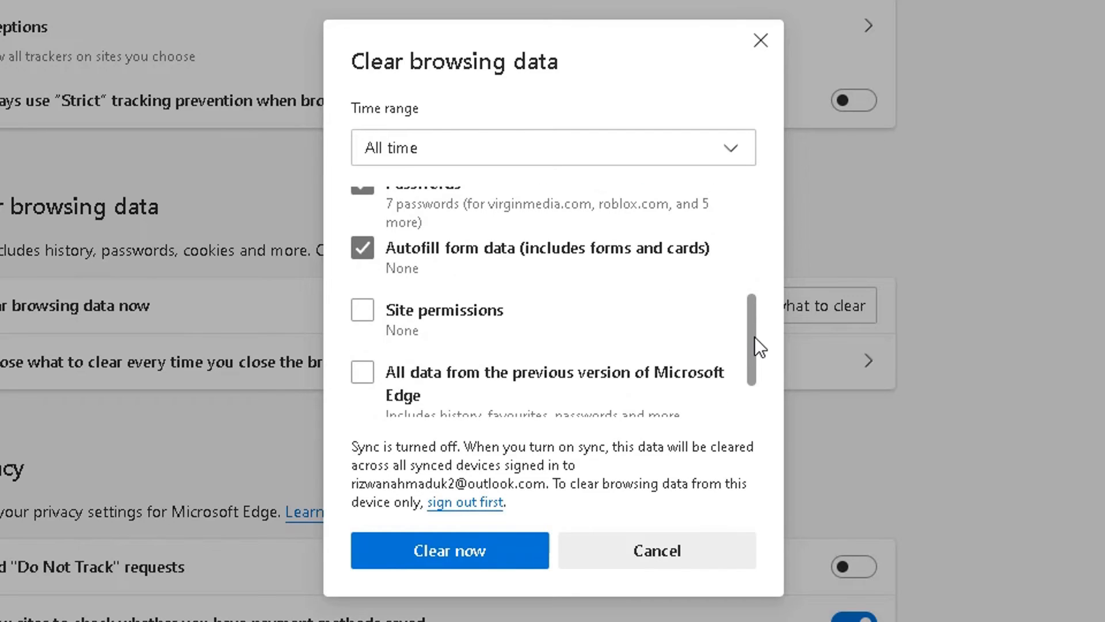
scroll(up, 3)
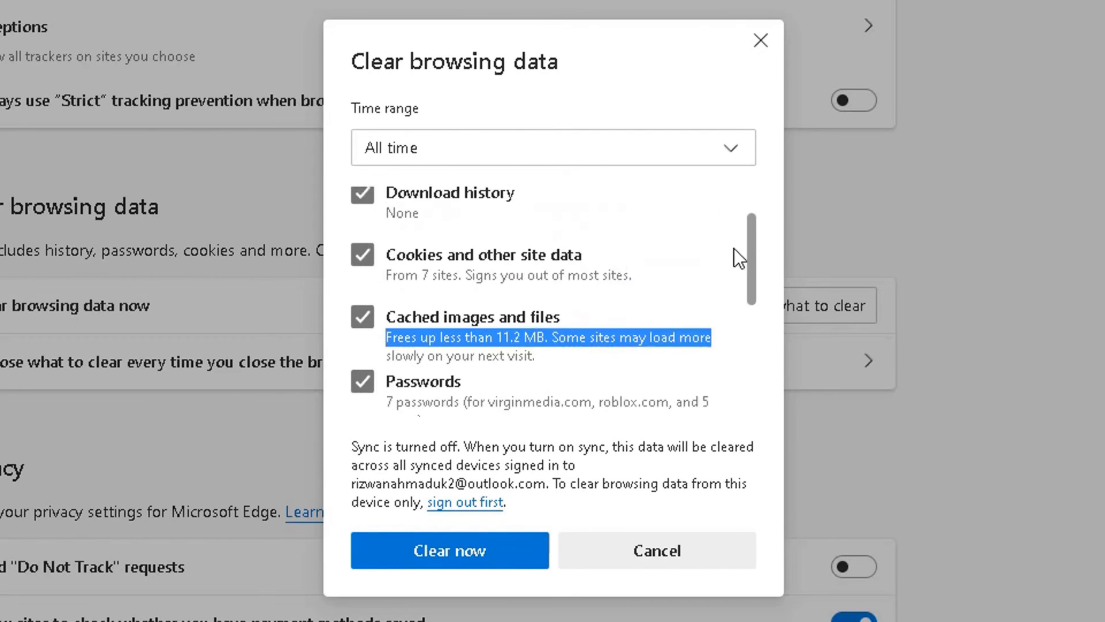
scroll(up, 3)
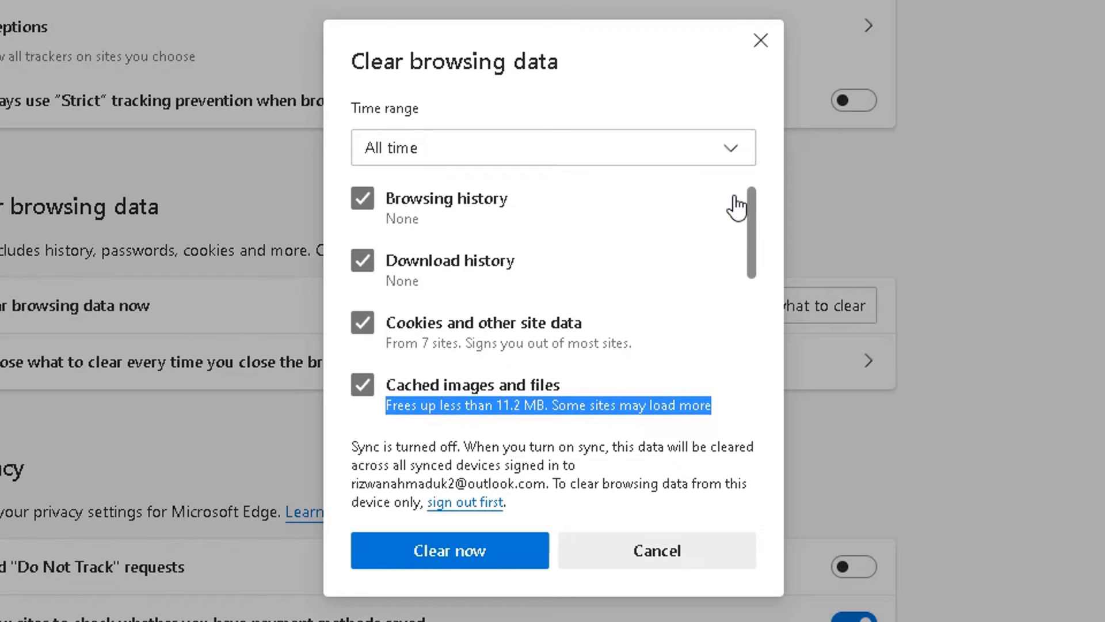
mouse_move(715, 175)
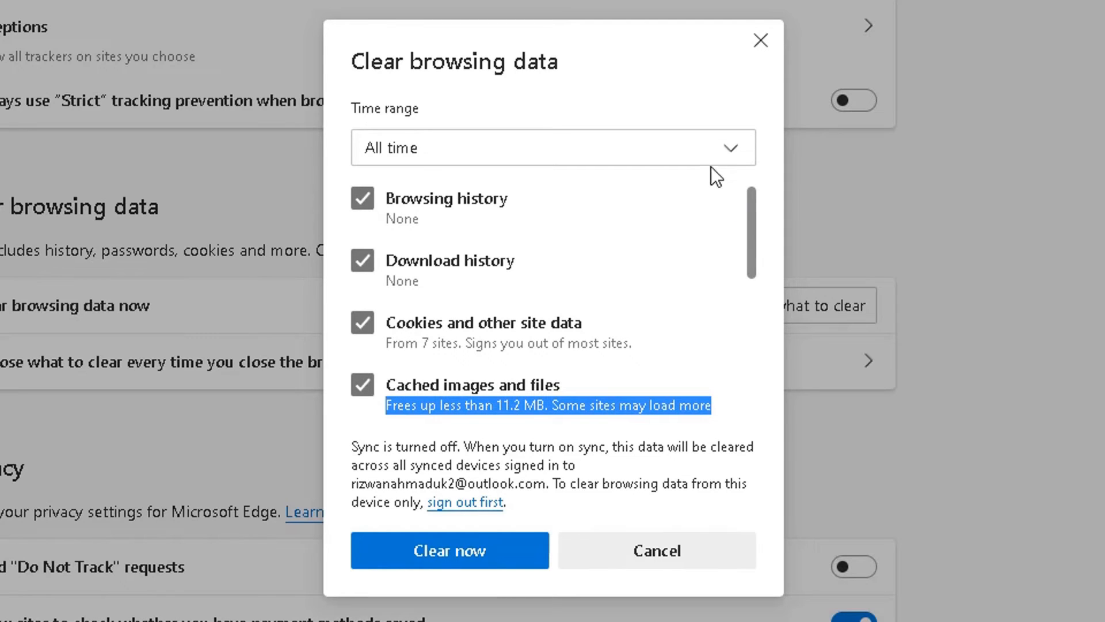
Step: Keep the time range at All time and clear the selected browsing data with Clear now
click(552, 147)
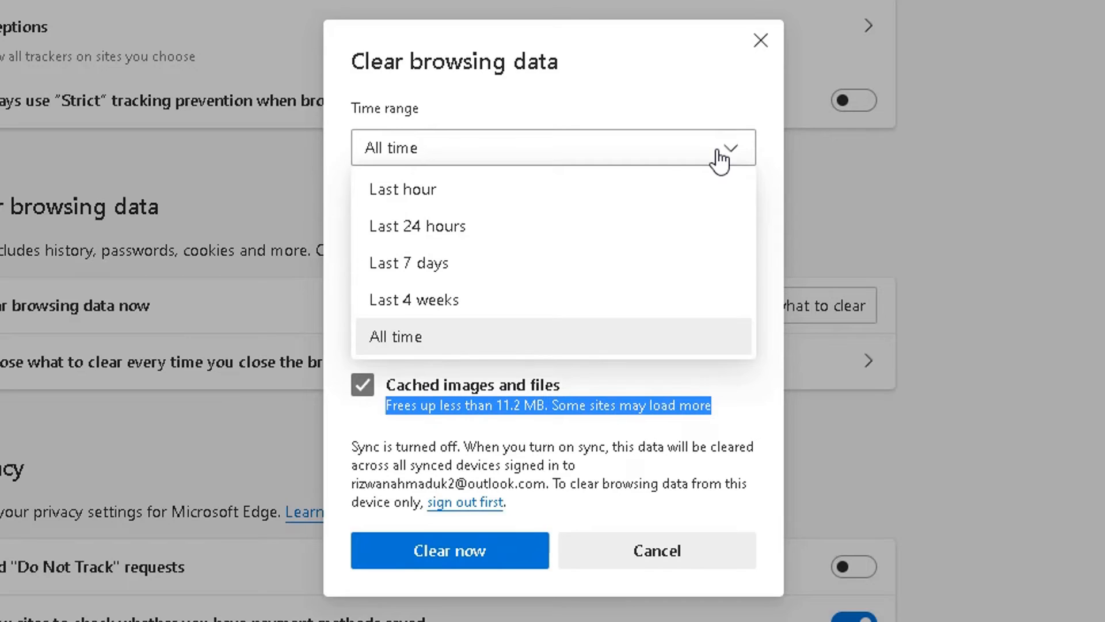
mouse_move(462, 206)
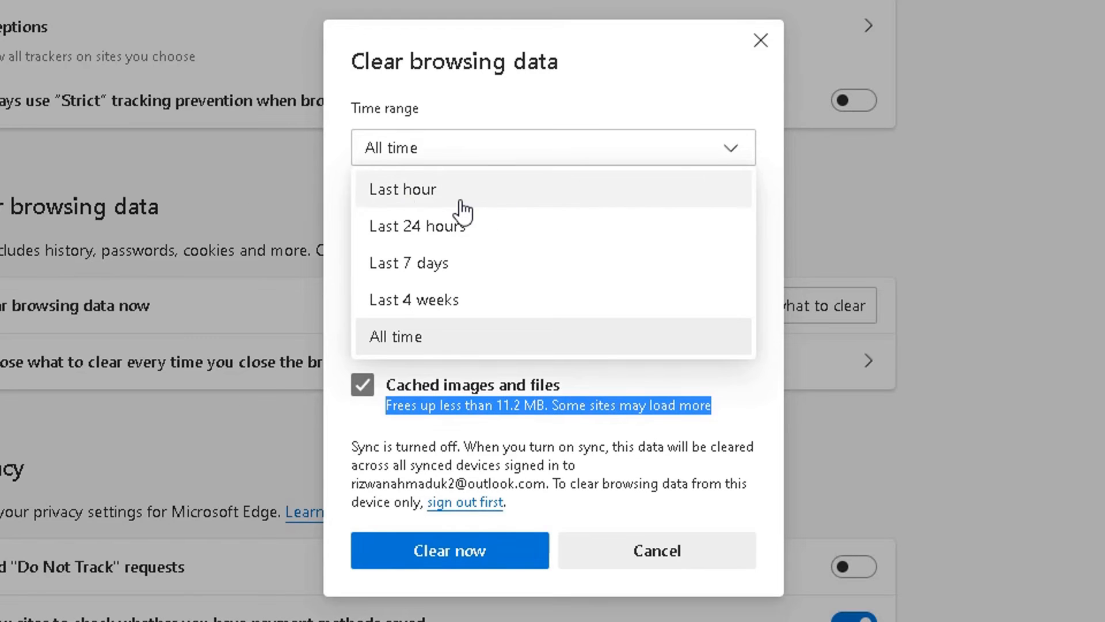
mouse_move(486, 226)
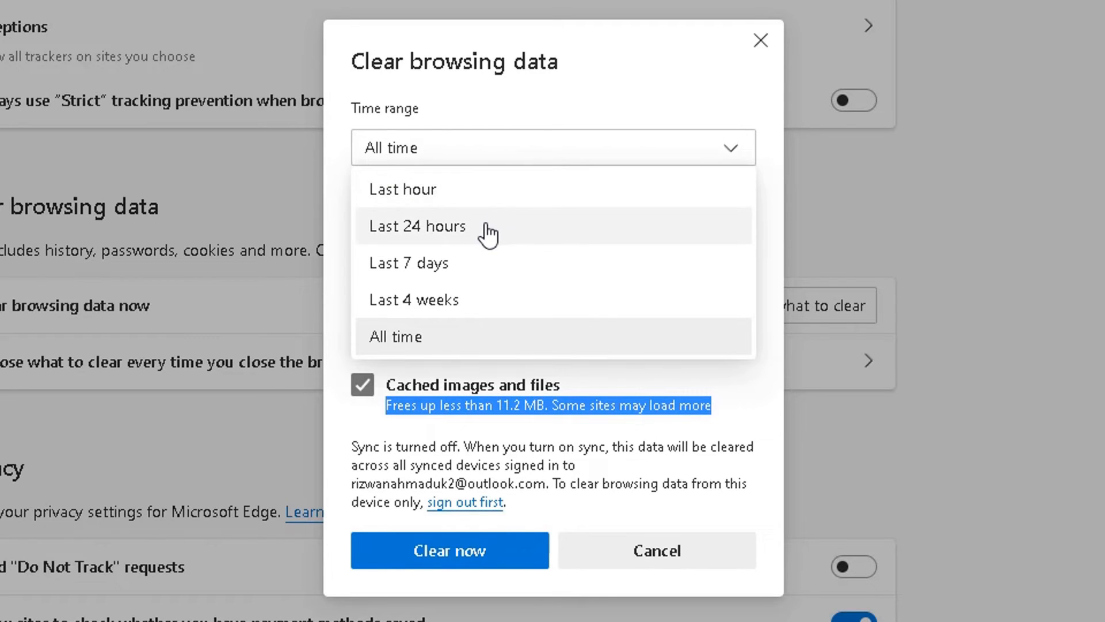
mouse_move(488, 262)
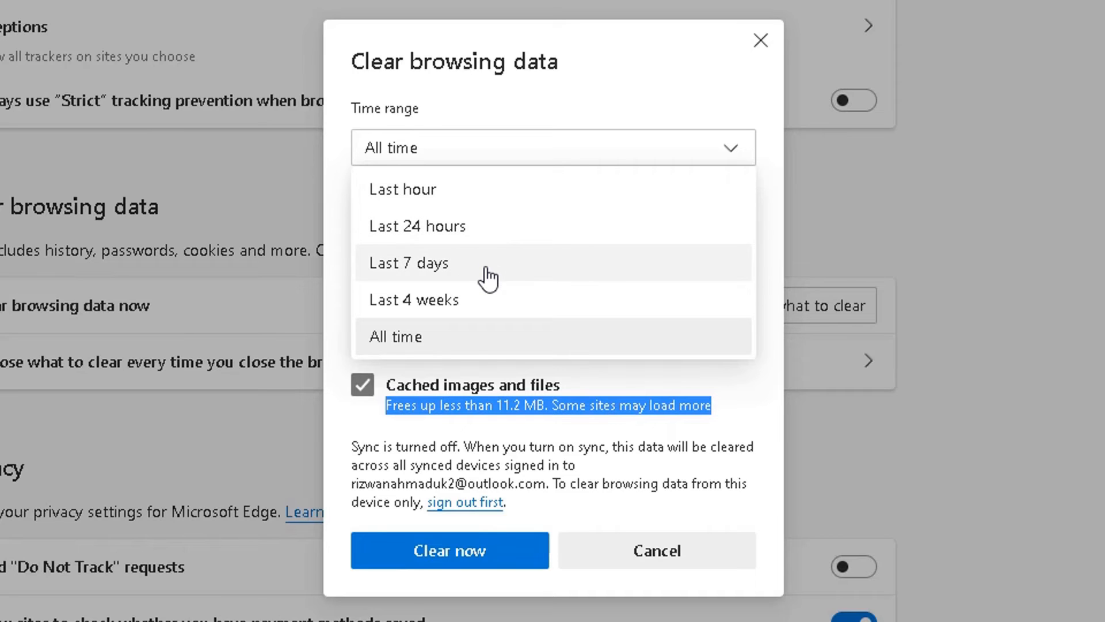
mouse_move(459, 344)
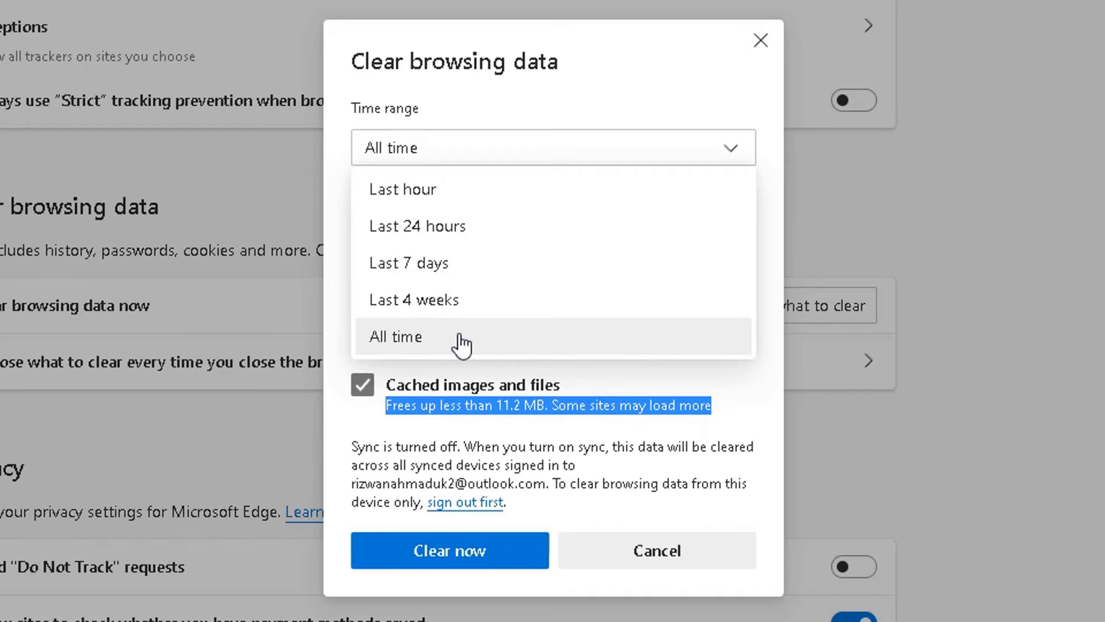
click(394, 336)
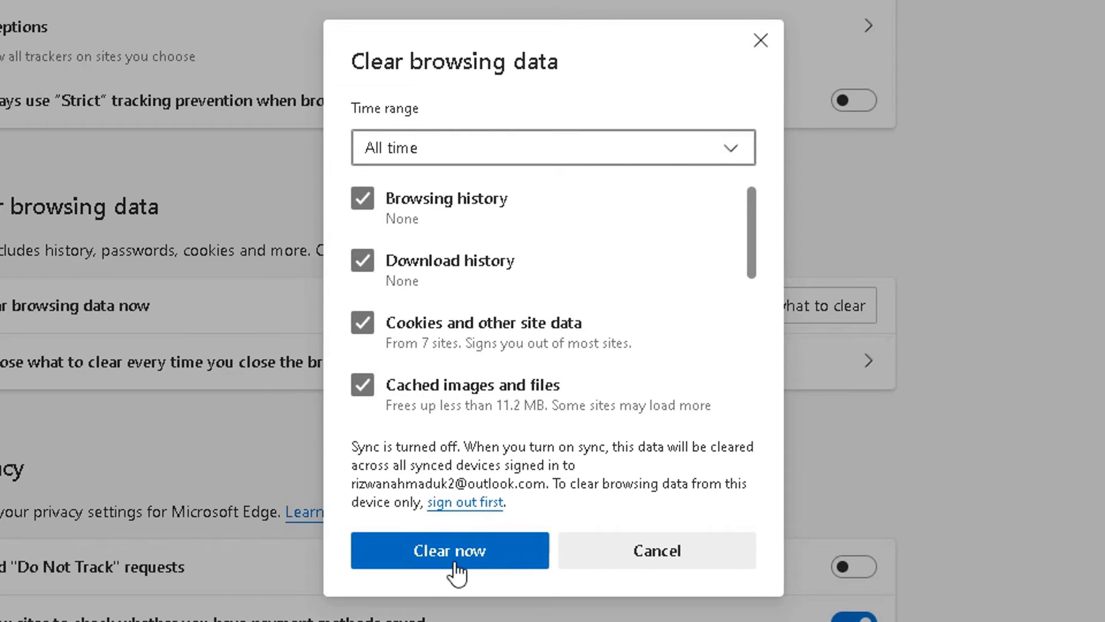
mouse_move(418, 567)
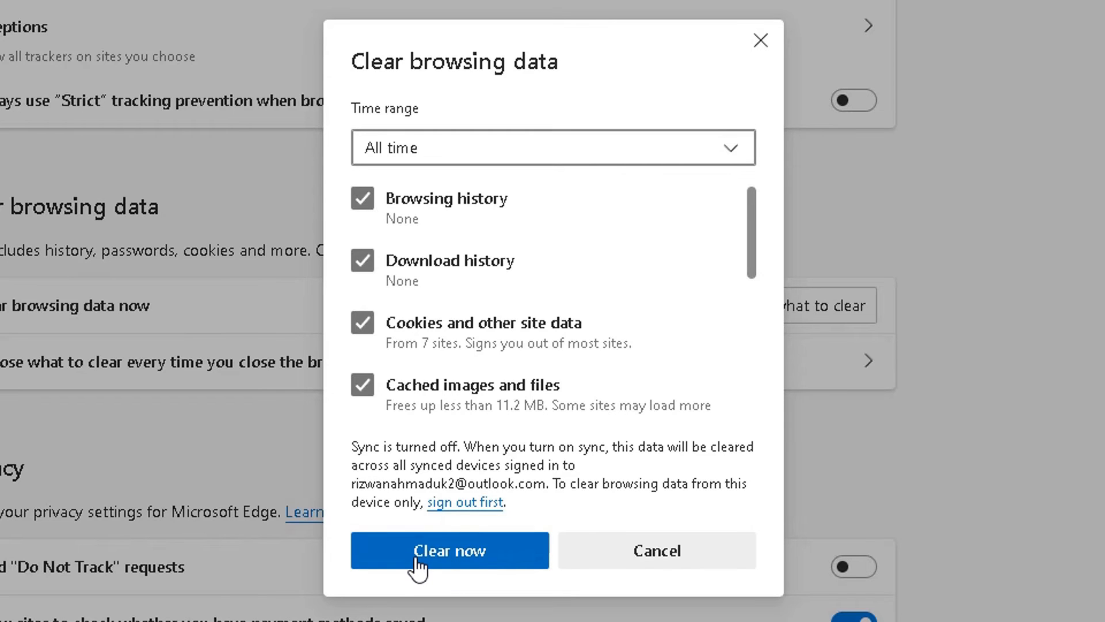
click(449, 550)
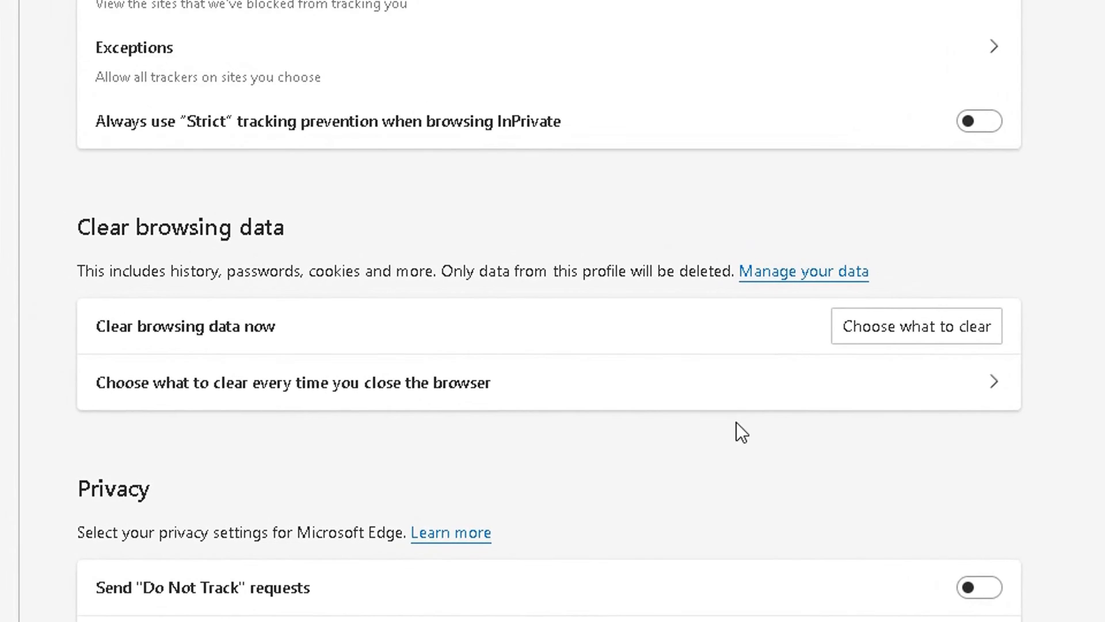
mouse_move(873, 344)
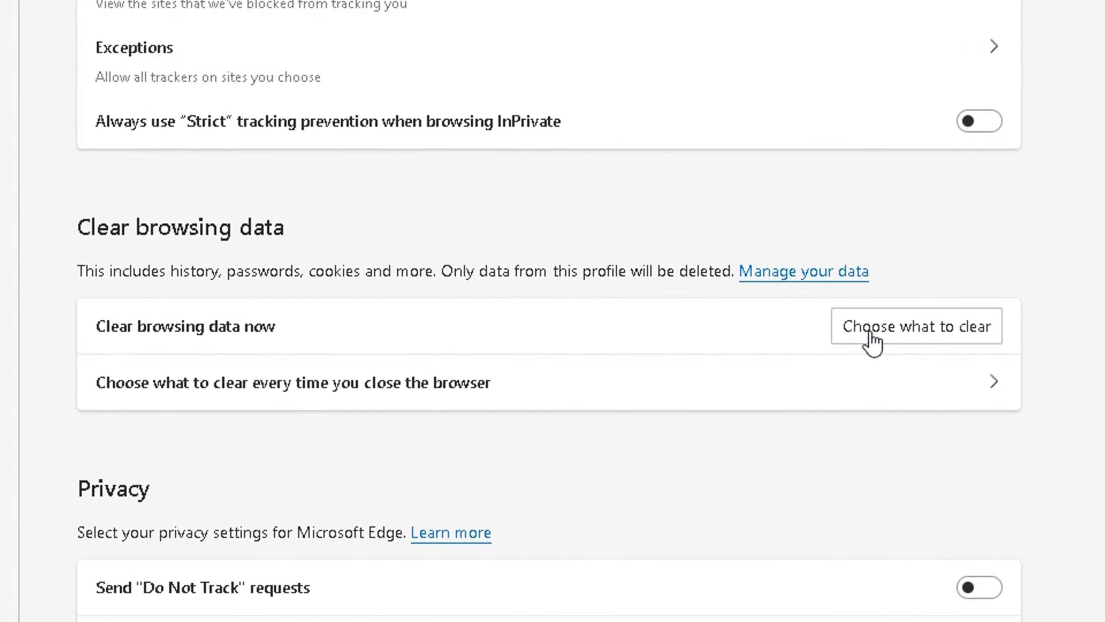
Step: Reopen Clear browsing data to confirm history, downloads and cookies show None, then dismiss it
click(916, 325)
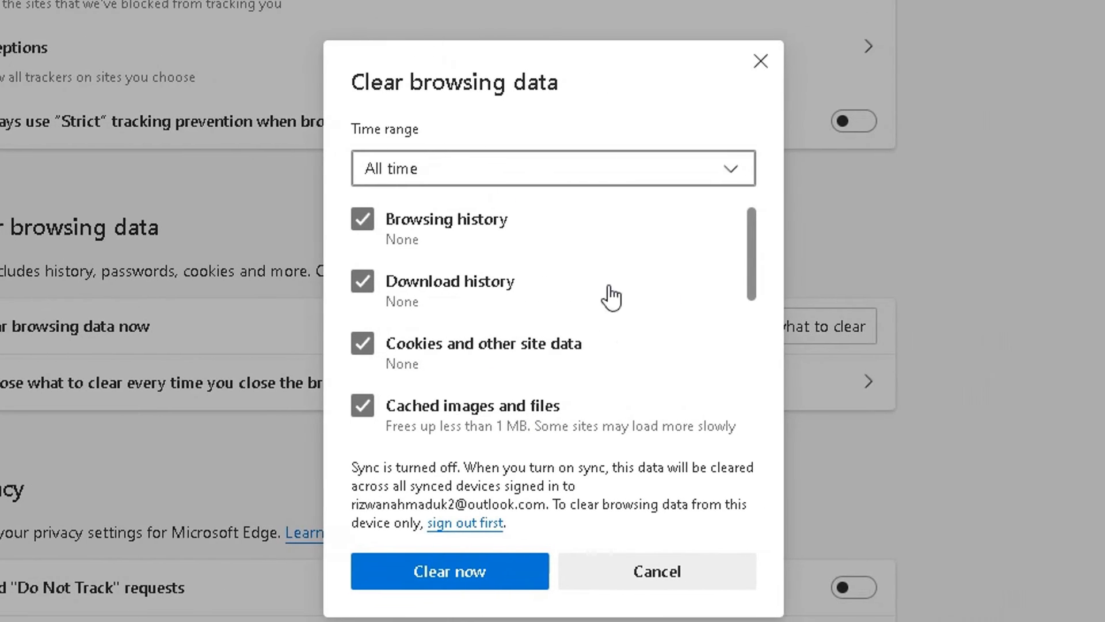
mouse_move(366, 373)
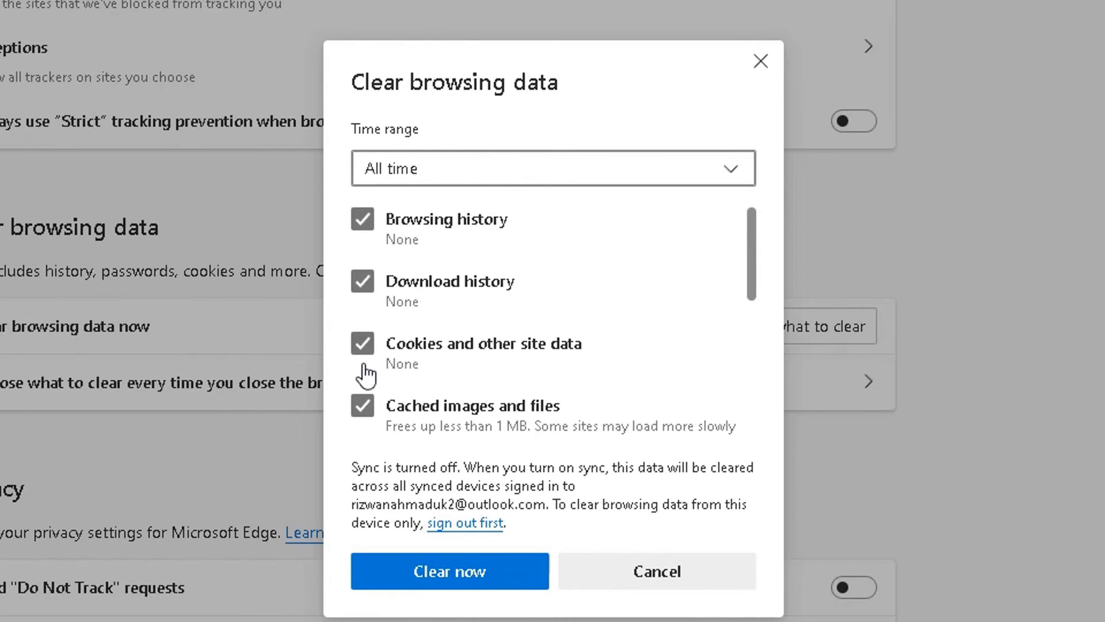
mouse_move(429, 384)
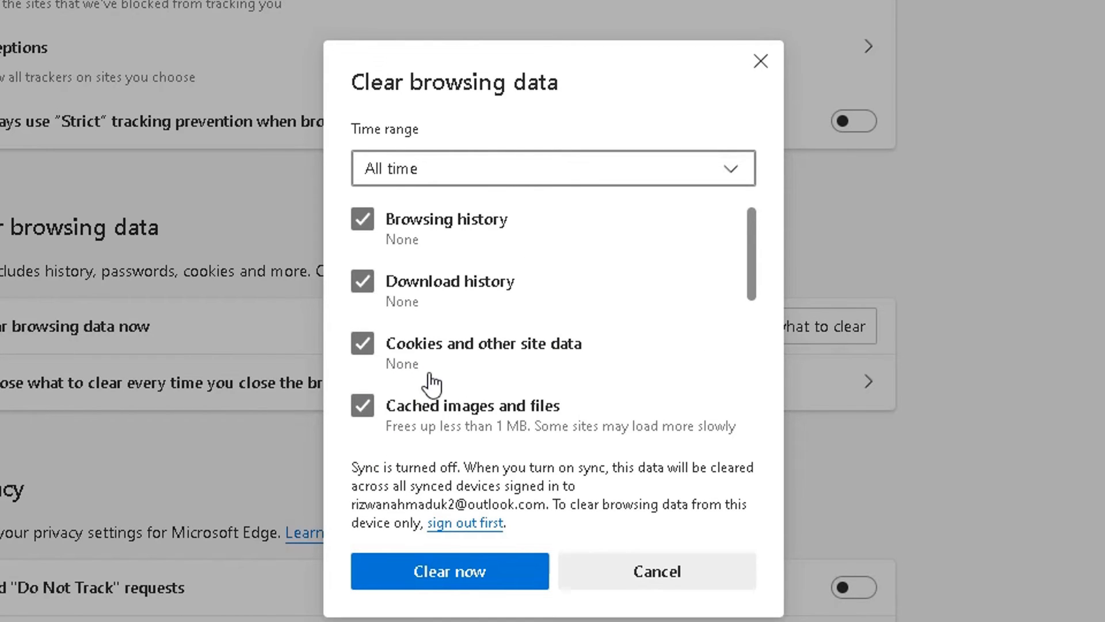
mouse_move(548, 423)
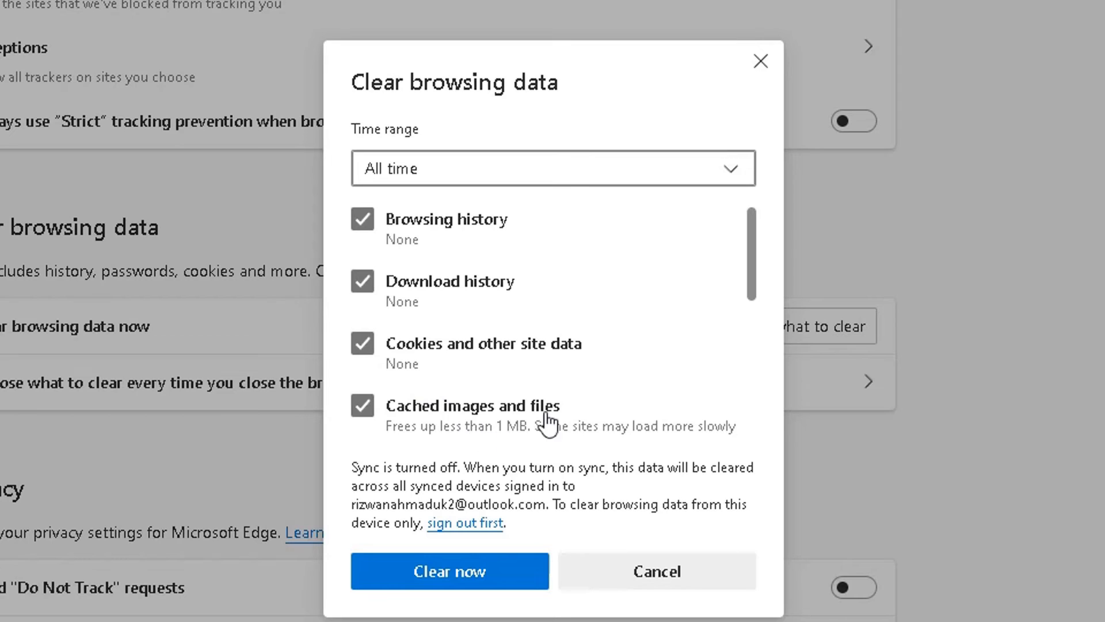
mouse_move(578, 582)
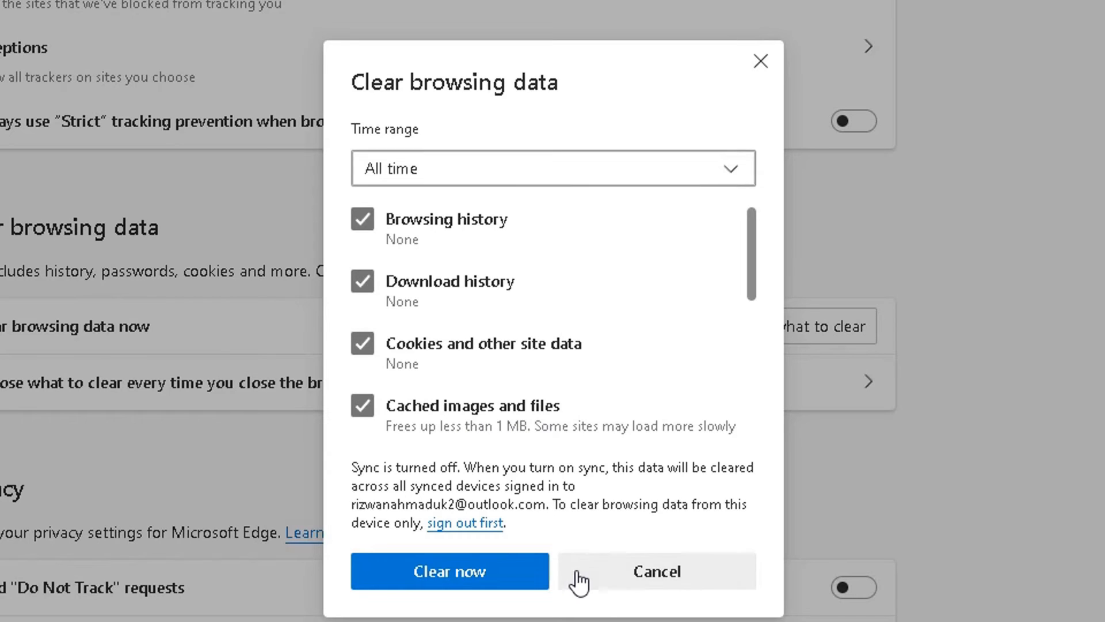
click(655, 570)
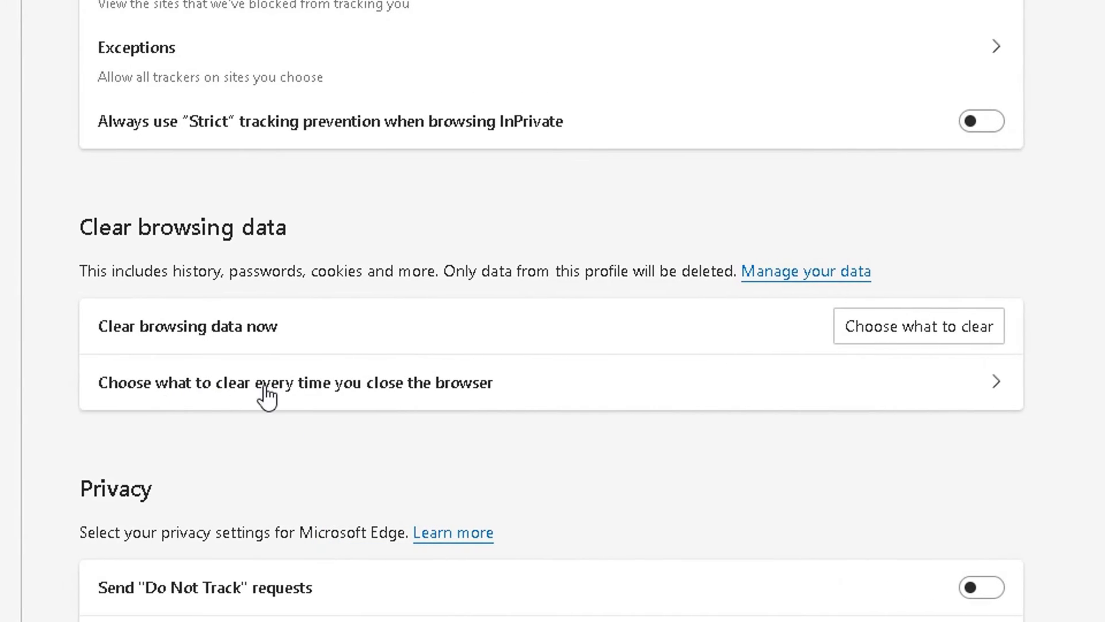
mouse_move(143, 402)
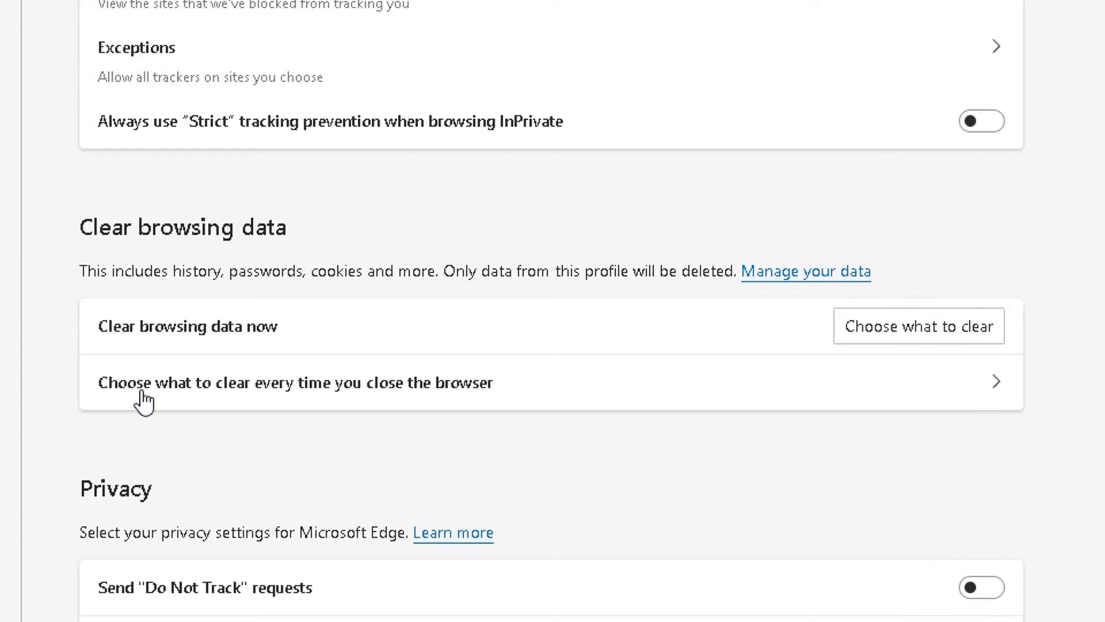
mouse_move(962, 400)
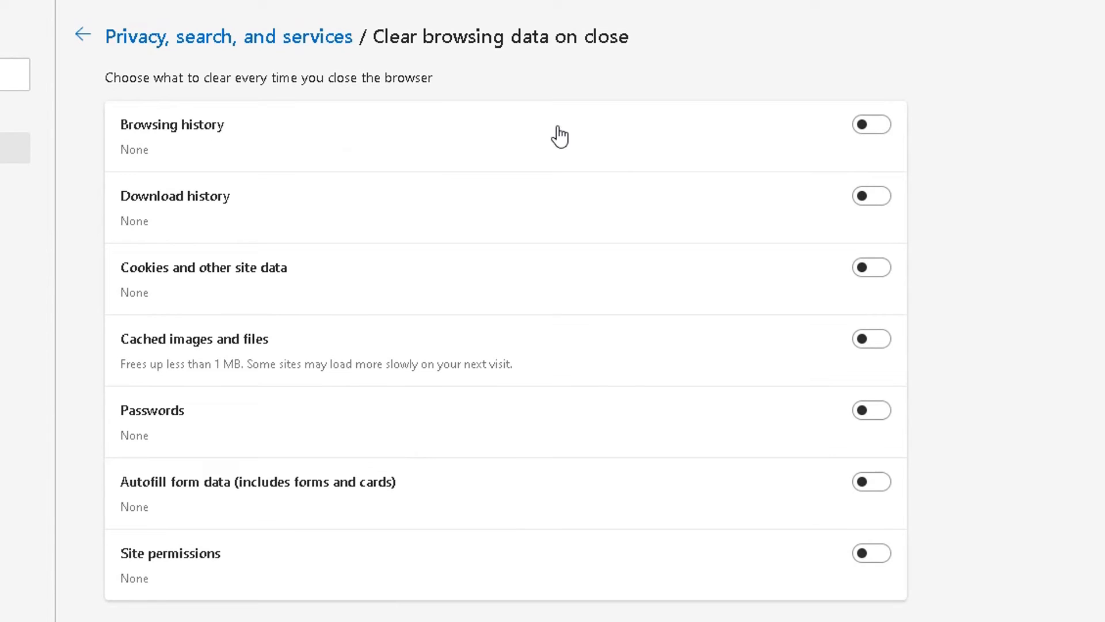
mouse_move(871, 124)
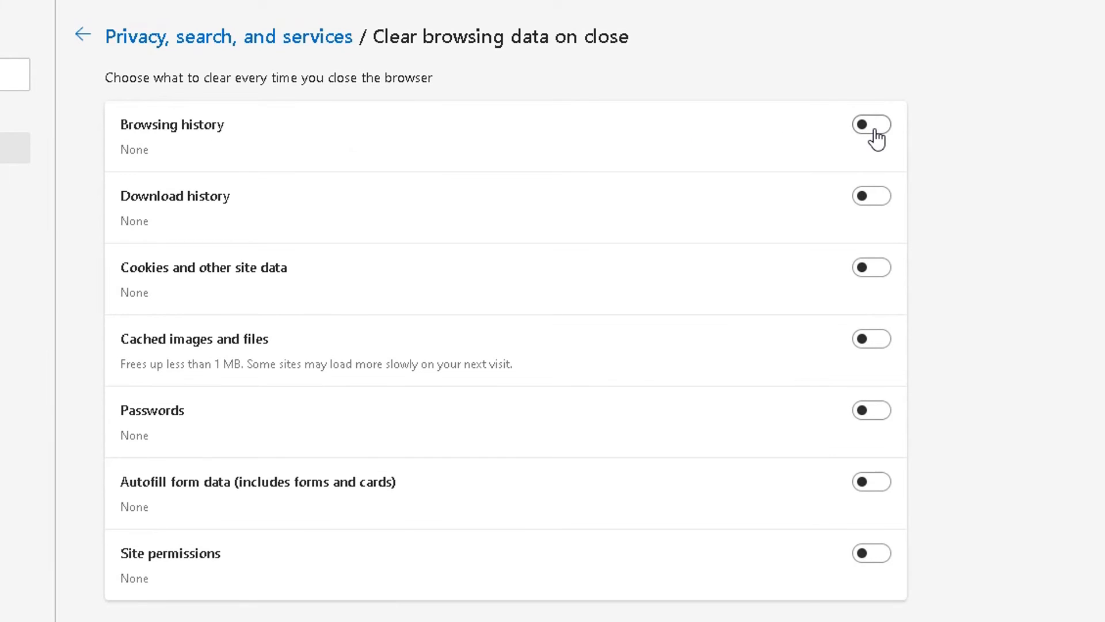
Step: Switch on clear-on-close for history, downloads, cookies, cache, passwords and autofill, then turn history back off
click(871, 125)
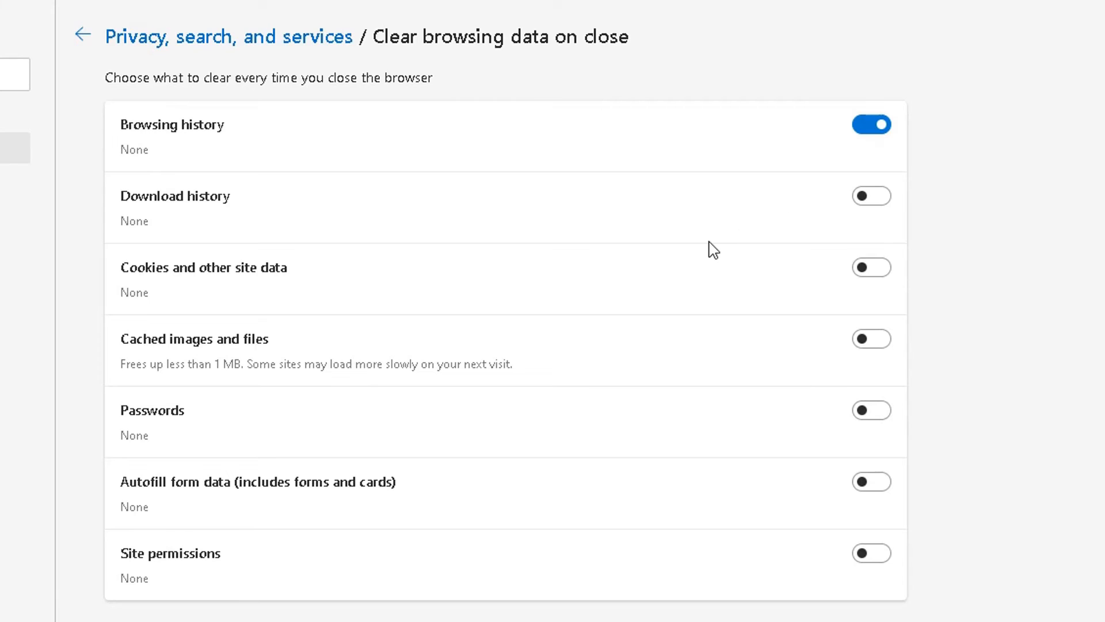
mouse_move(871, 124)
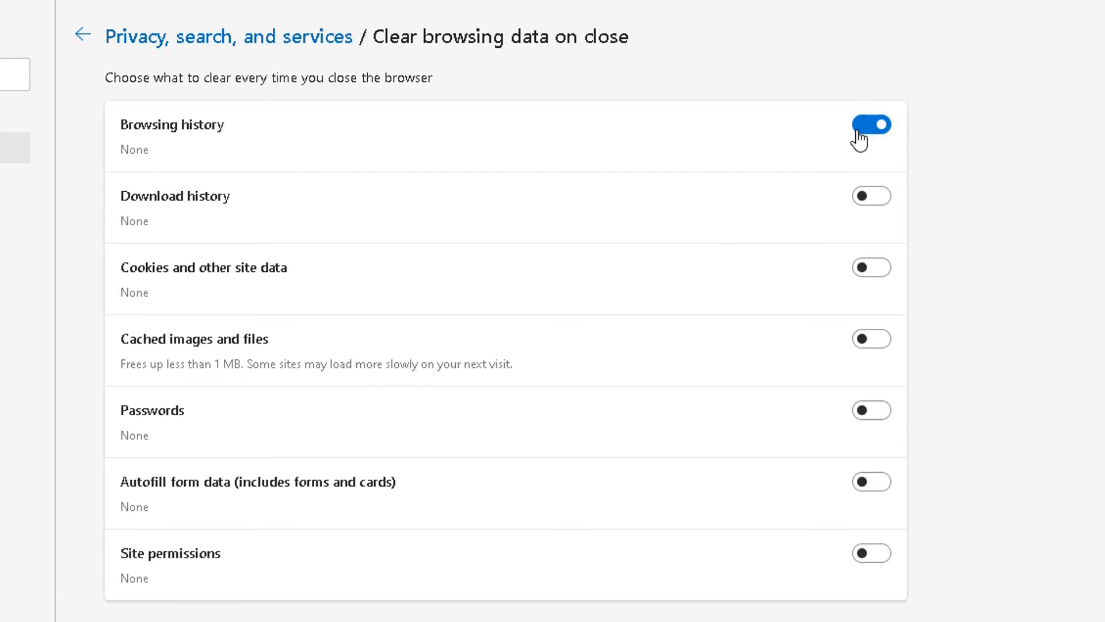
mouse_move(873, 210)
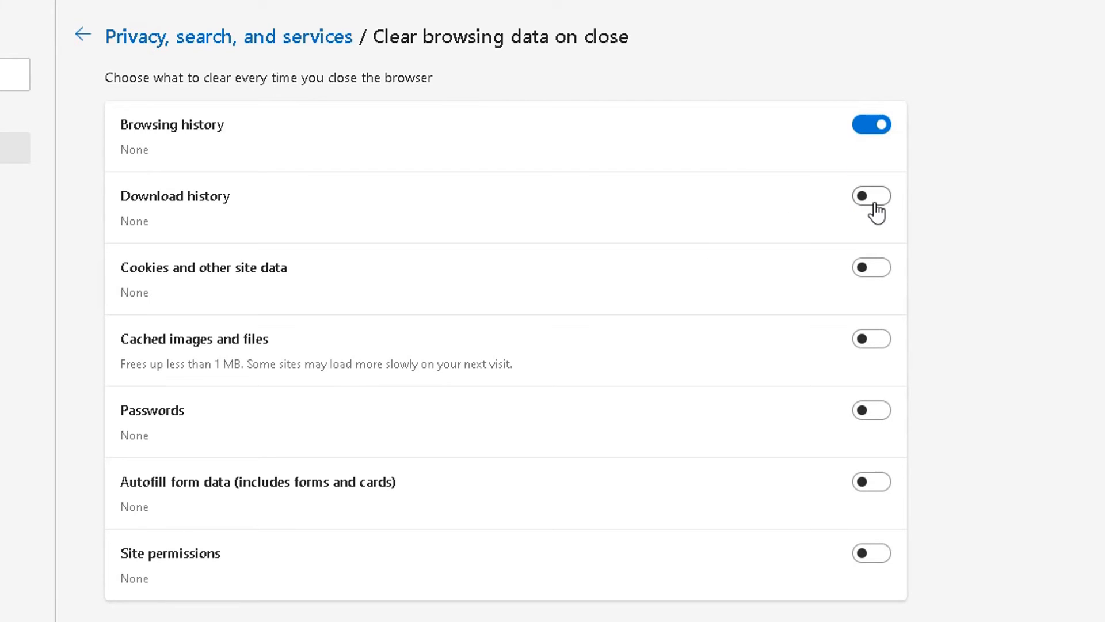
click(872, 196)
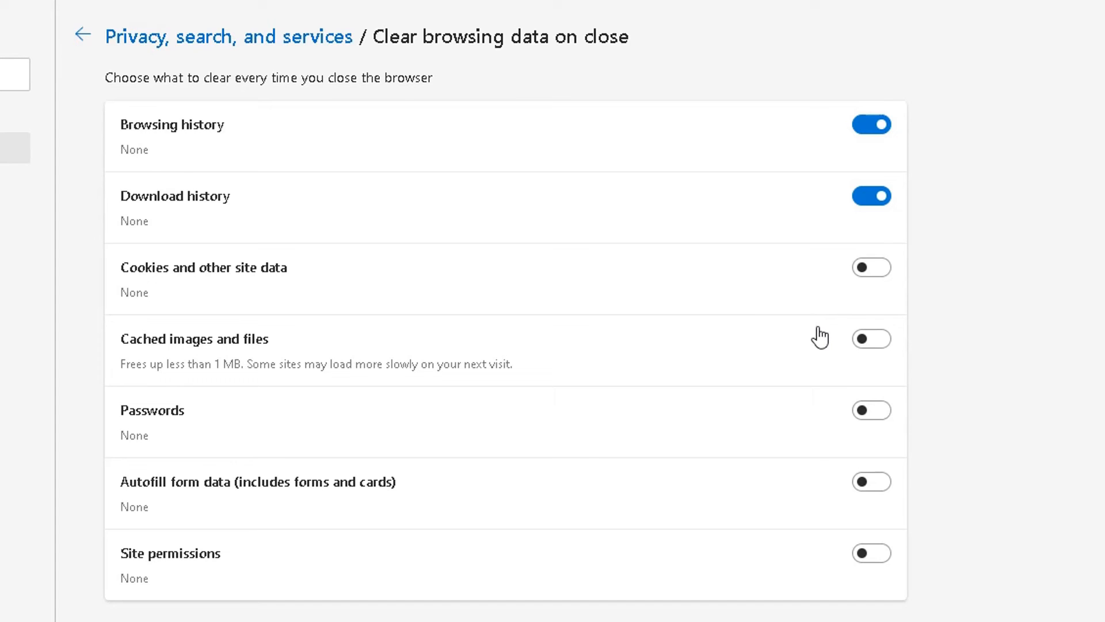
click(871, 266)
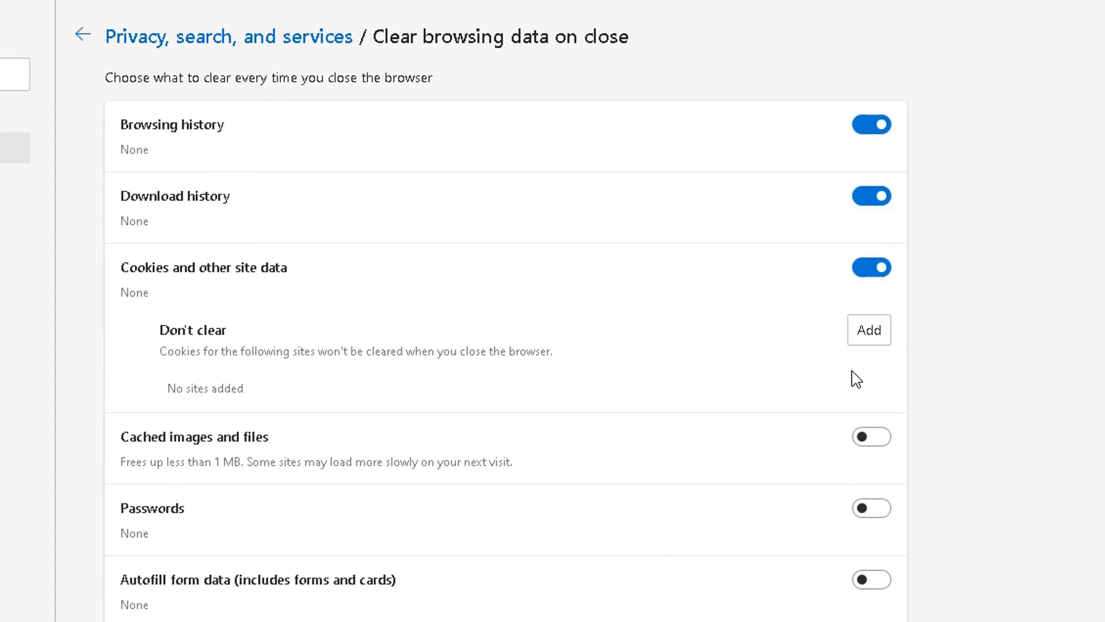
mouse_move(855, 419)
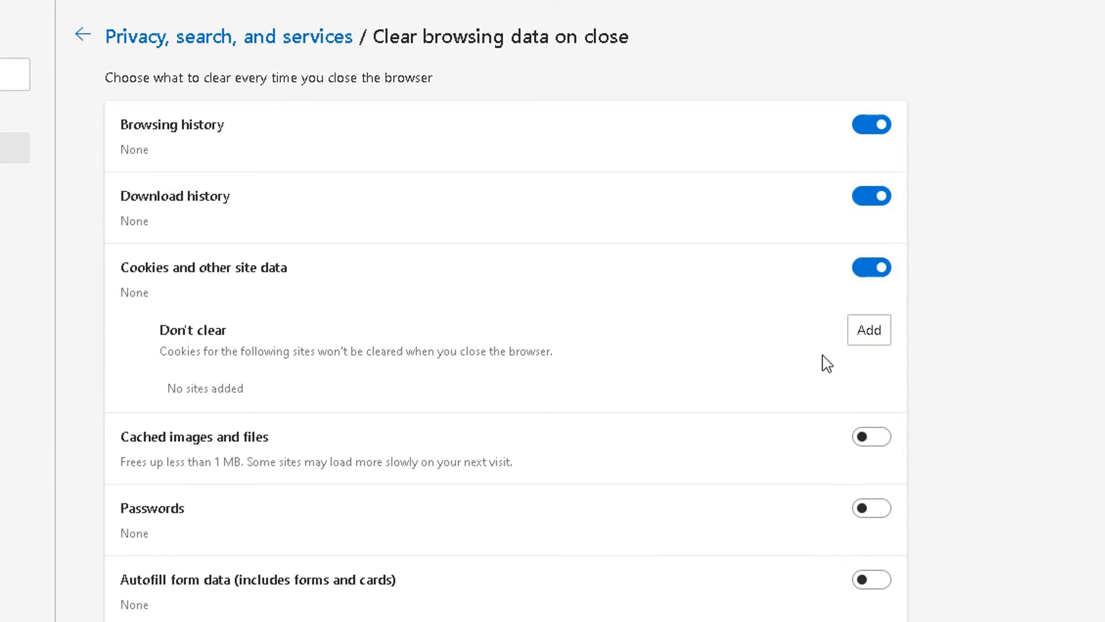
click(872, 435)
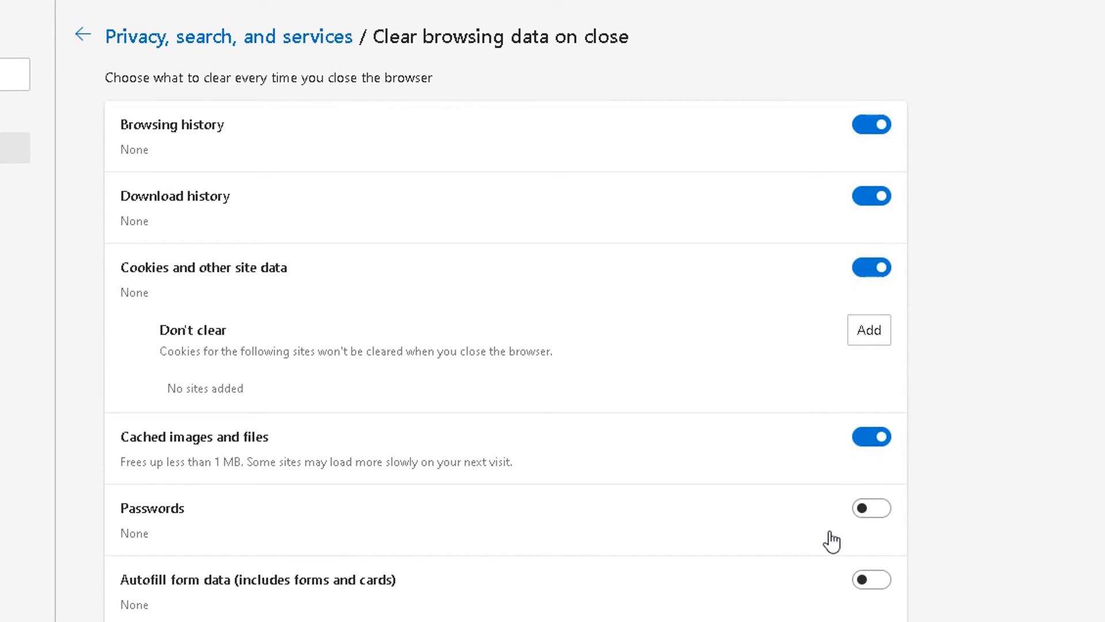
mouse_move(838, 565)
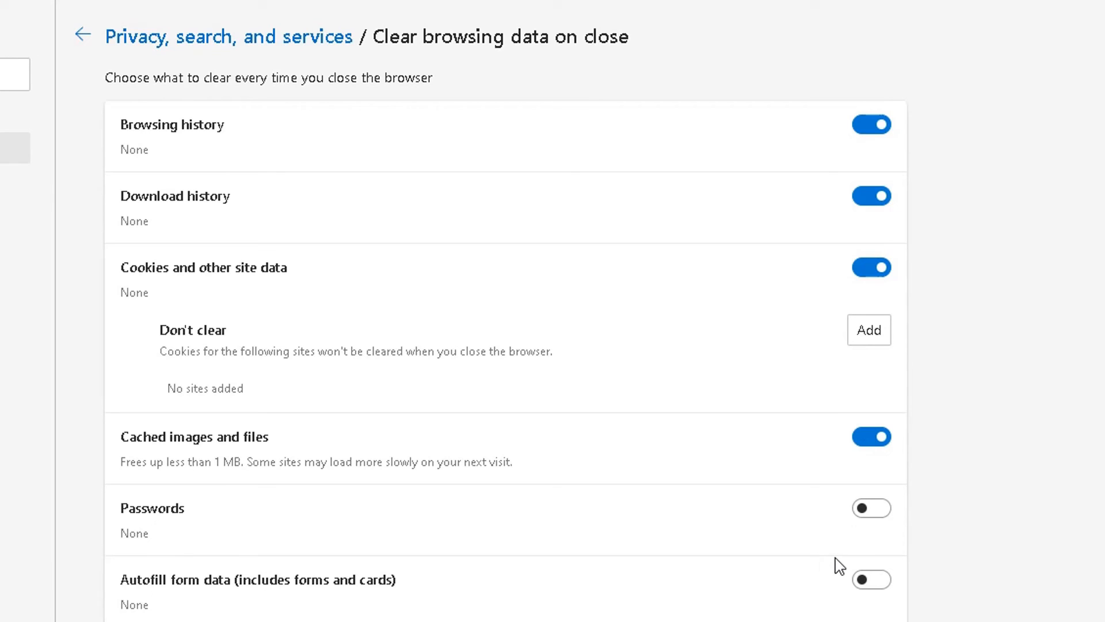
click(871, 507)
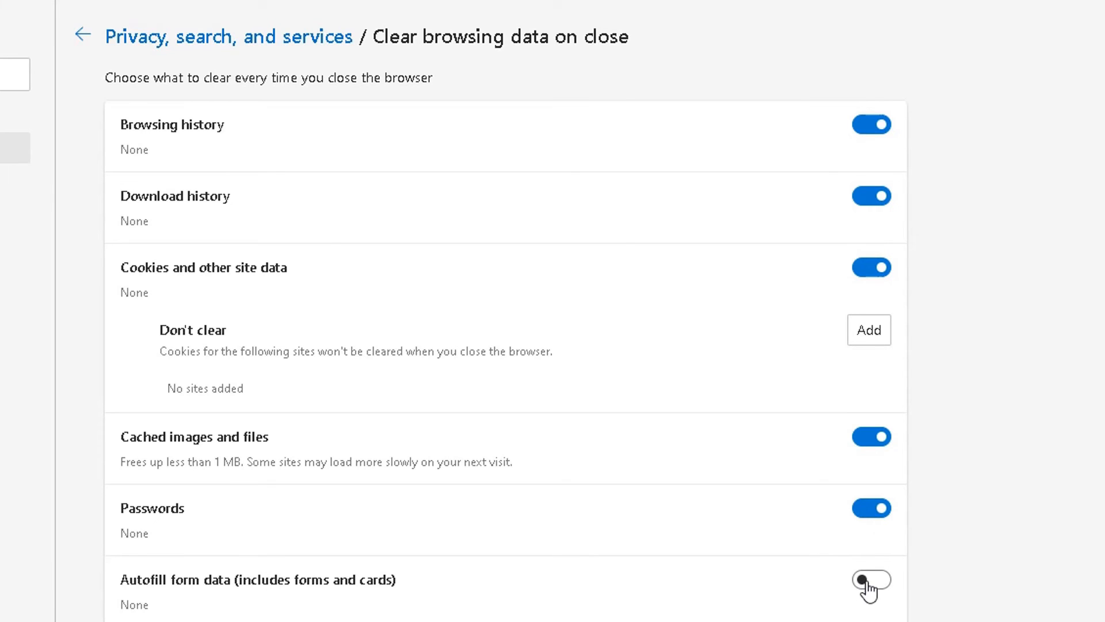
click(872, 579)
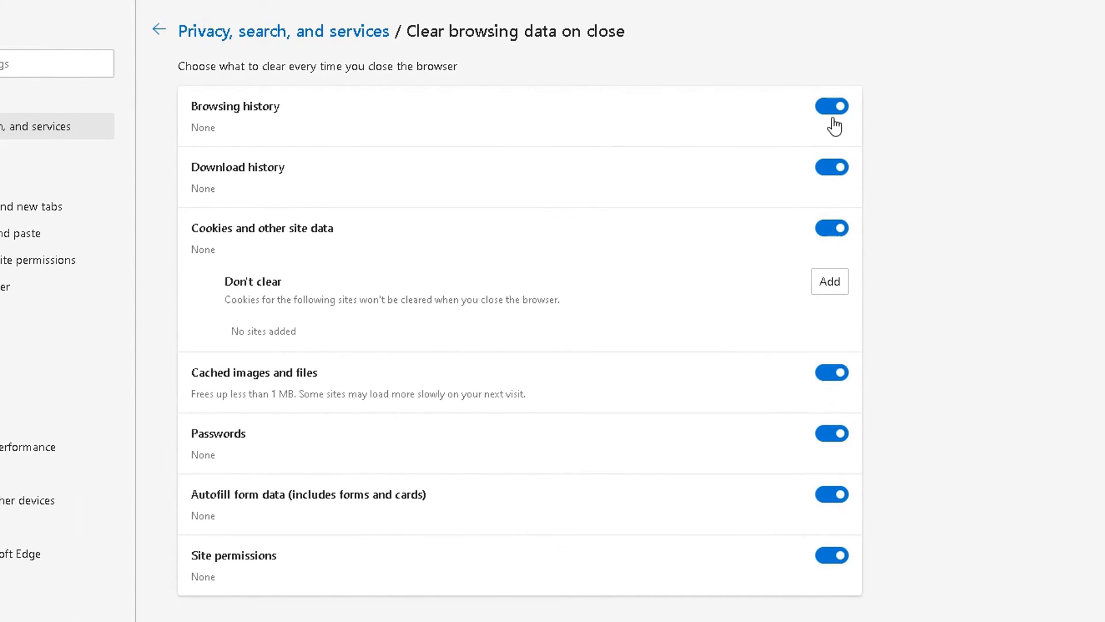
click(831, 106)
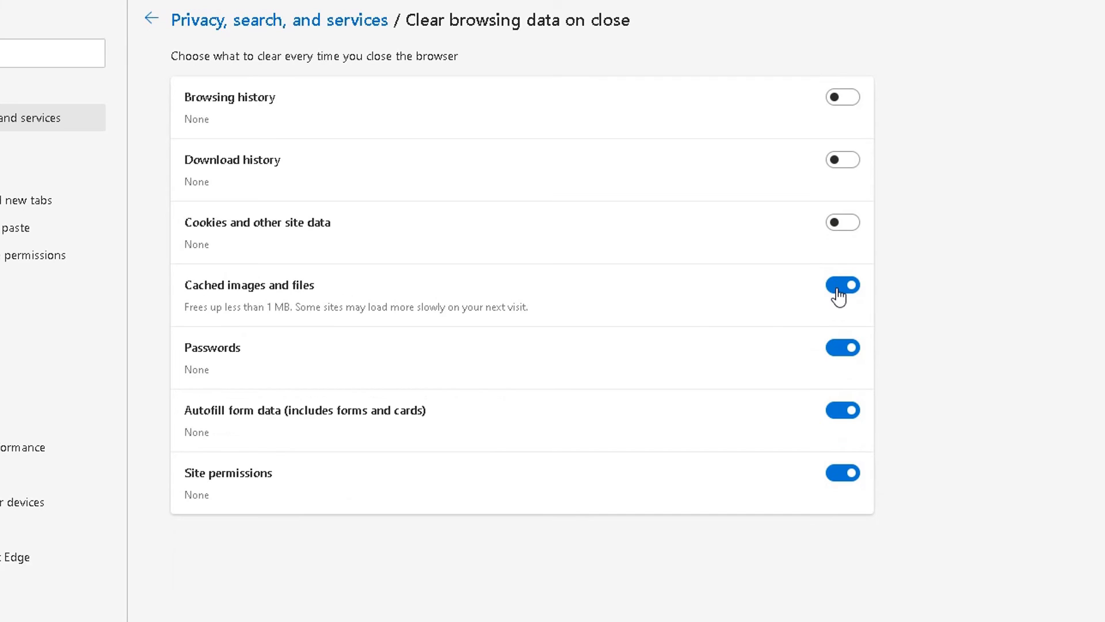
Step: Switch cached images and files off again on the clear-on-close page
click(842, 285)
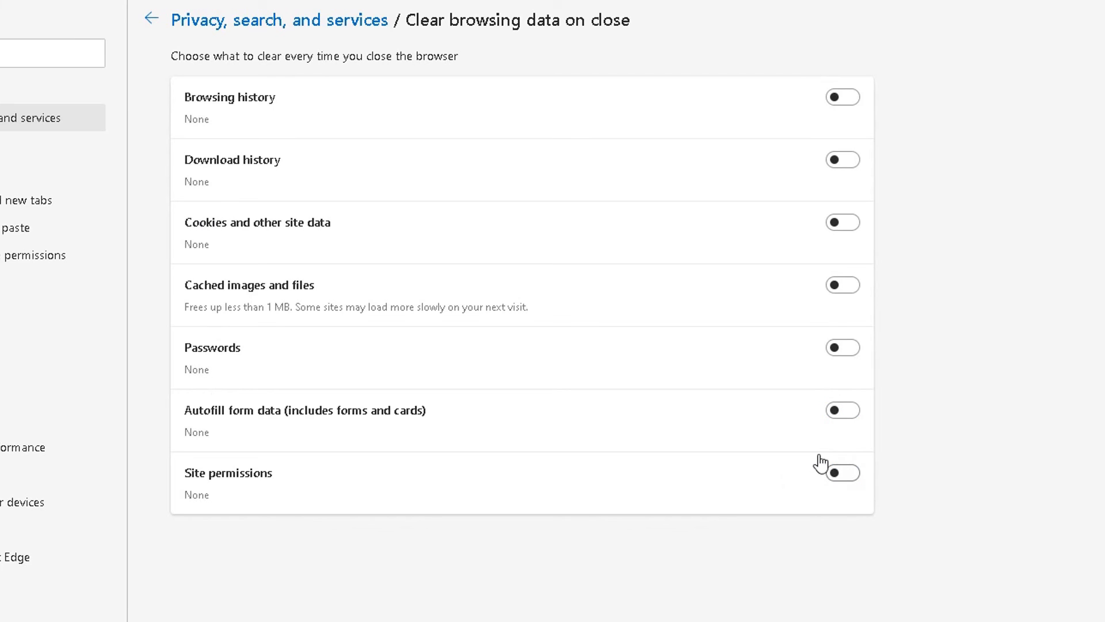
Step: Return to Privacy, search, and services and scroll to the Clear browsing data section
click(151, 20)
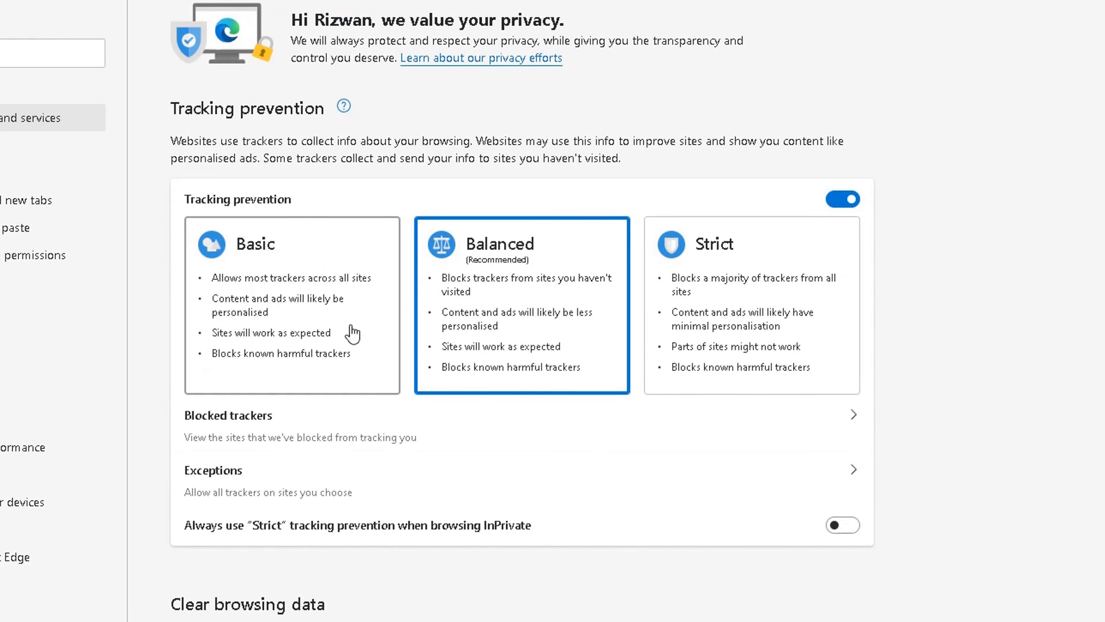
scroll(down, 3)
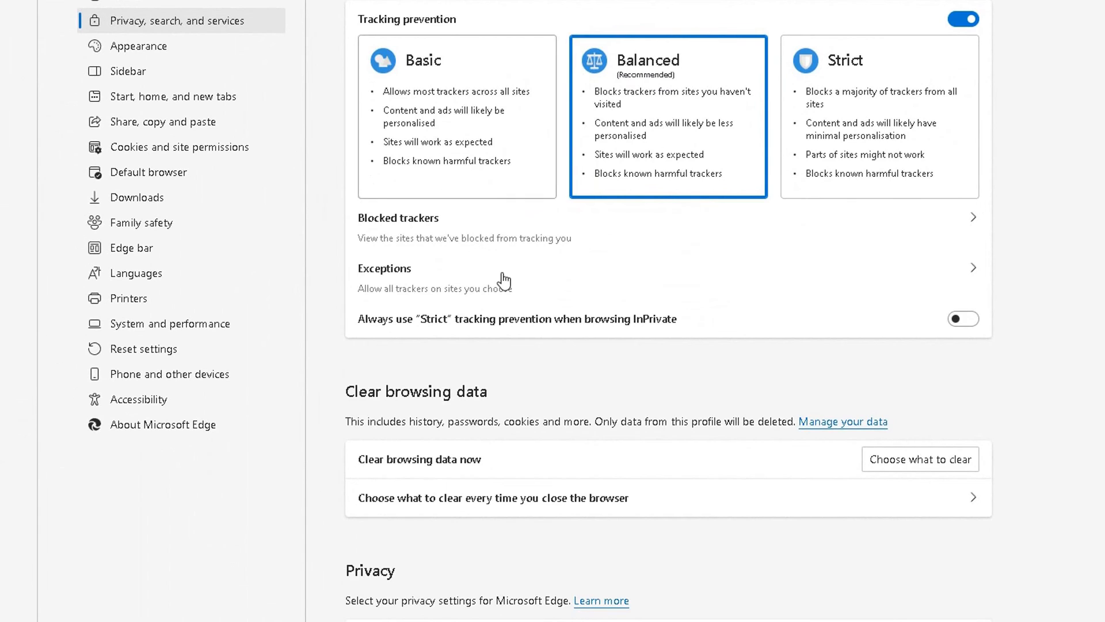
scroll(down, 3)
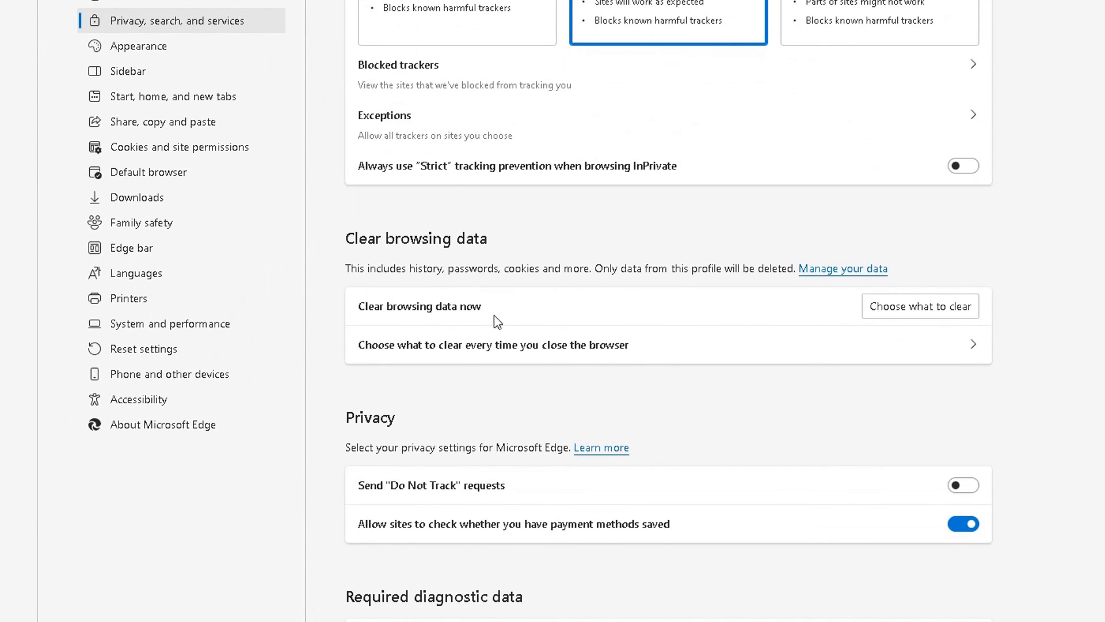
mouse_move(919, 318)
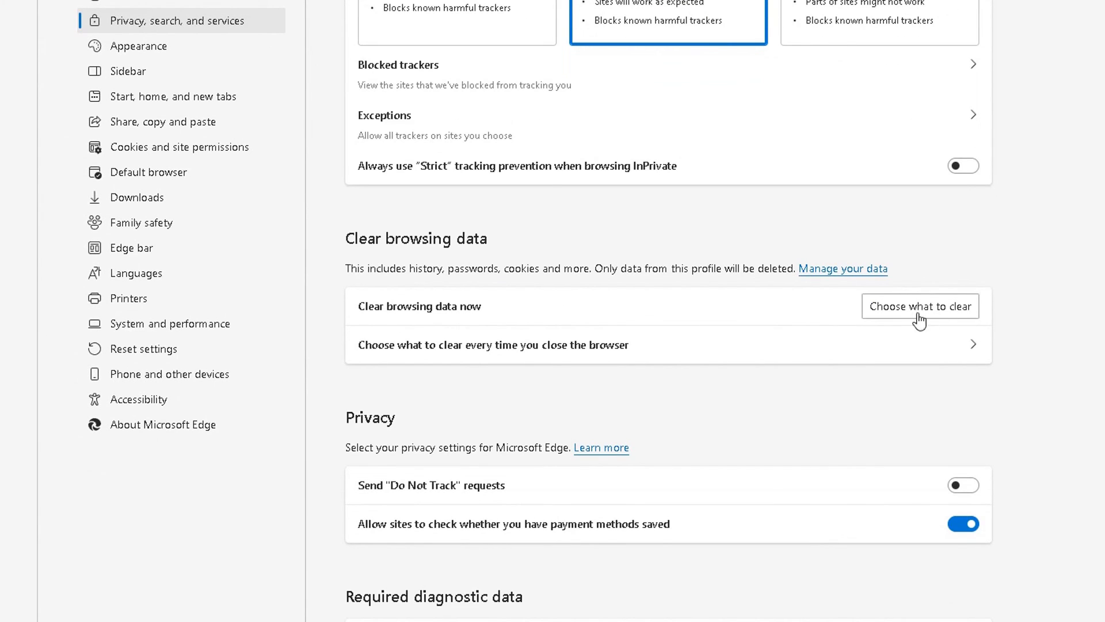
mouse_move(374, 353)
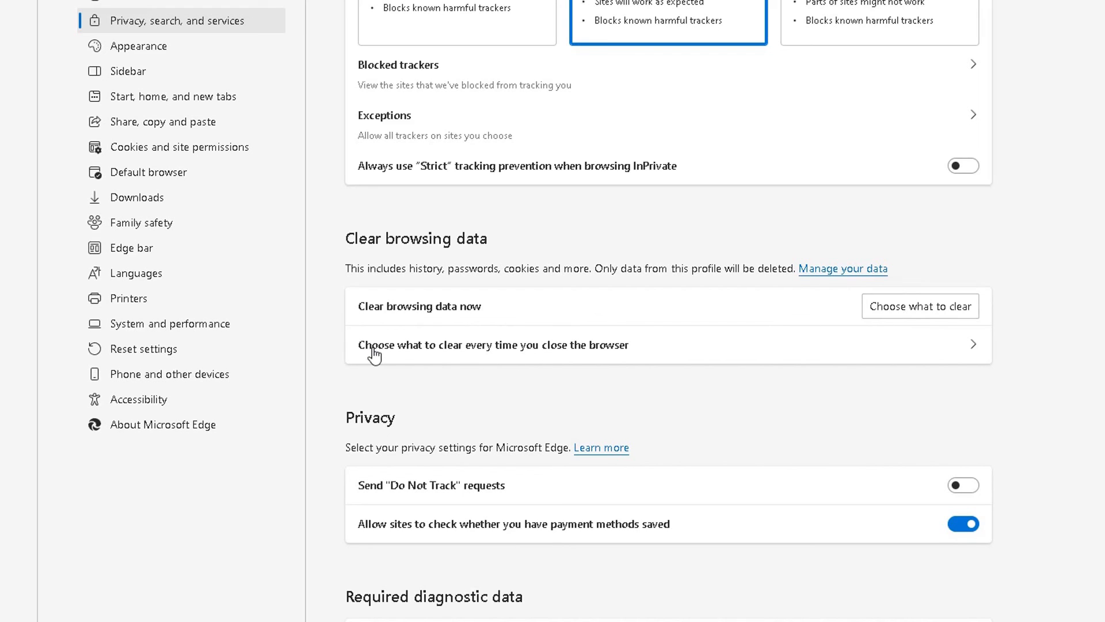
mouse_move(1009, 314)
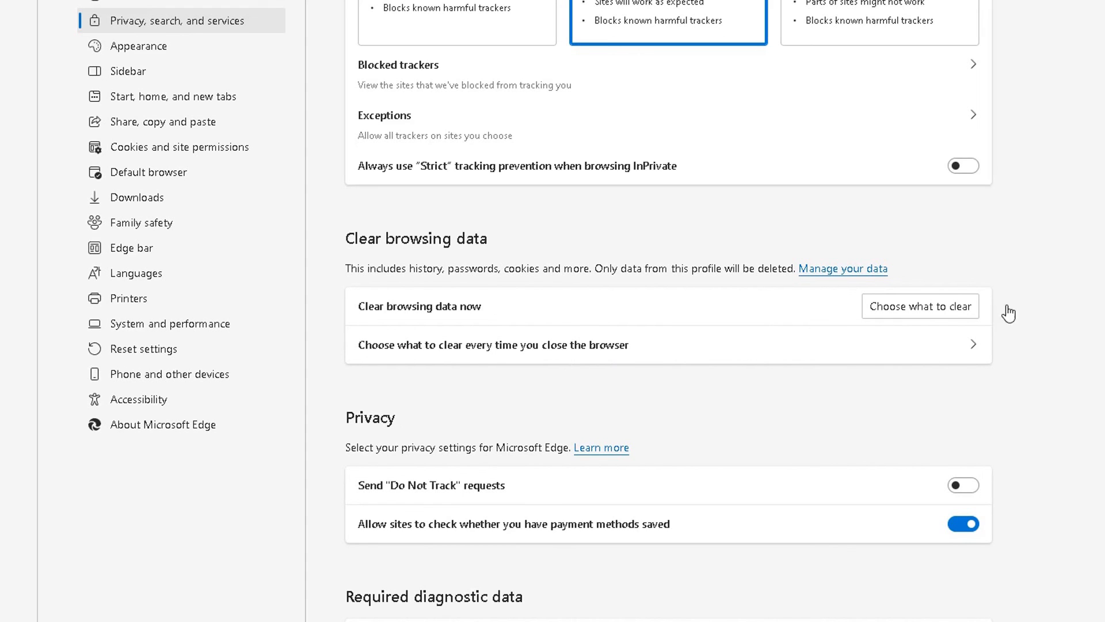
mouse_move(948, 360)
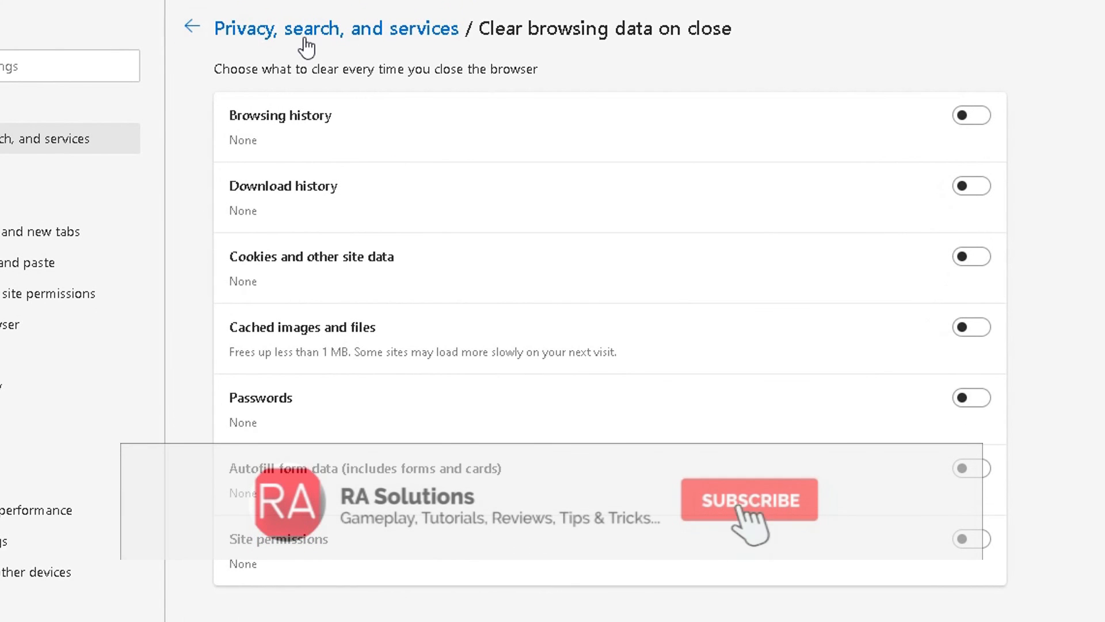
click(189, 27)
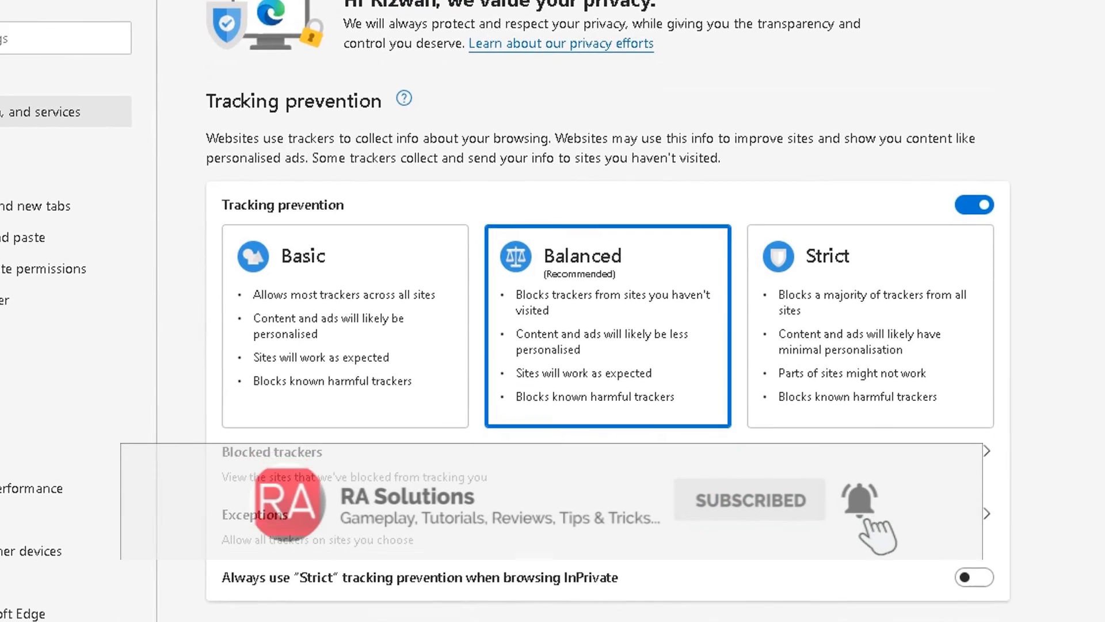
scroll(down, 3)
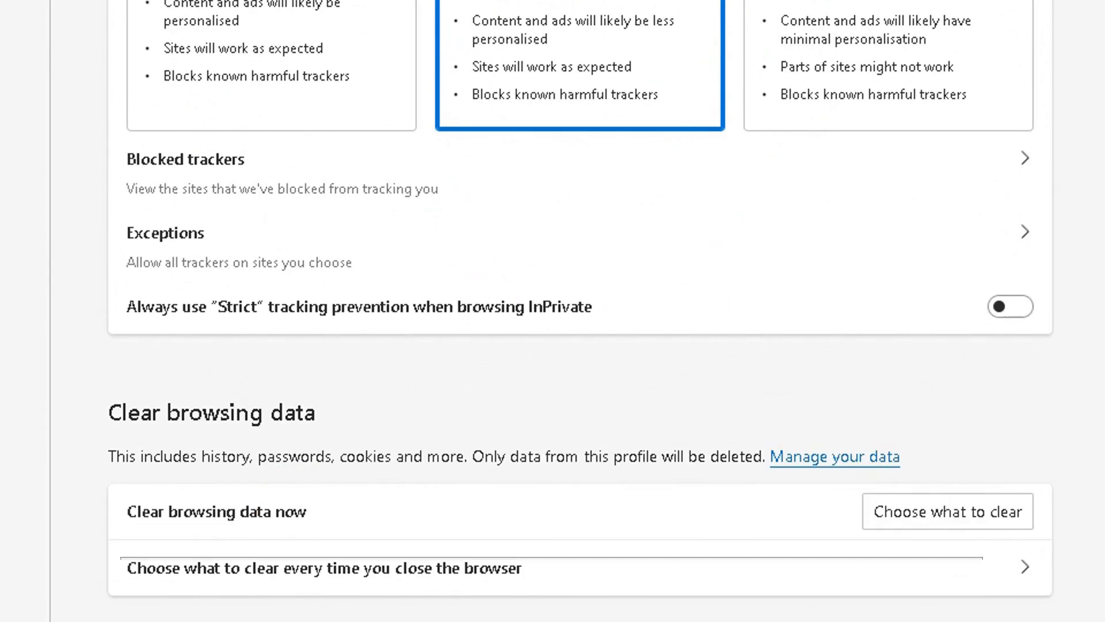